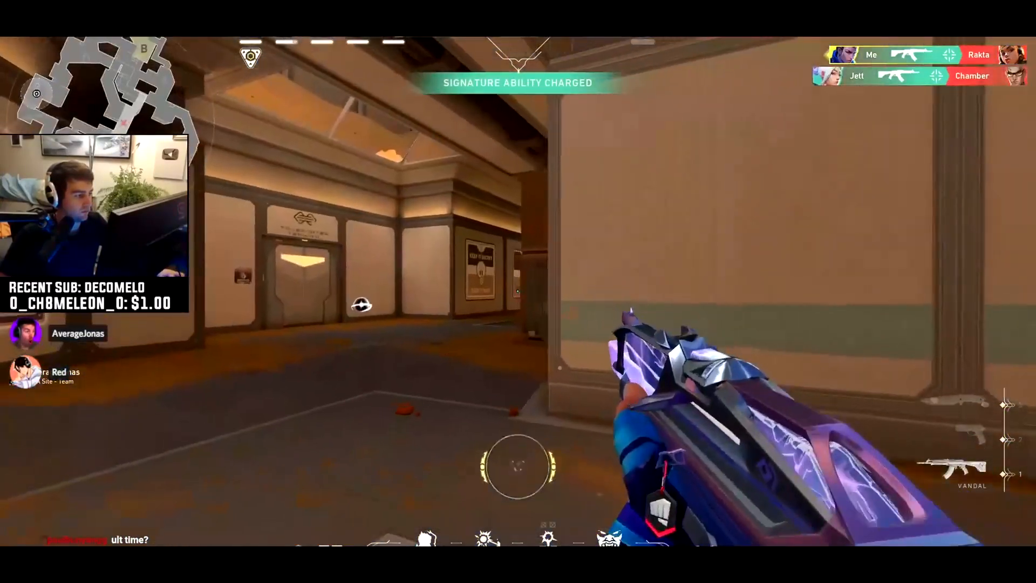
{"action": "mouse_move", "coordinate": [518, 291]}
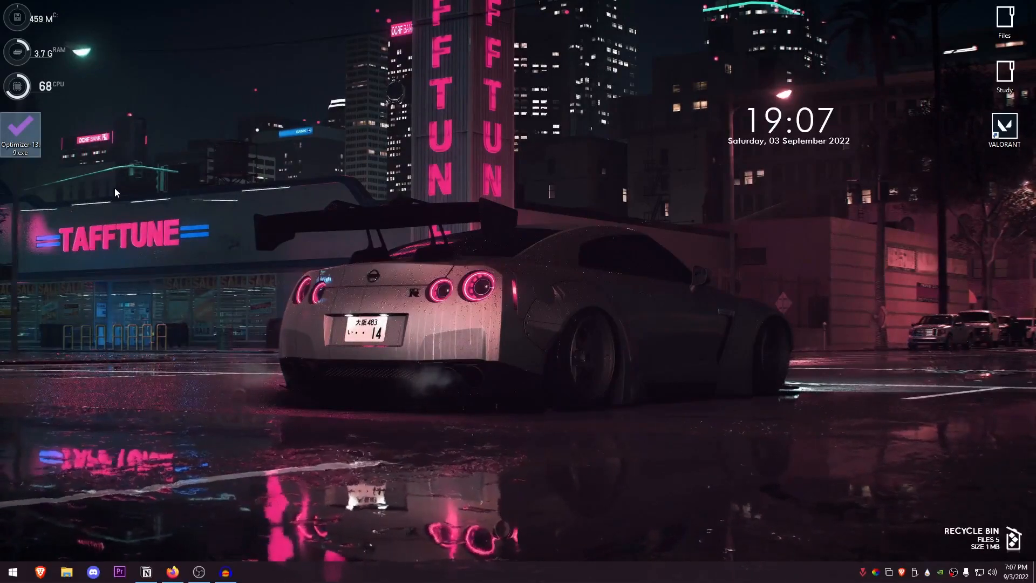
{"action": "mouse_move", "coordinate": [126, 246]}
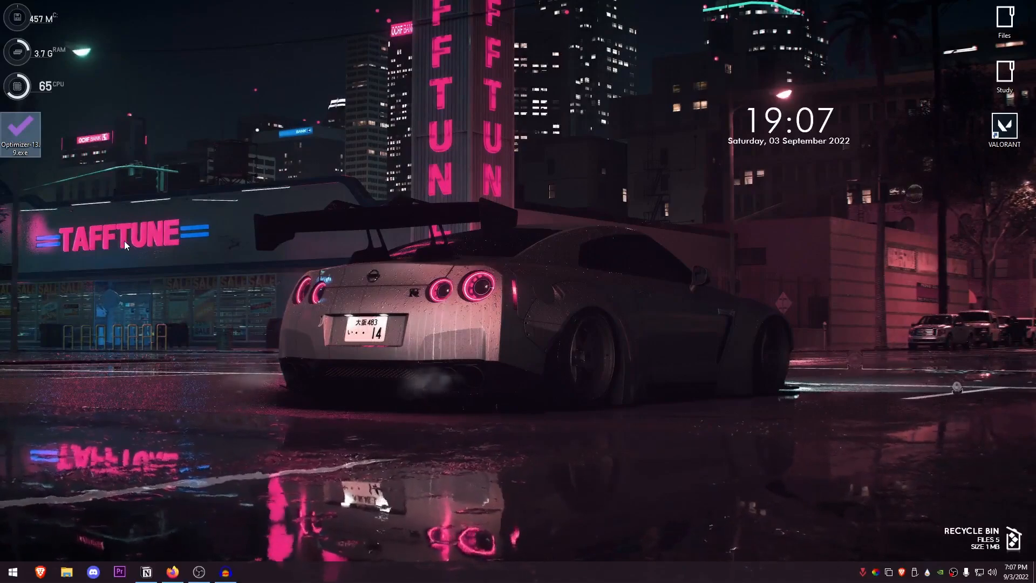
{"action": "mouse_move", "coordinate": [146, 394]}
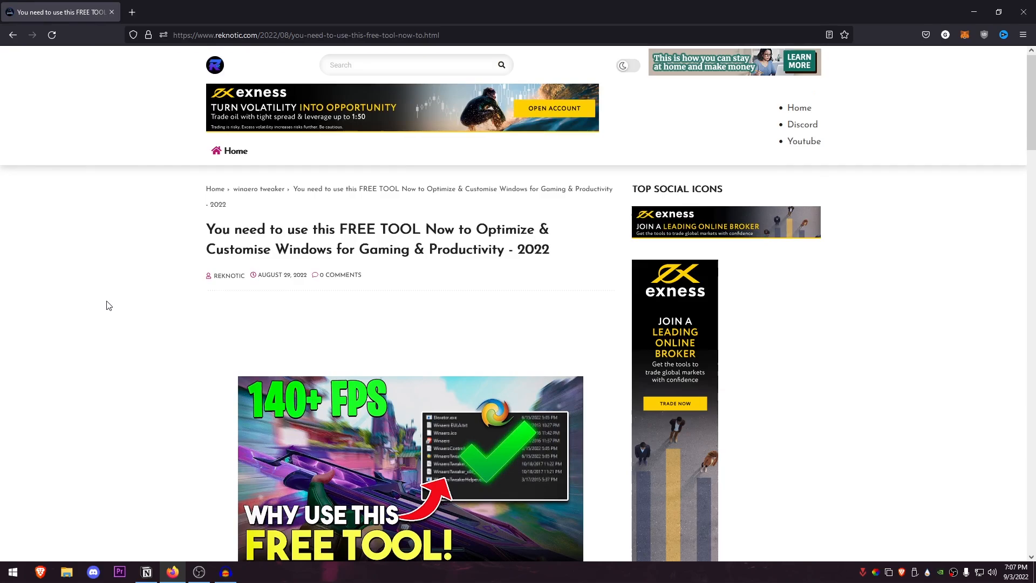
Step: Reach the MediaFire download page via the article's DOWNLOAD button, closing the ad tab in between
{"action": "scroll", "scroll_direction": "down", "scroll_amount": 3}
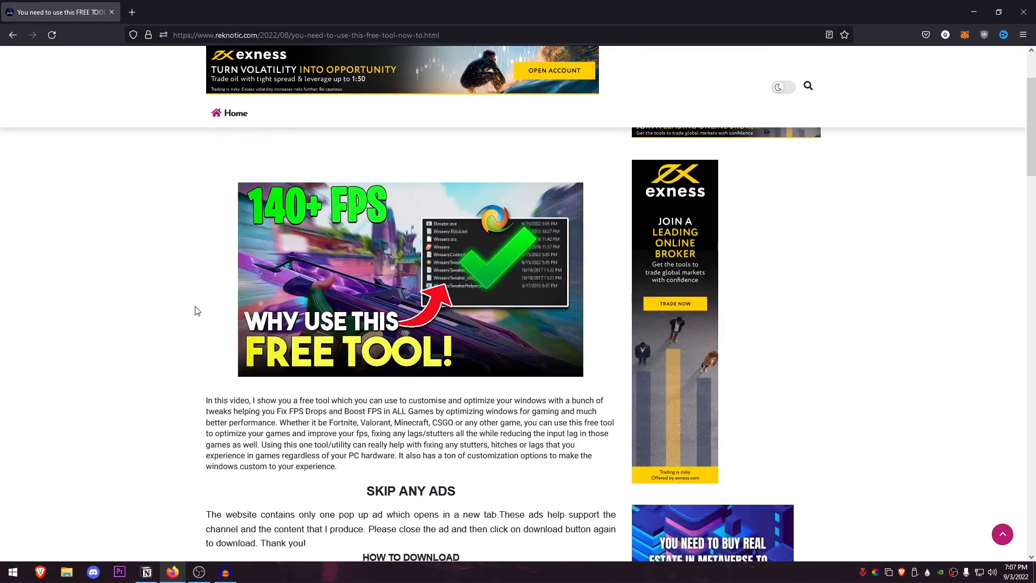
{"action": "scroll", "scroll_direction": "down", "scroll_amount": 3}
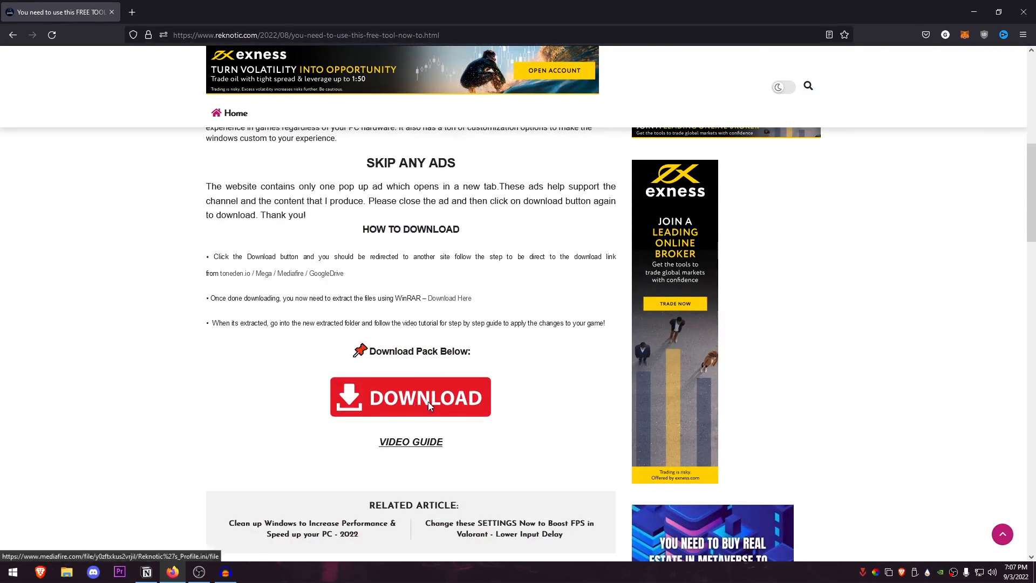
{"action": "left_click", "coordinate": [410, 396]}
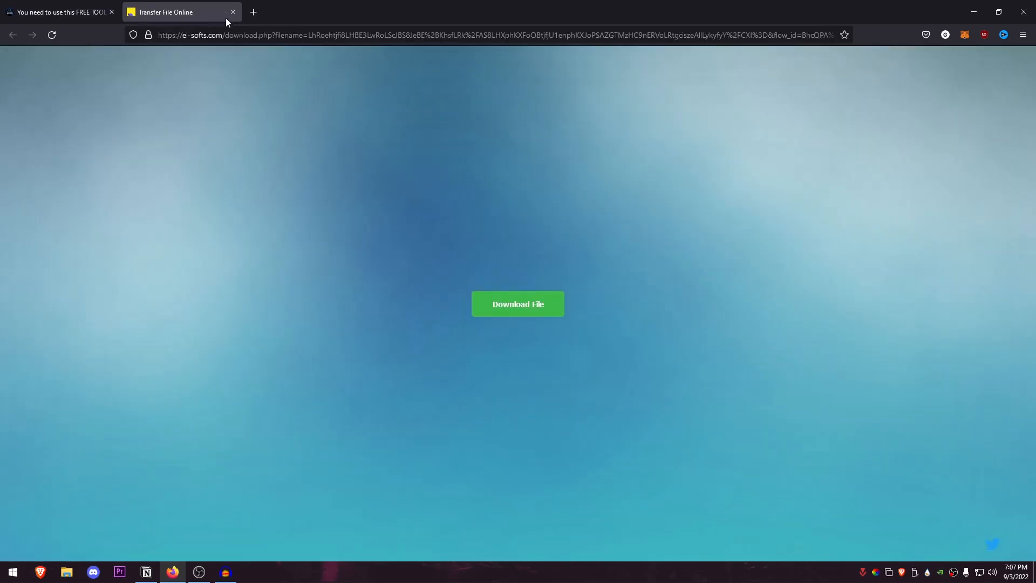
{"action": "left_click", "coordinate": [233, 11]}
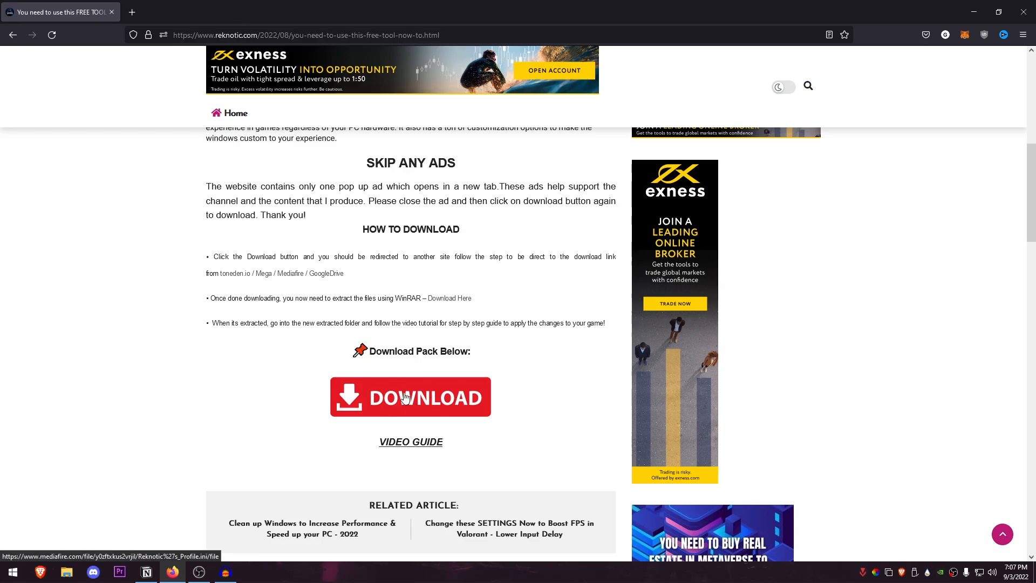
{"action": "left_click", "coordinate": [410, 396]}
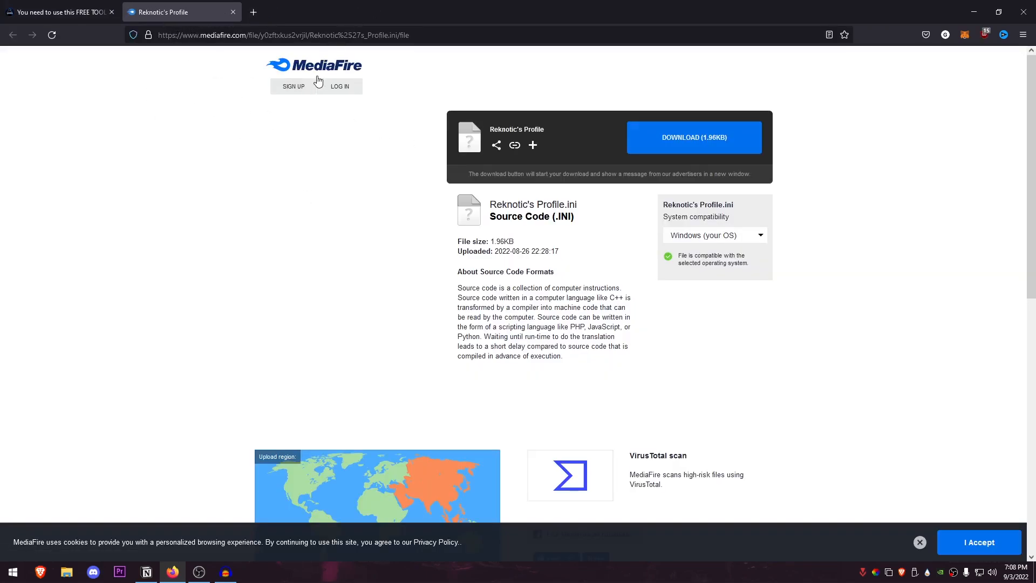
{"action": "mouse_move", "coordinate": [388, 185]}
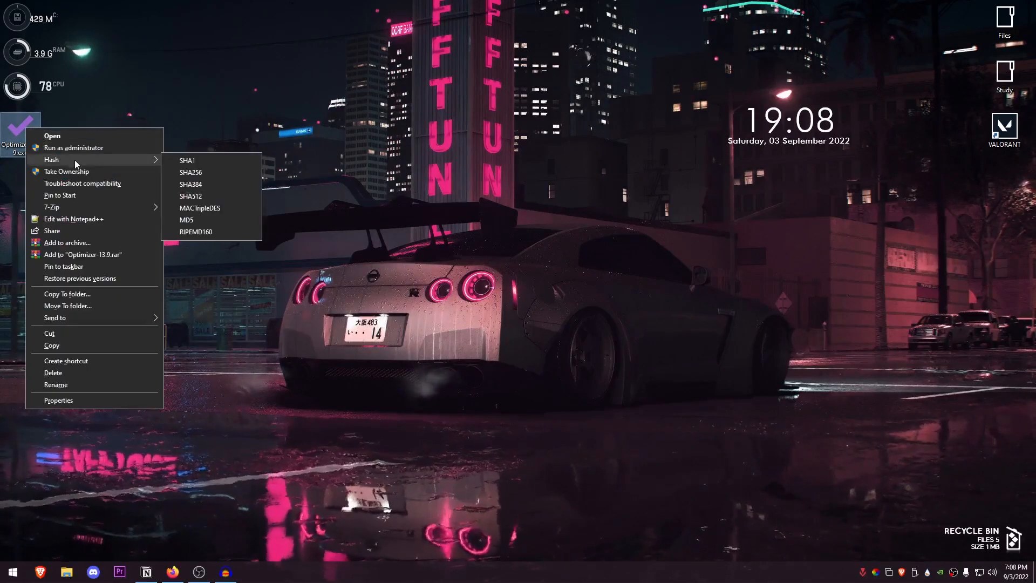
Step: Launch Optimizer-13.9.exe from the desktop as administrator
{"action": "left_click", "coordinate": [52, 136]}
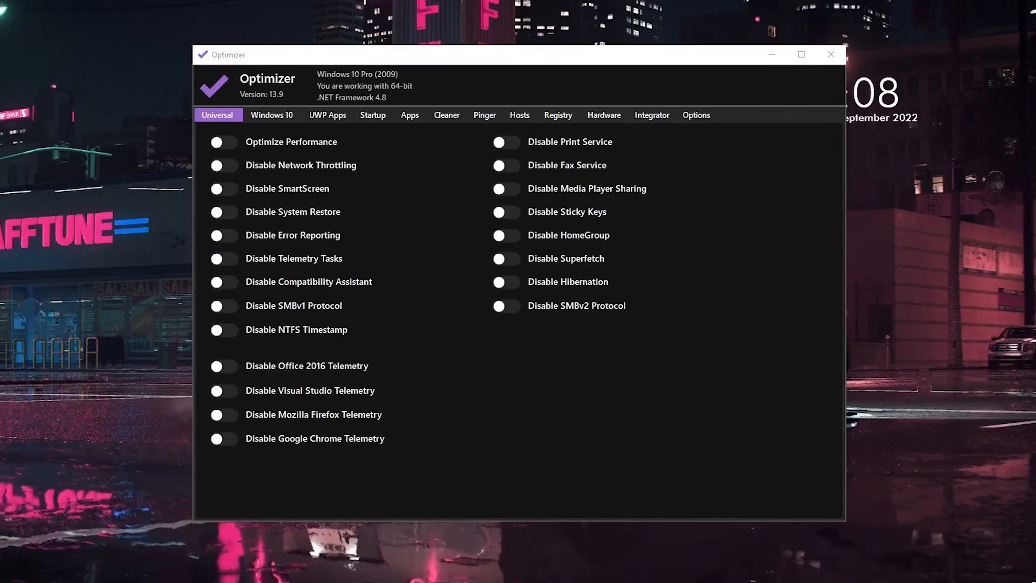
{"action": "mouse_move", "coordinate": [411, 101]}
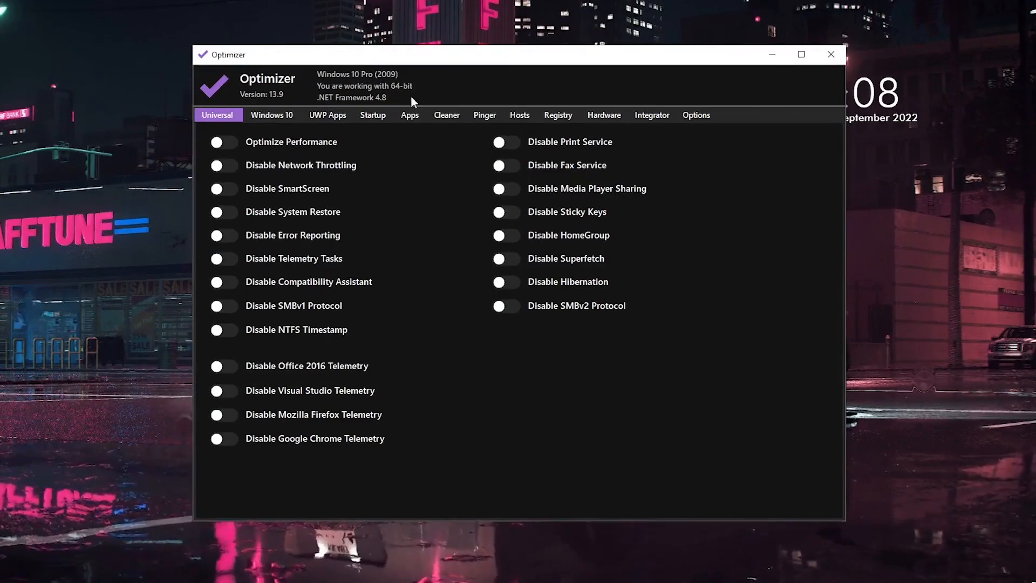
Step: Switch Optimizer to the Azurite theme, browse the Integrator and Hardware tabs, then show the Registry fixes
{"action": "left_click", "coordinate": [695, 116]}
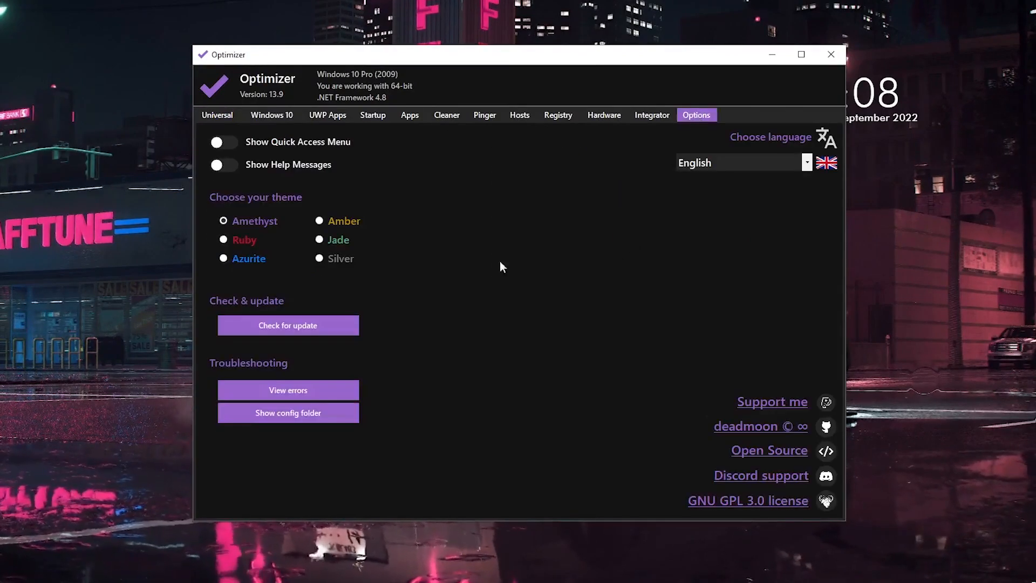
{"action": "mouse_move", "coordinate": [416, 285]}
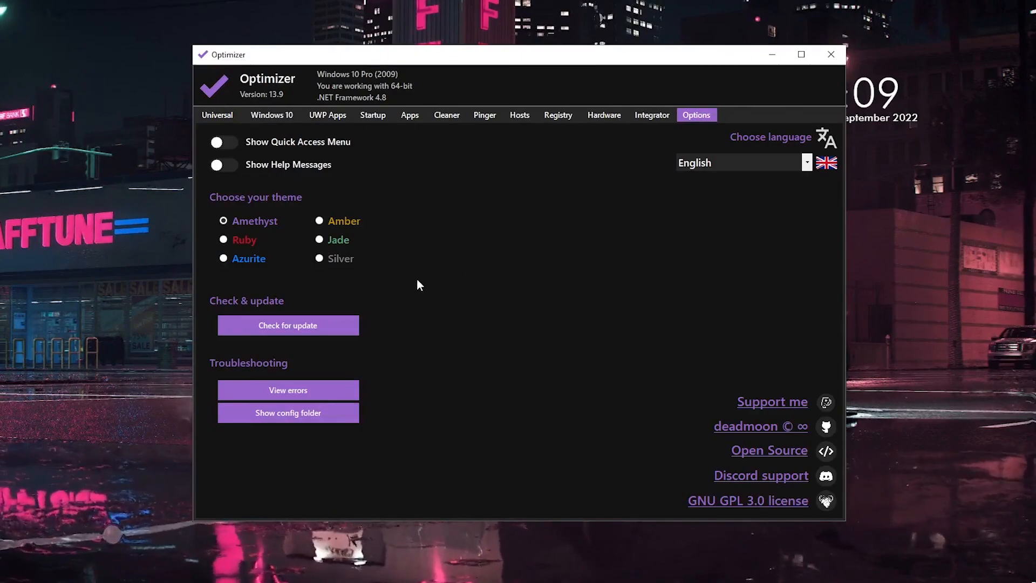
{"action": "left_click", "coordinate": [223, 258]}
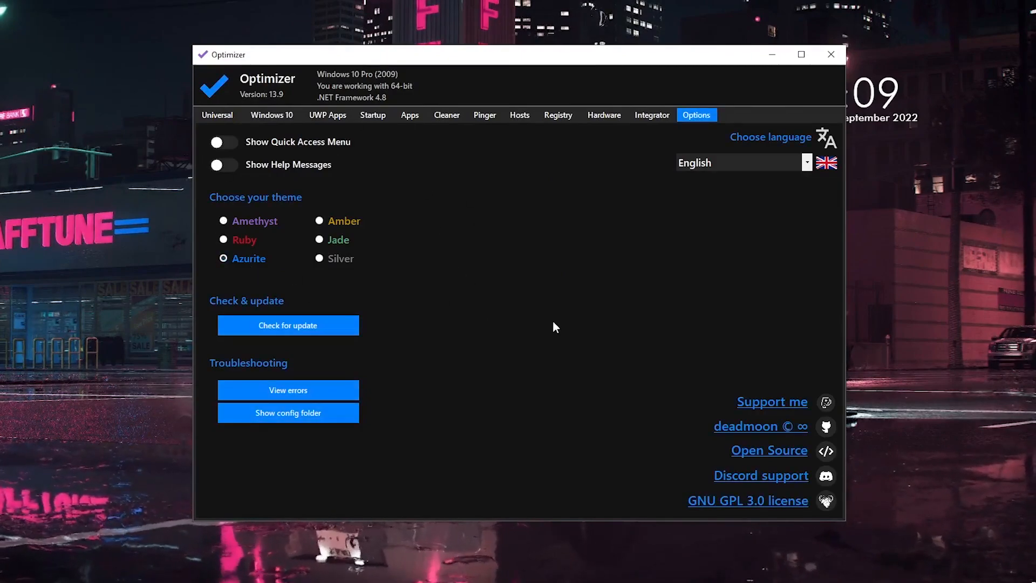
{"action": "mouse_move", "coordinate": [541, 258]}
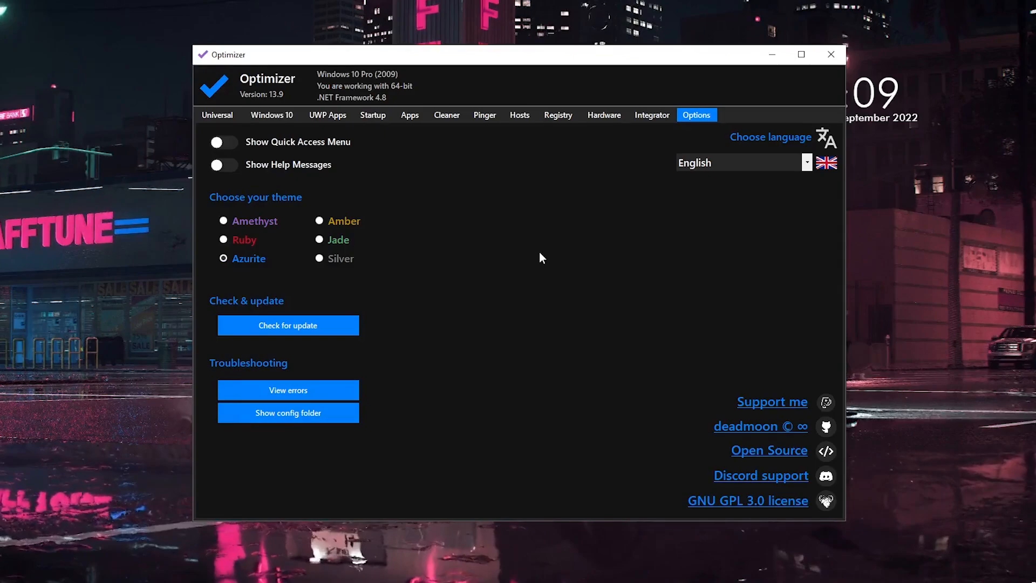
{"action": "left_click", "coordinate": [651, 115]}
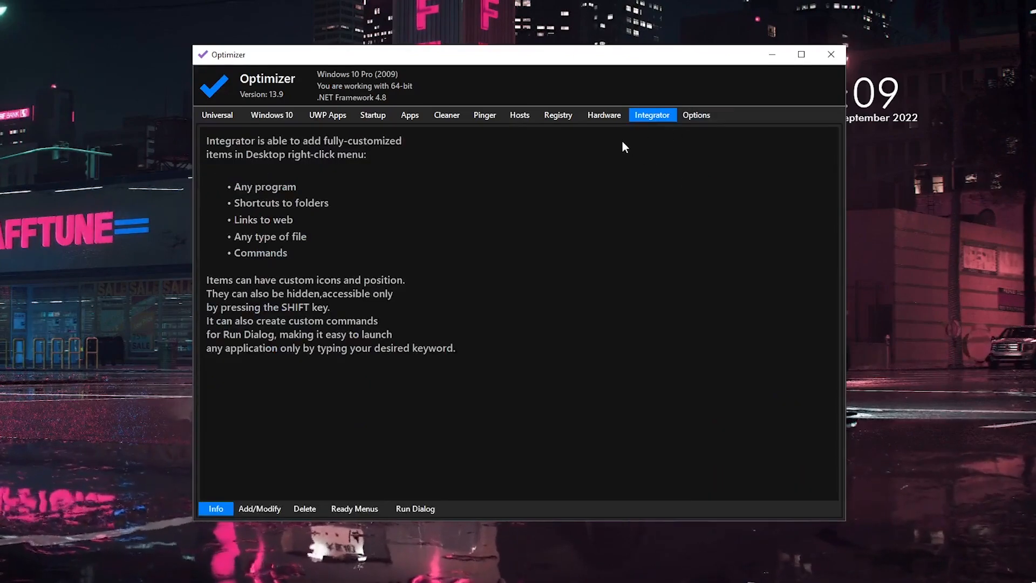
{"action": "left_click", "coordinate": [604, 116]}
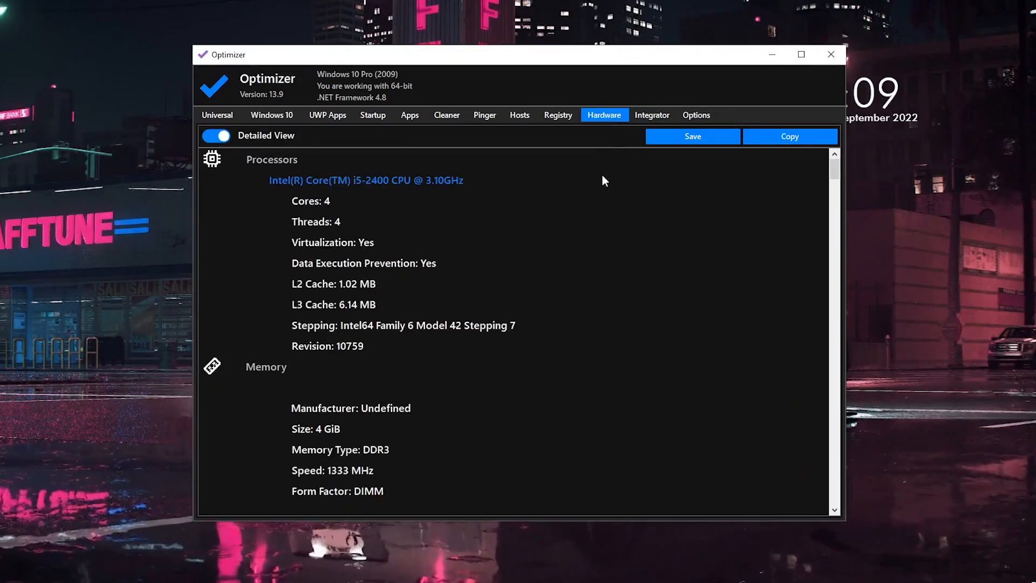
{"action": "scroll", "scroll_direction": "down", "scroll_amount": 3}
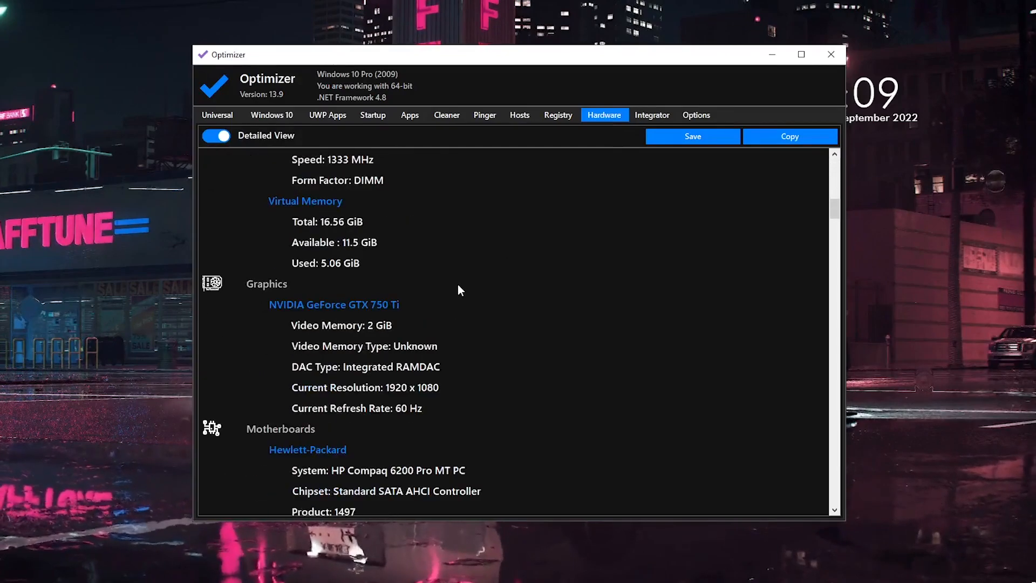
{"action": "scroll", "scroll_direction": "down", "scroll_amount": 3}
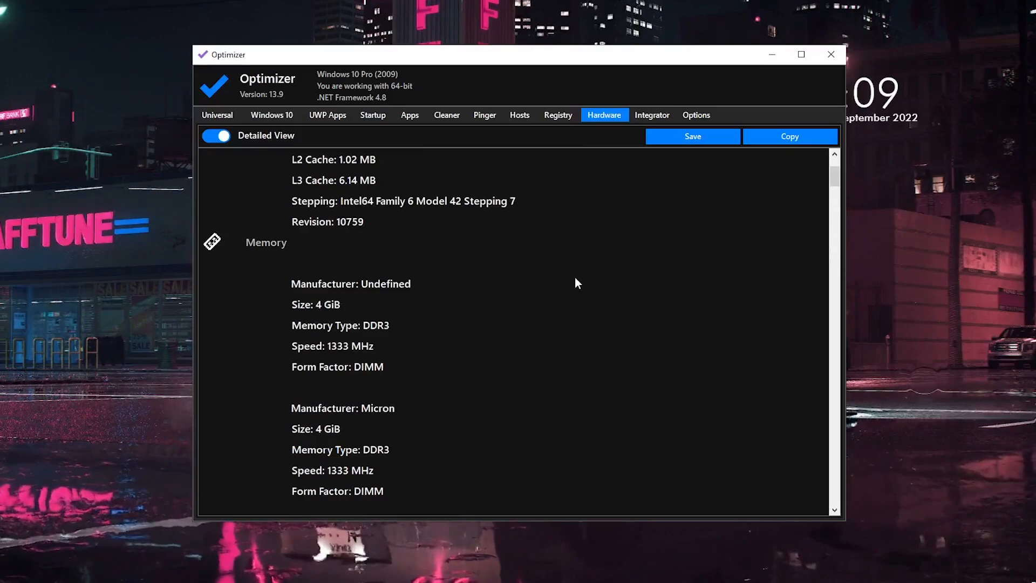
{"action": "scroll", "scroll_direction": "up", "scroll_amount": 3}
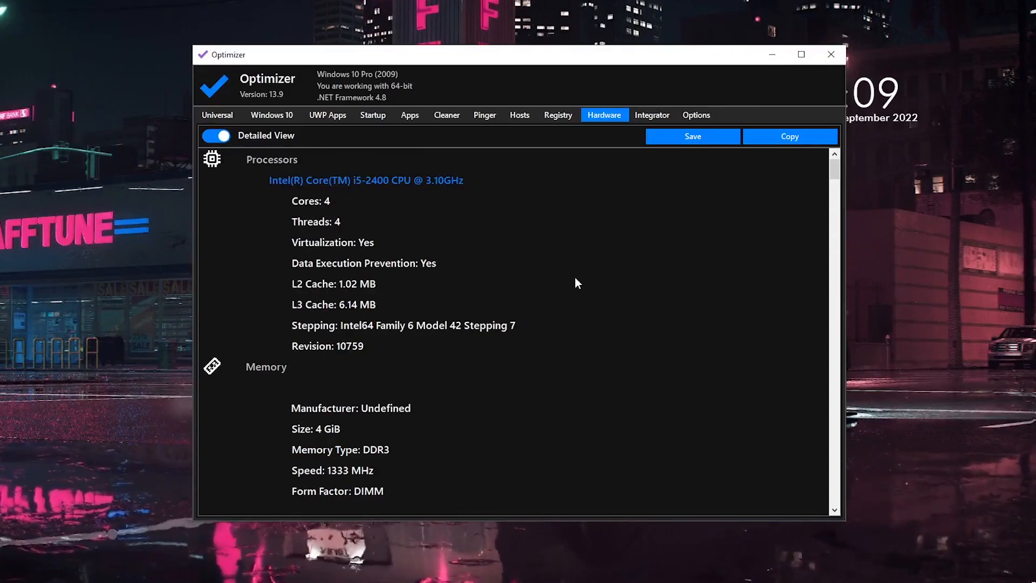
{"action": "left_click", "coordinate": [556, 115]}
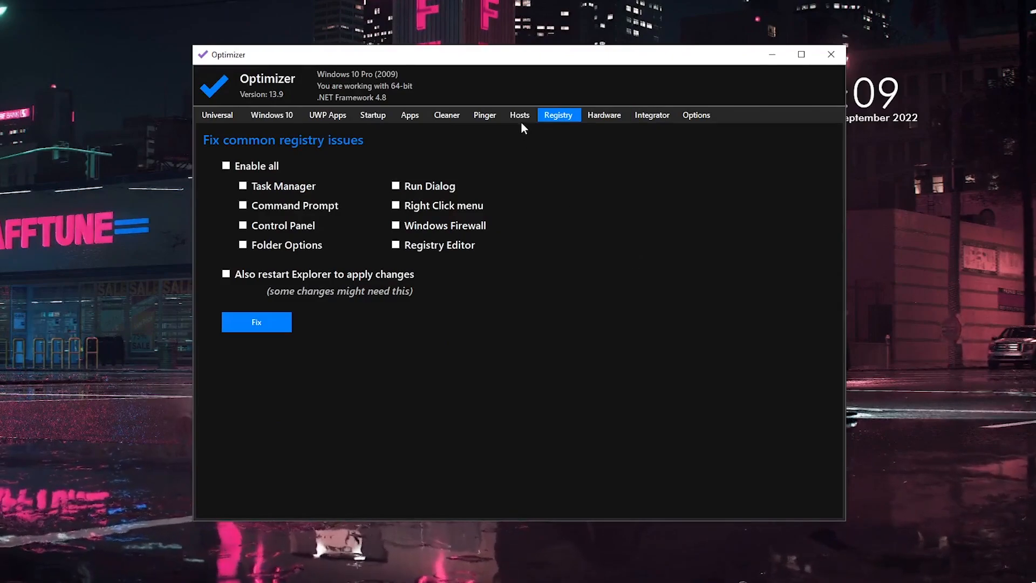
Step: Show the Pinger tool with the cursor in the empty IP / Domain name box
{"action": "left_click", "coordinate": [485, 114]}
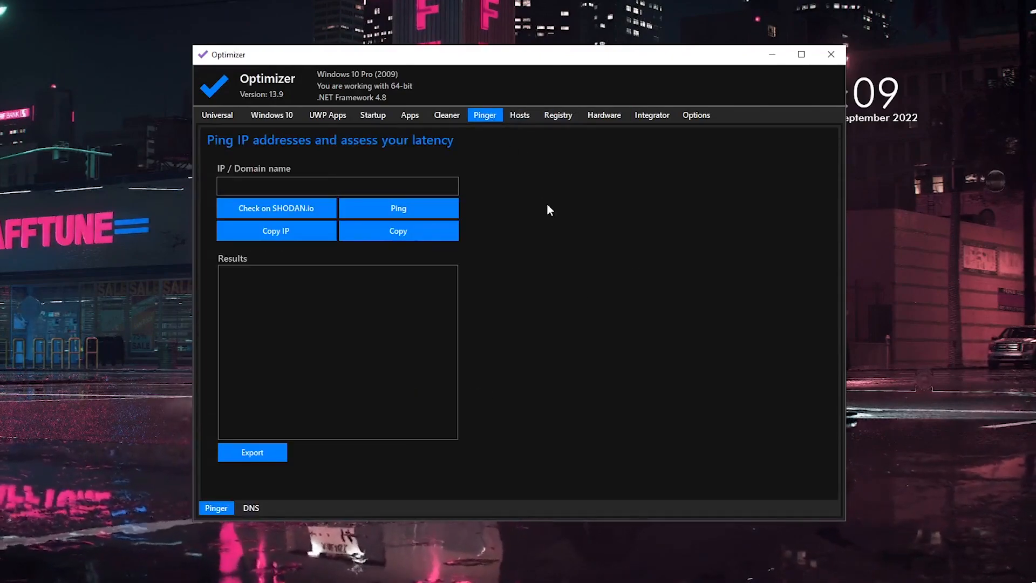
{"action": "left_click", "coordinate": [336, 186]}
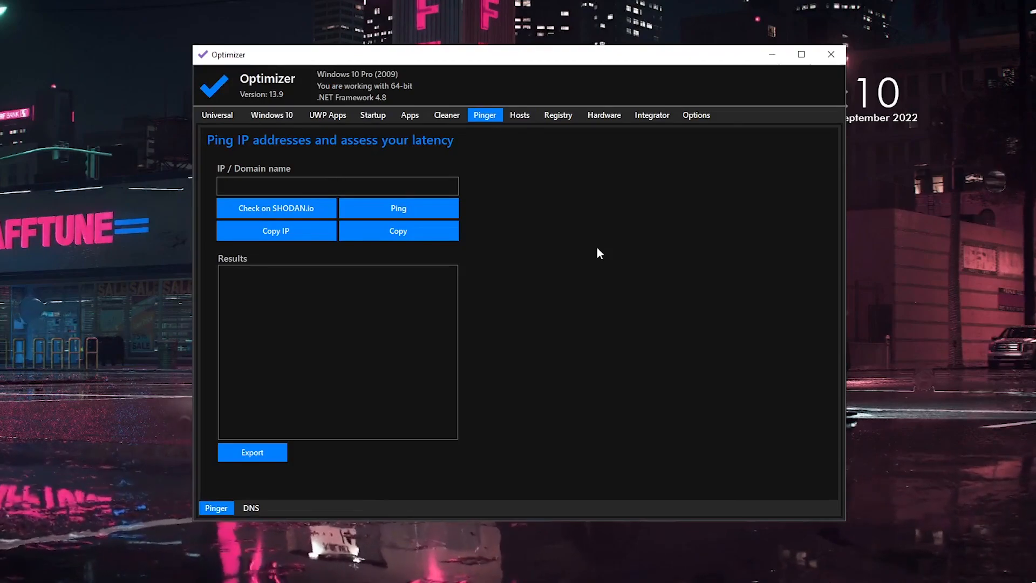
Step: Ping 8.8.8.8, getting nine replies averaging about 148 ms
{"action": "type", "text": "8.8"}
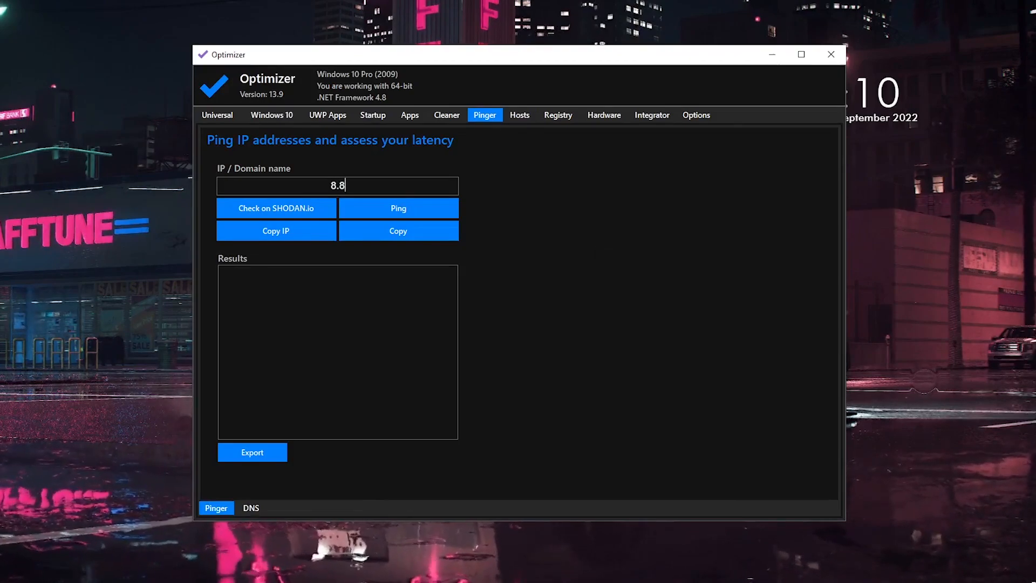
{"action": "type", "text": ".8.8"}
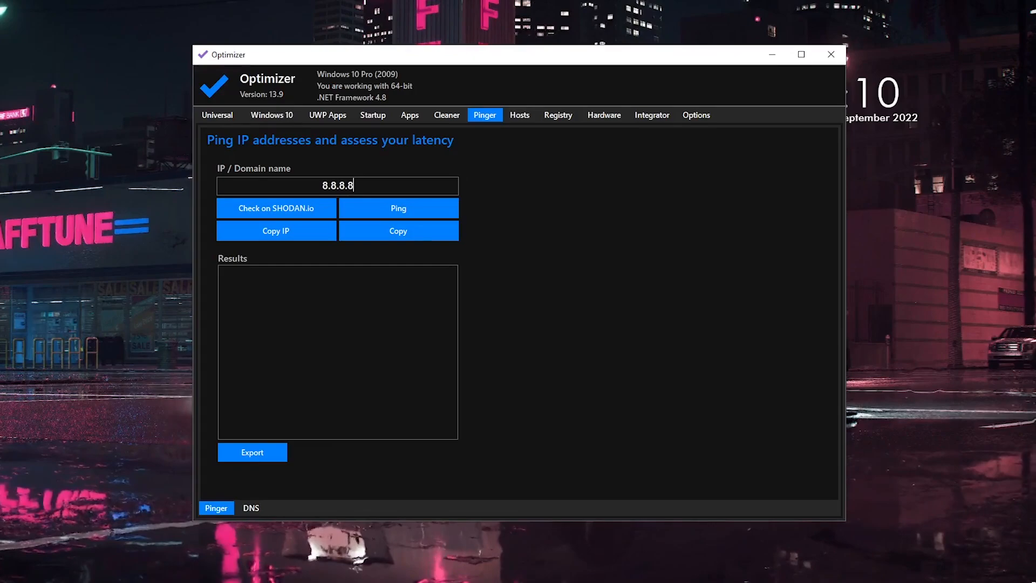
{"action": "mouse_move", "coordinate": [396, 212]}
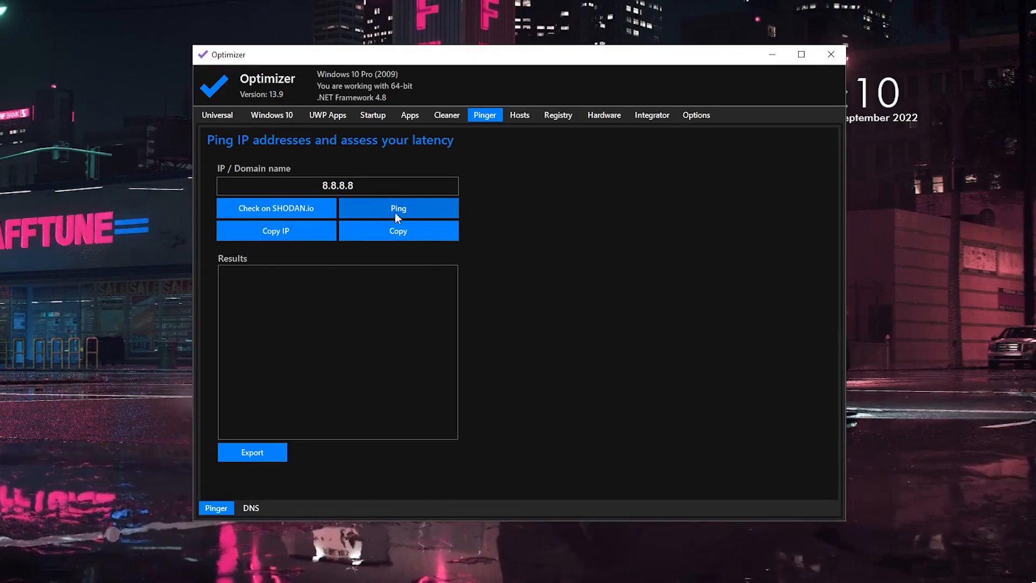
{"action": "left_click", "coordinate": [398, 209]}
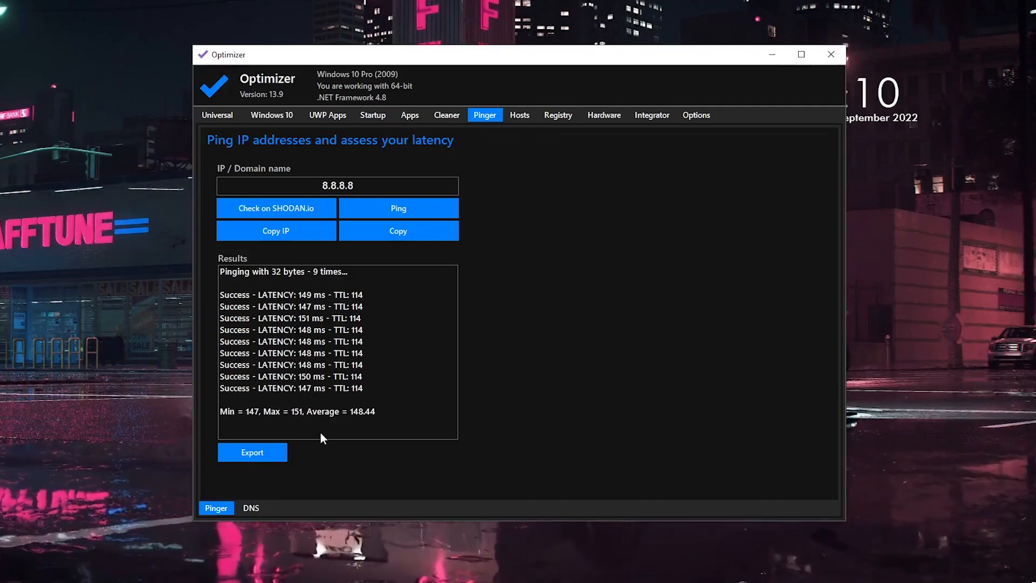
{"action": "mouse_move", "coordinate": [367, 420]}
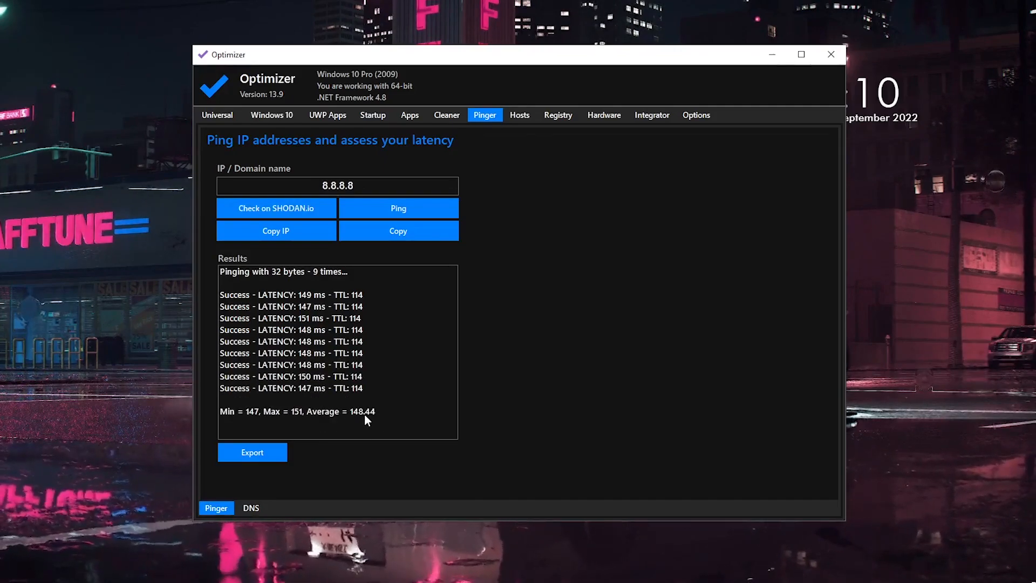
{"action": "mouse_move", "coordinate": [375, 421]}
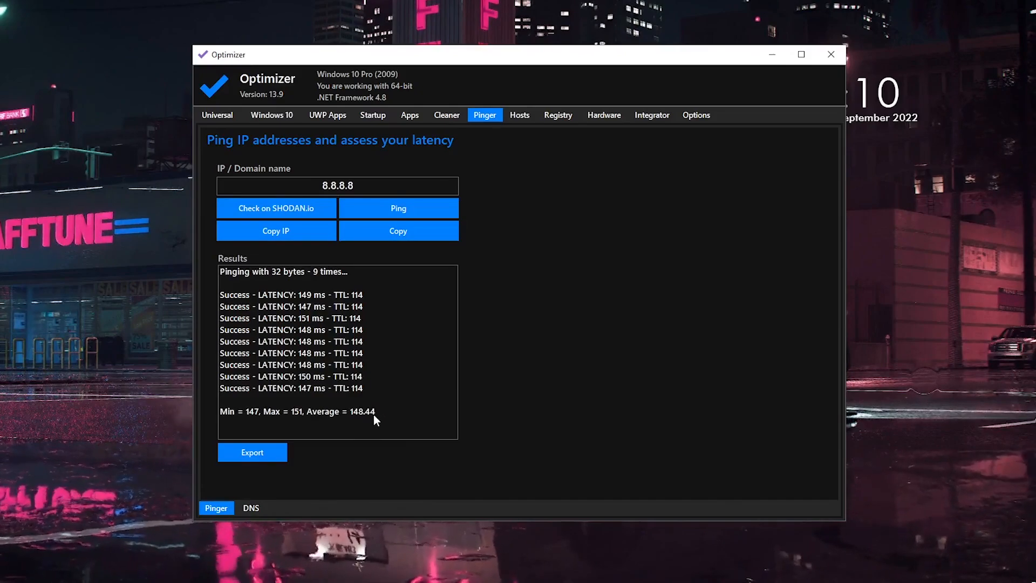
Step: Ping 1.1.1.1 (about 54 ms average), then open Windows Network Connections from the DNS sub-tab
{"action": "triple_click", "coordinate": [336, 186]}
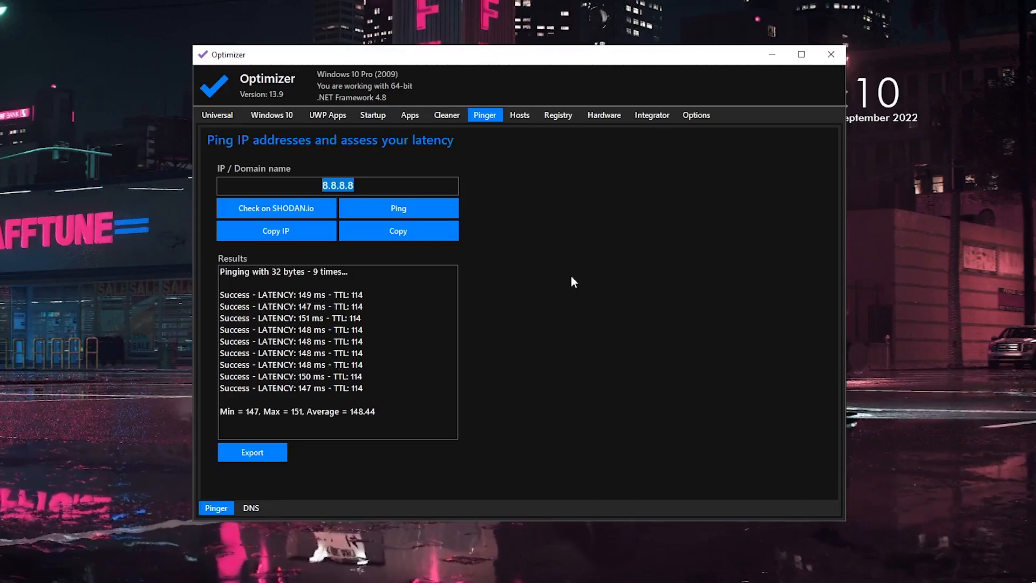
{"action": "type", "text": "1.1"}
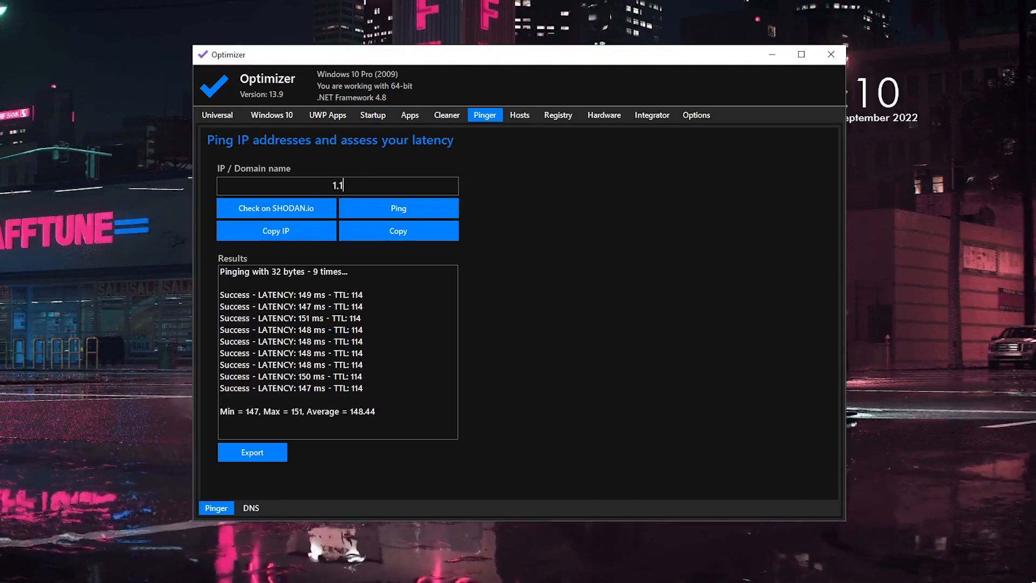
{"action": "type", "text": ".1.1"}
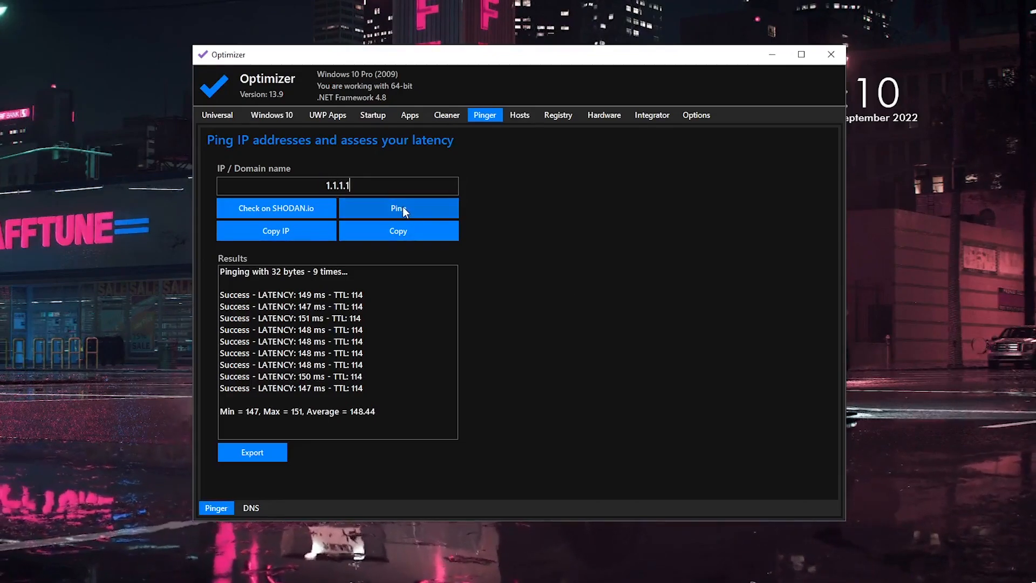
{"action": "left_click", "coordinate": [398, 208]}
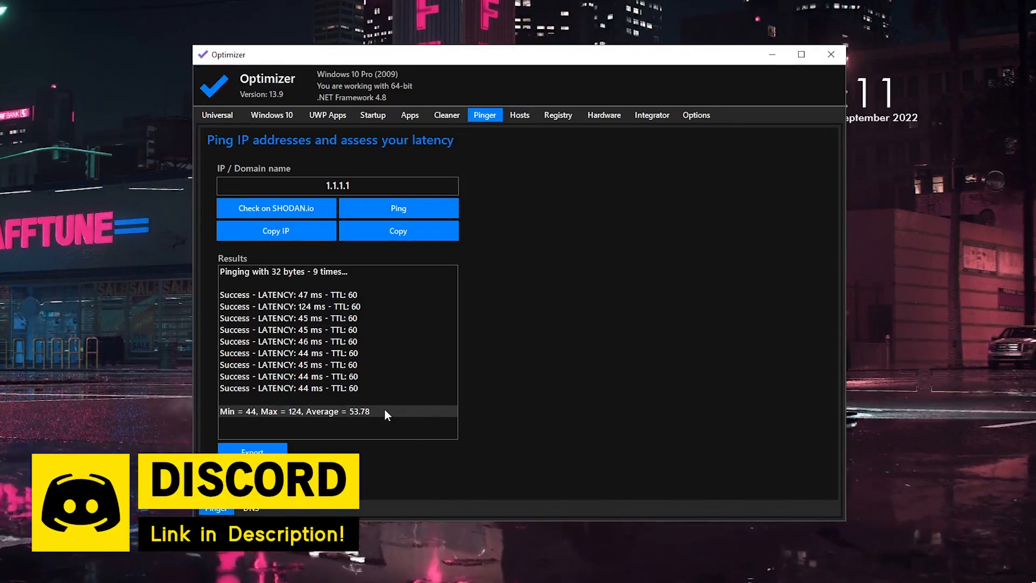
{"action": "mouse_move", "coordinate": [405, 373]}
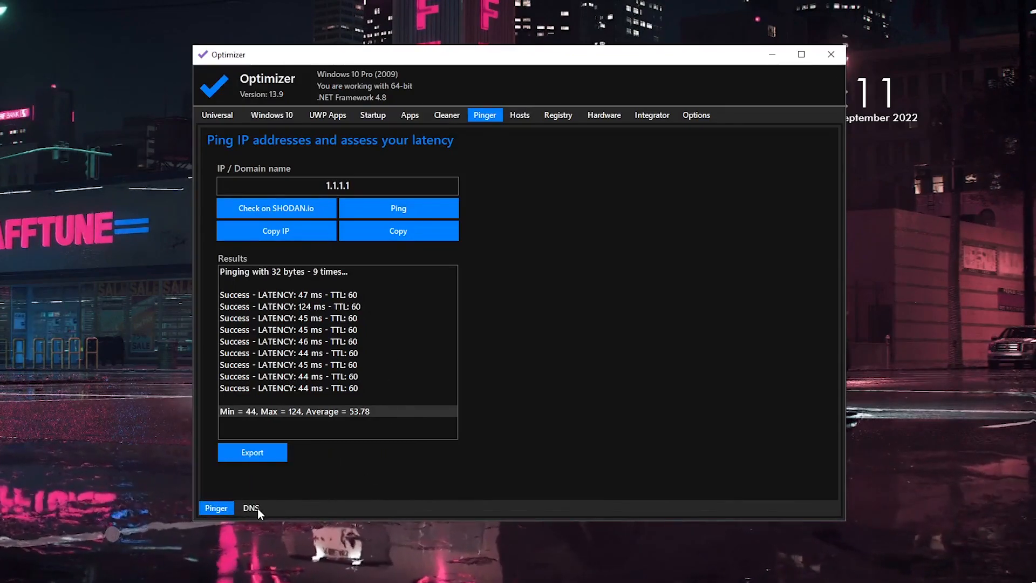
{"action": "left_click", "coordinate": [250, 507]}
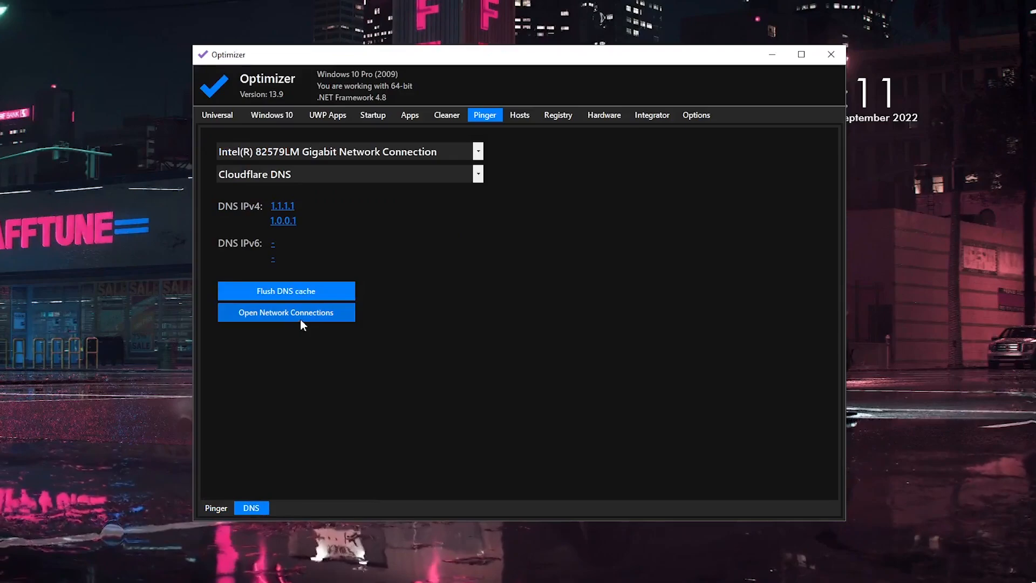
{"action": "mouse_move", "coordinate": [390, 367]}
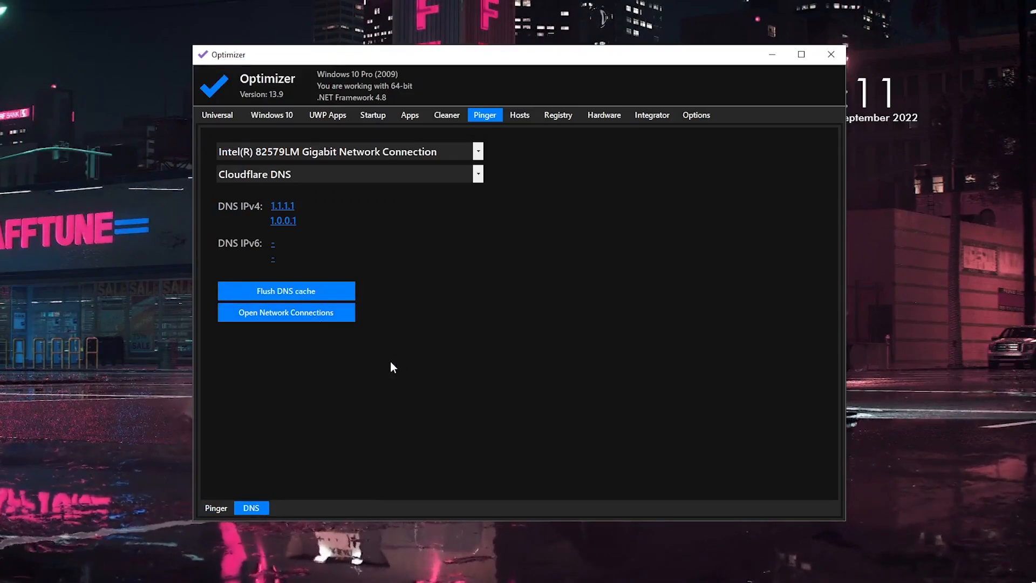
{"action": "left_click", "coordinate": [285, 312]}
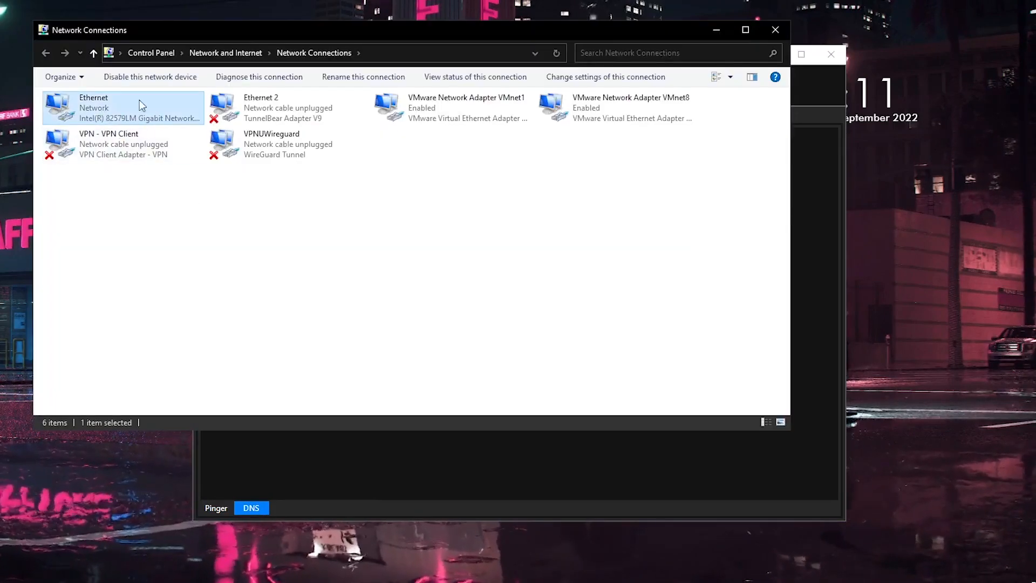
{"action": "mouse_move", "coordinate": [155, 229]}
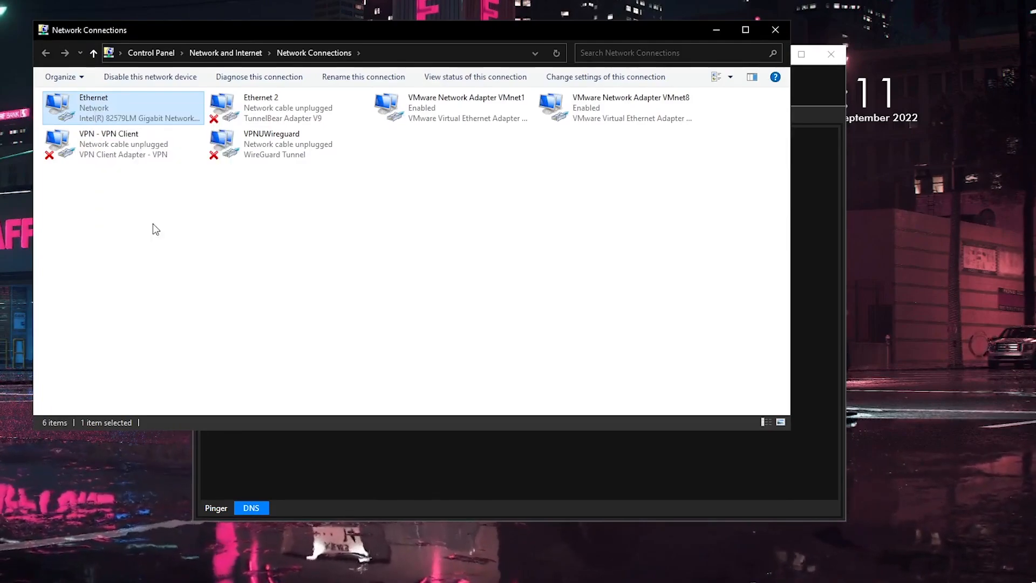
Step: View the Ethernet adapter's IPv4 DNS servers (1.1.1.1 and 1.0.0.1) and close both dialogs with OK
{"action": "double_click", "coordinate": [122, 108]}
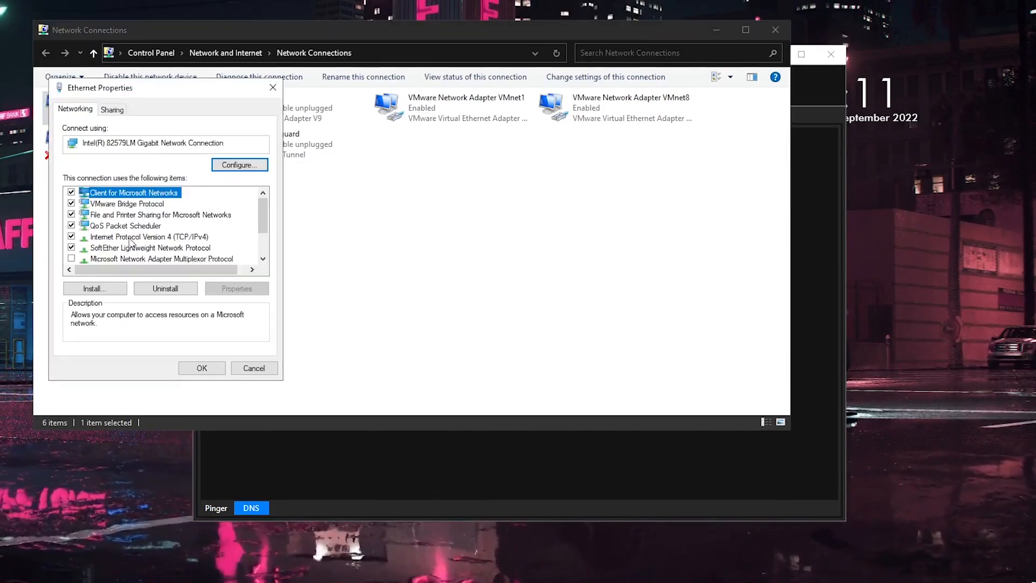
{"action": "left_click", "coordinate": [150, 237]}
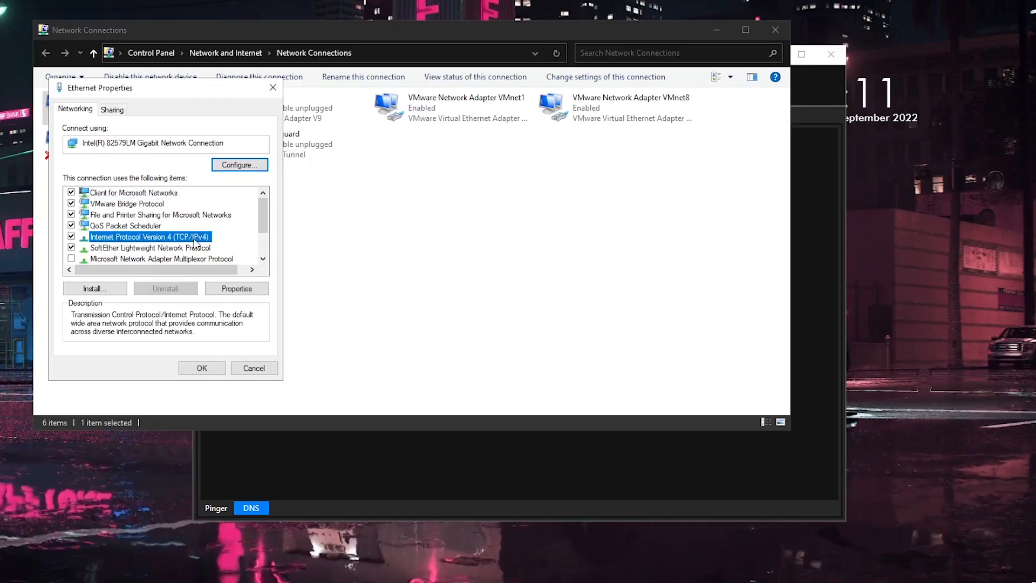
{"action": "mouse_move", "coordinate": [212, 246]}
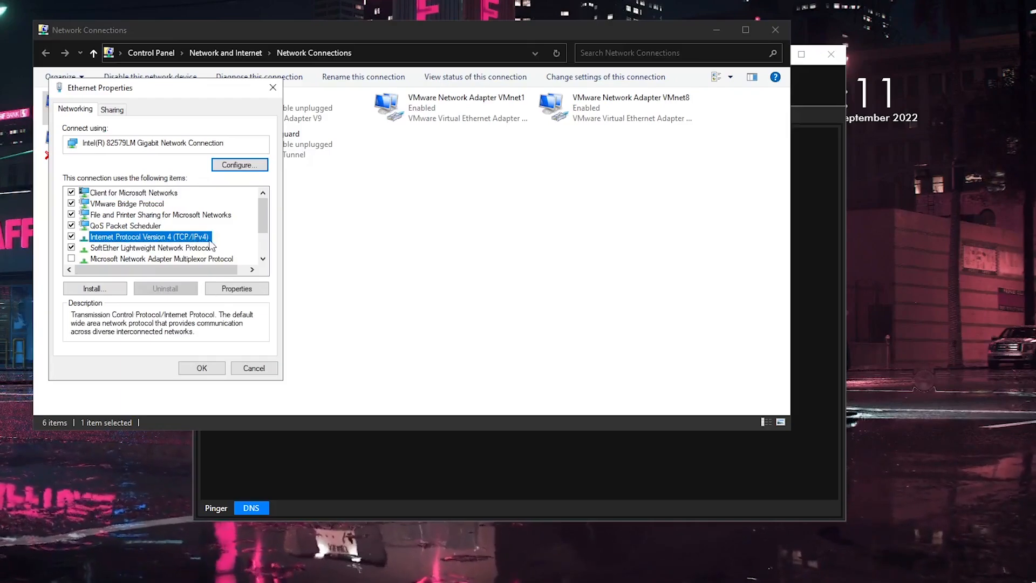
{"action": "mouse_move", "coordinate": [208, 246]}
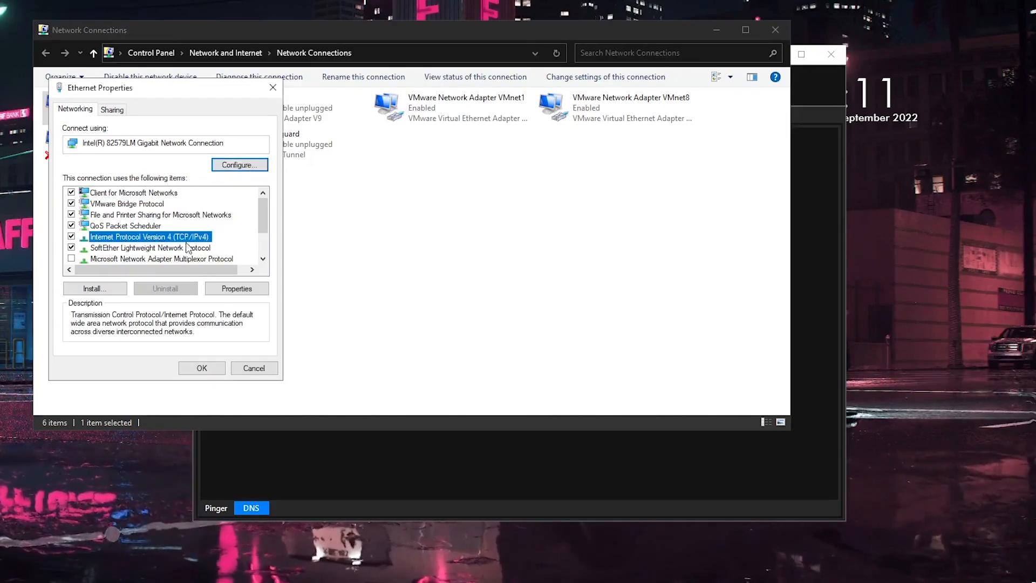
{"action": "left_click", "coordinate": [236, 288]}
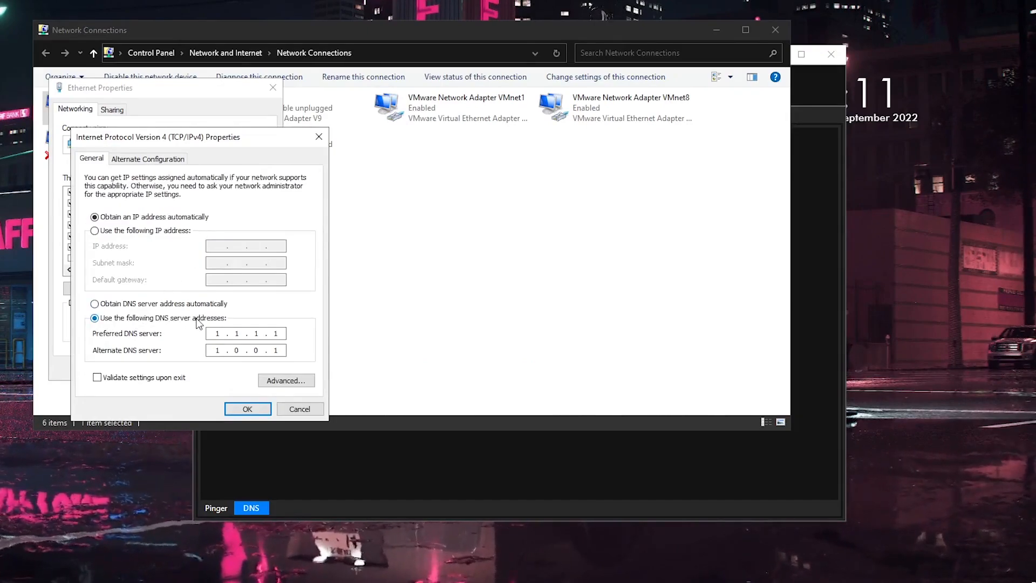
{"action": "left_click", "coordinate": [217, 334]}
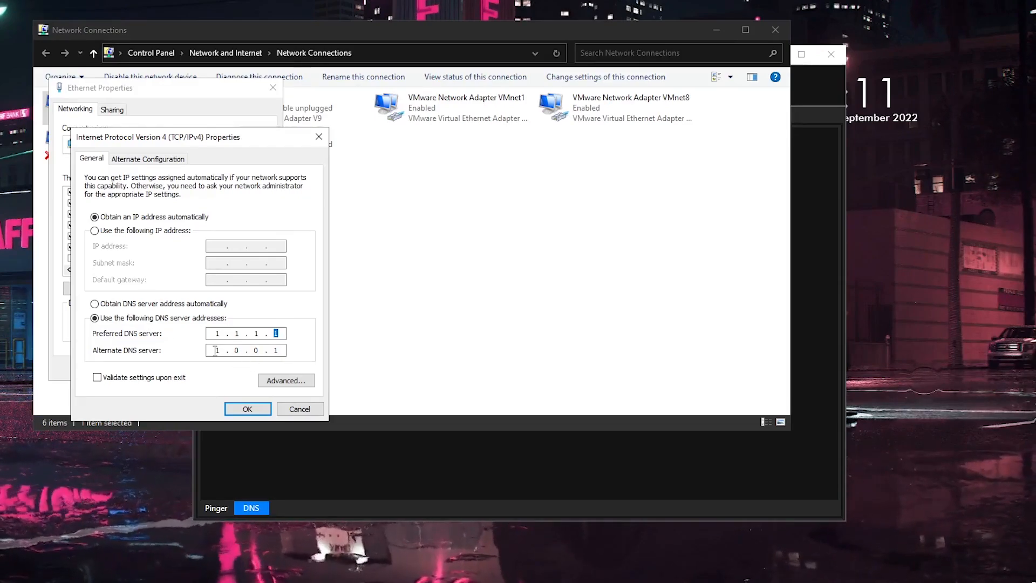
{"action": "left_click", "coordinate": [217, 349]}
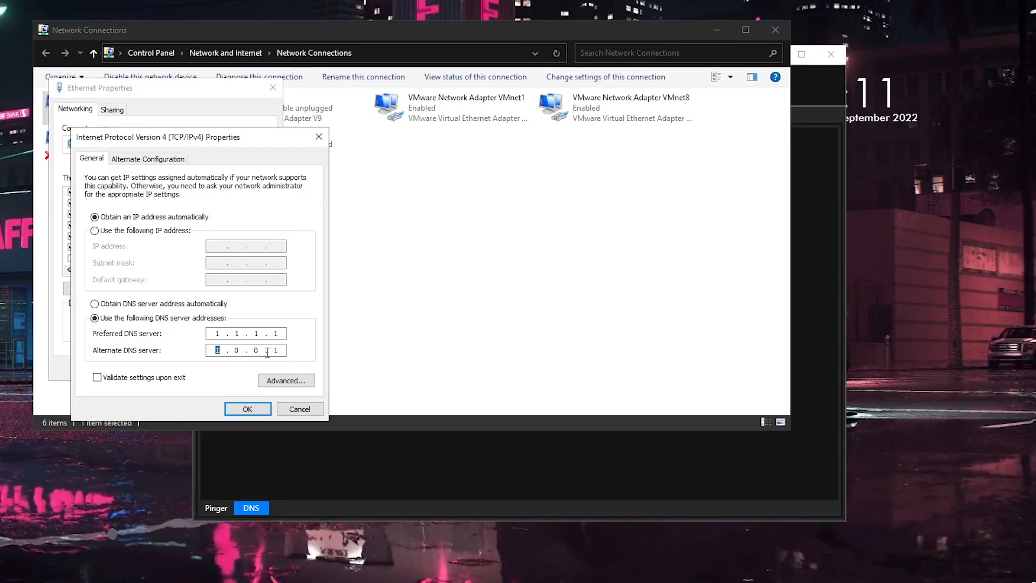
{"action": "mouse_move", "coordinate": [192, 326]}
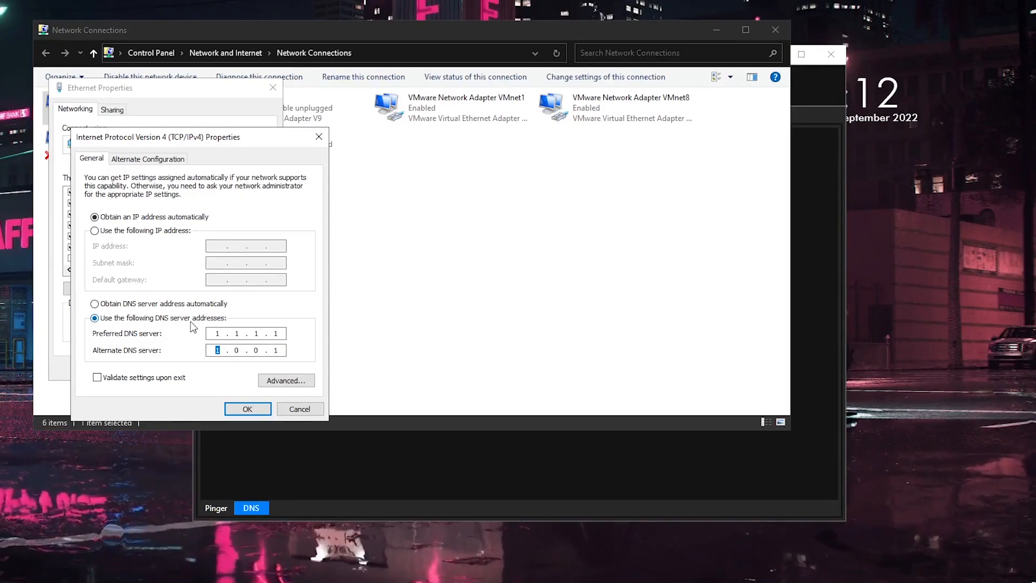
{"action": "left_click", "coordinate": [247, 408]}
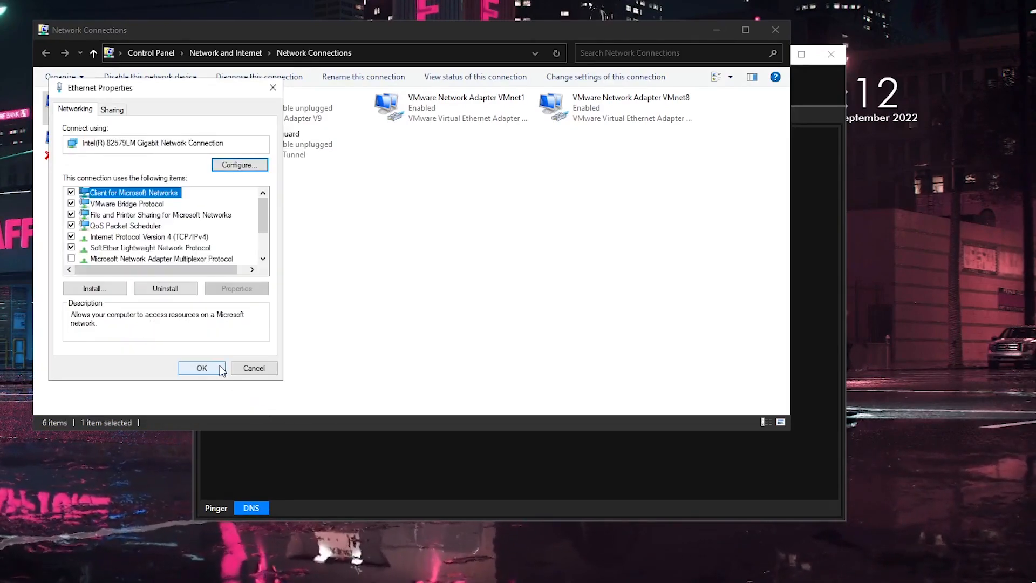
{"action": "left_click", "coordinate": [202, 368]}
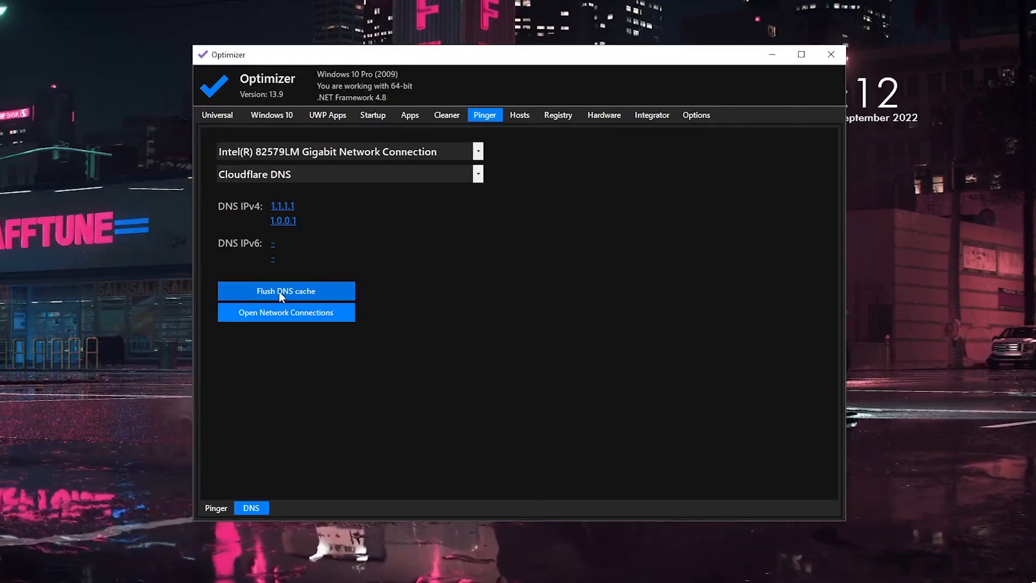
Step: Flush the DNS cache, then set the adapter's DNS preset to Google and finally Cloudflare DNS
{"action": "left_click", "coordinate": [285, 291]}
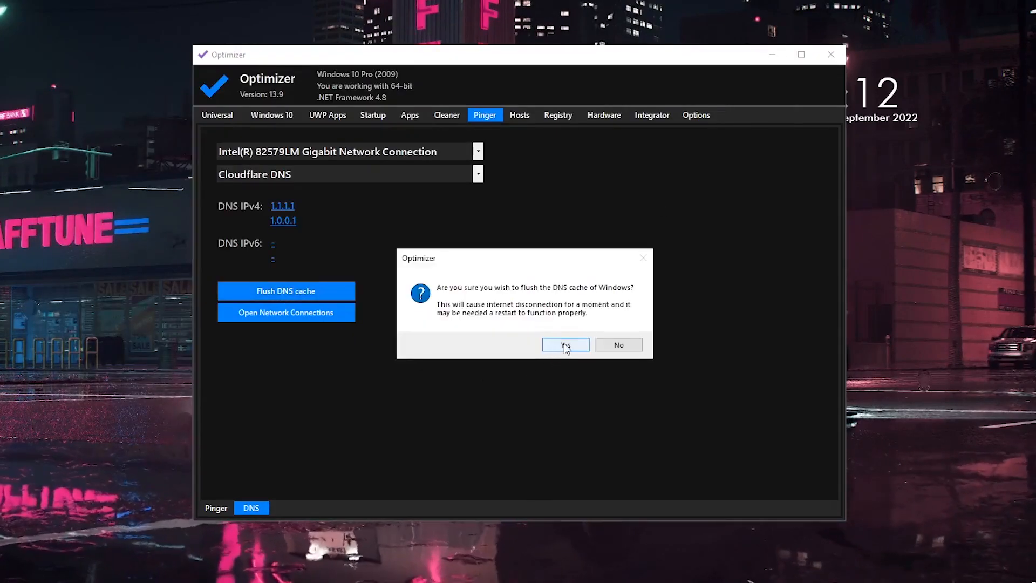
{"action": "left_click", "coordinate": [565, 345]}
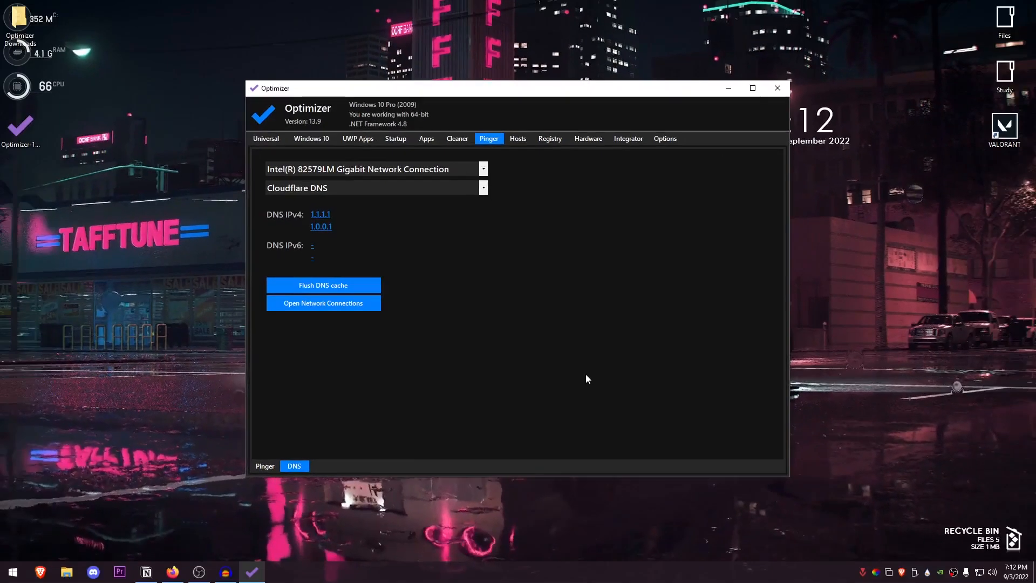
{"action": "mouse_move", "coordinate": [595, 389]}
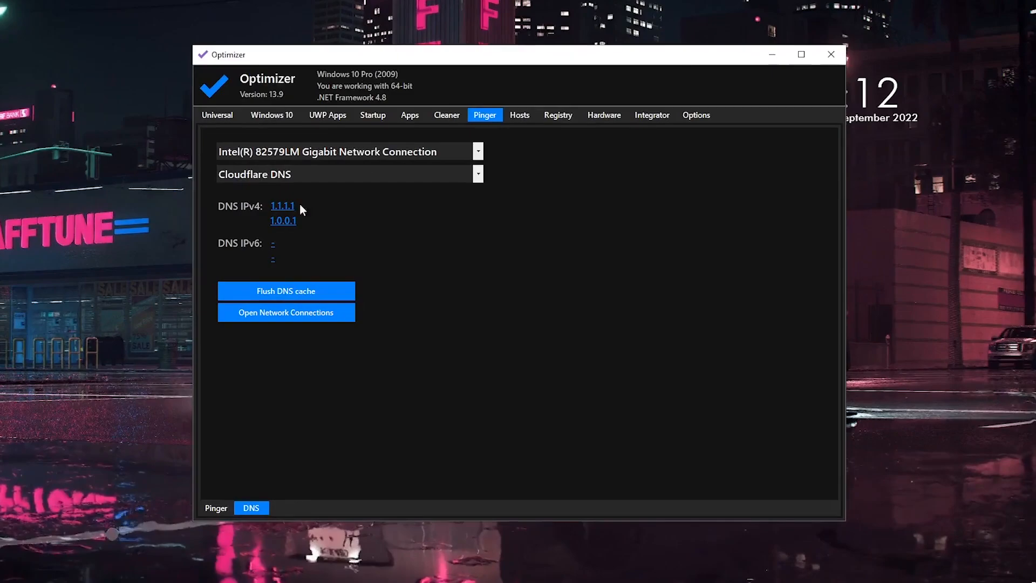
{"action": "left_click", "coordinate": [477, 173]}
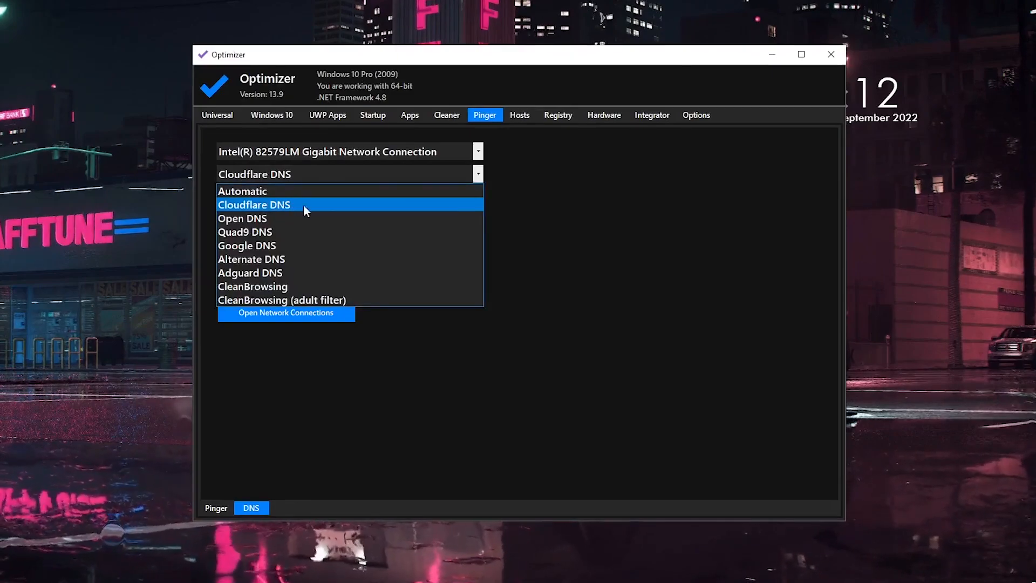
{"action": "left_click", "coordinate": [246, 244]}
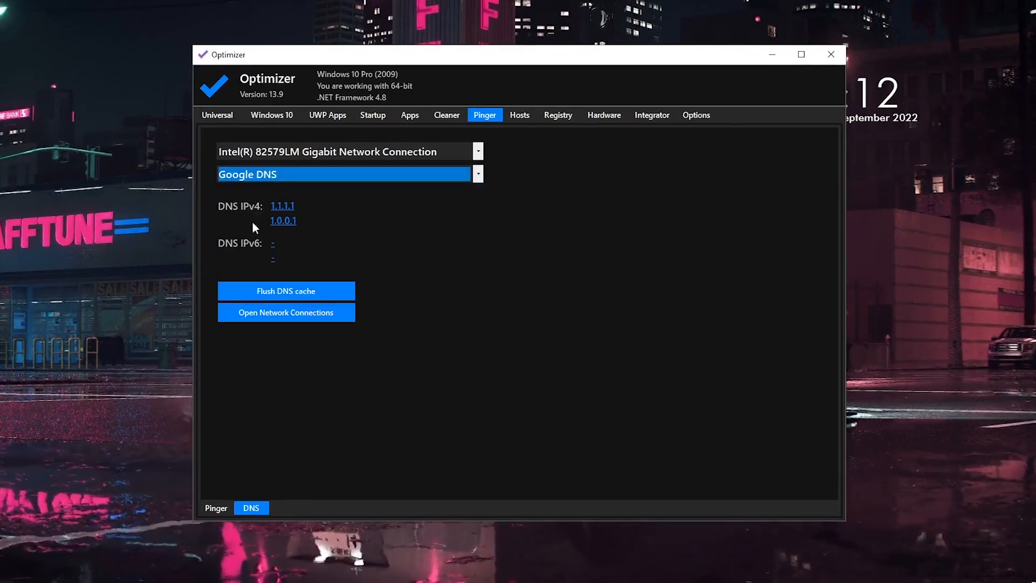
{"action": "left_click", "coordinate": [476, 173]}
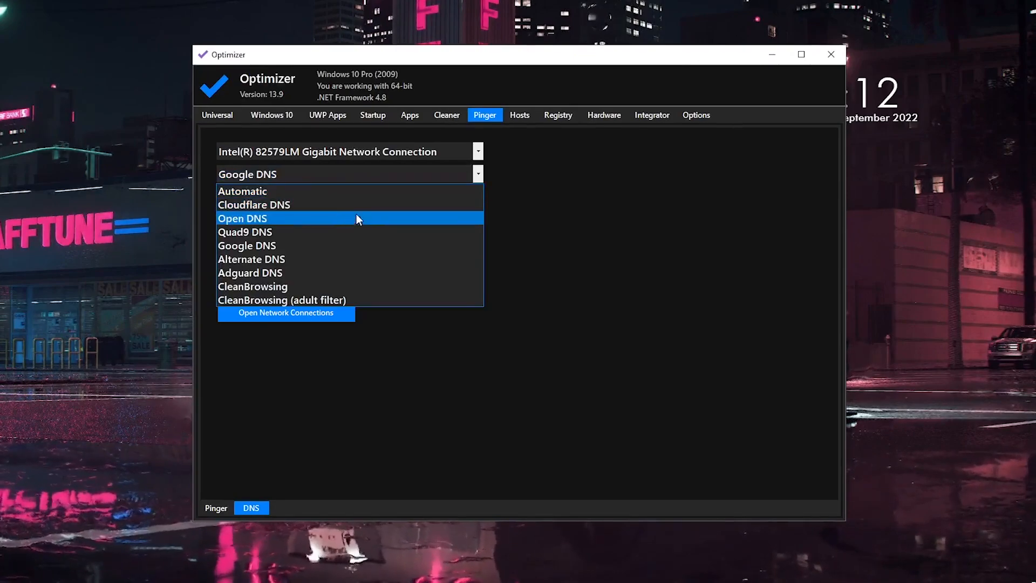
{"action": "mouse_move", "coordinate": [284, 208]}
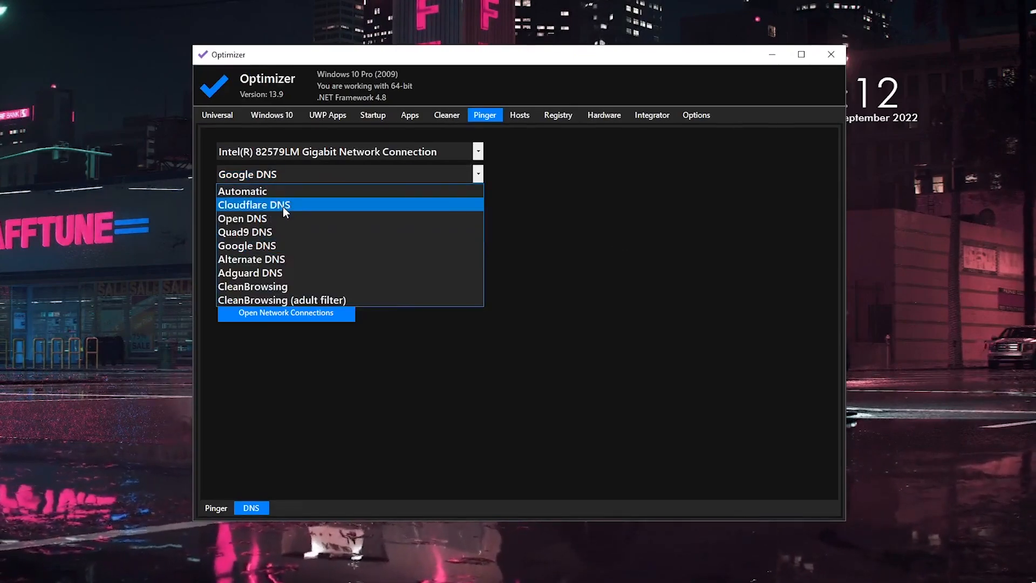
{"action": "left_click", "coordinate": [253, 204]}
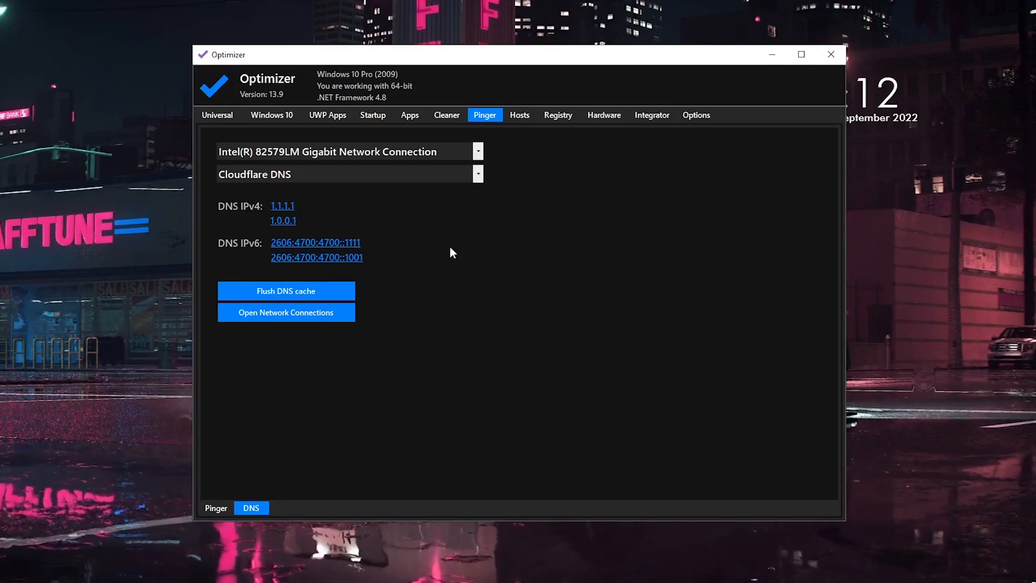
{"action": "mouse_move", "coordinate": [443, 269]}
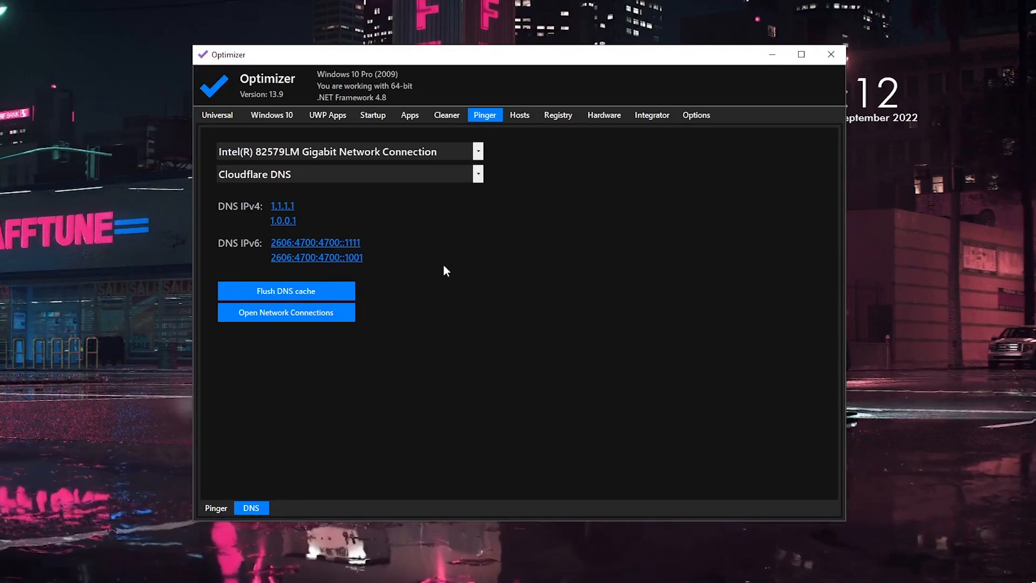
{"action": "mouse_move", "coordinate": [375, 188]}
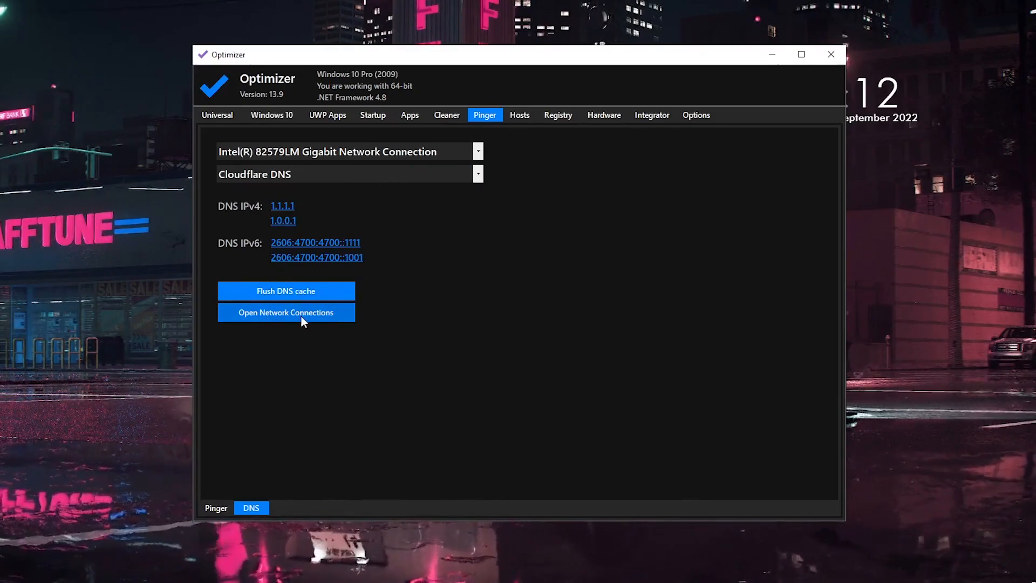
{"action": "mouse_move", "coordinate": [277, 175]}
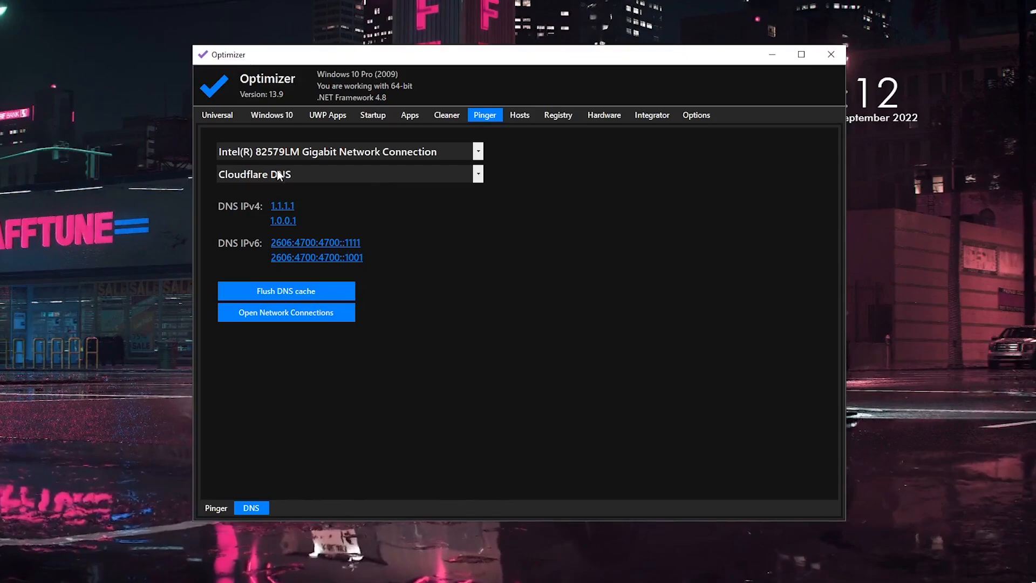
{"action": "left_click", "coordinate": [446, 114]}
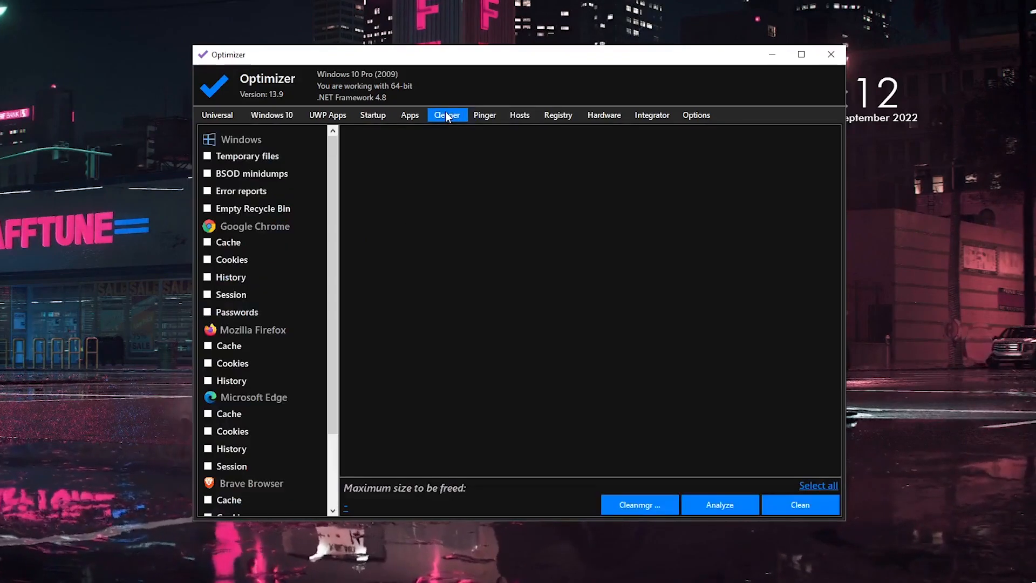
Step: Tick the Internet Explorer and Microsoft Edge cache items and analyze, finding about 355 MB to free
{"action": "scroll", "scroll_direction": "down", "scroll_amount": 3}
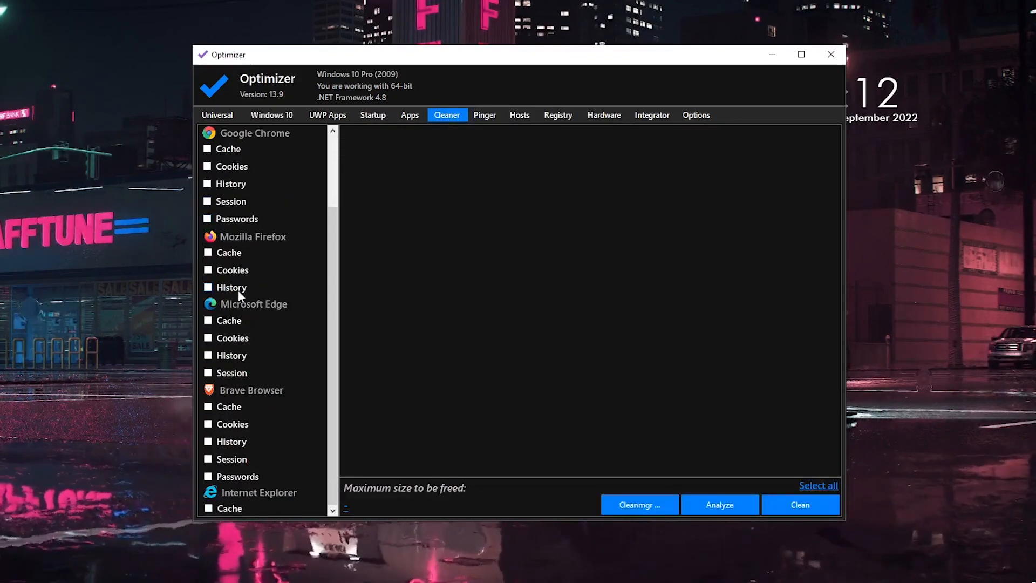
{"action": "scroll", "scroll_direction": "up", "scroll_amount": 3}
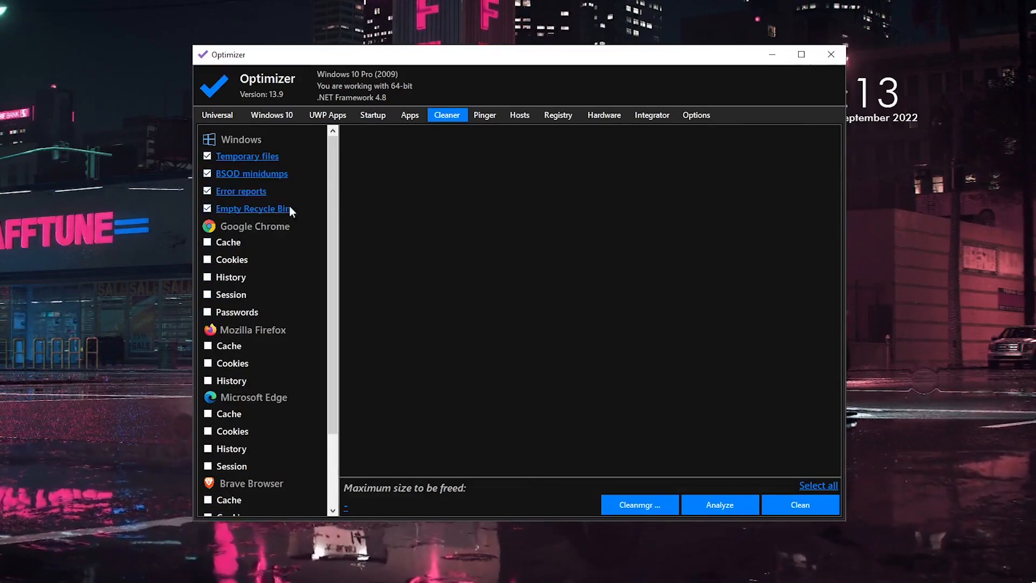
{"action": "mouse_move", "coordinate": [250, 287]}
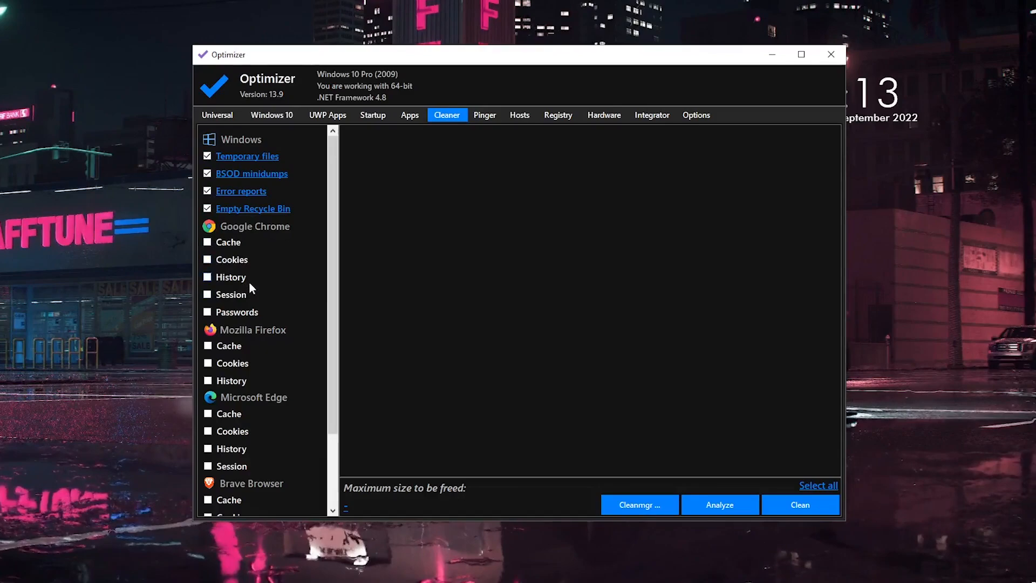
{"action": "scroll", "scroll_direction": "down", "scroll_amount": 3}
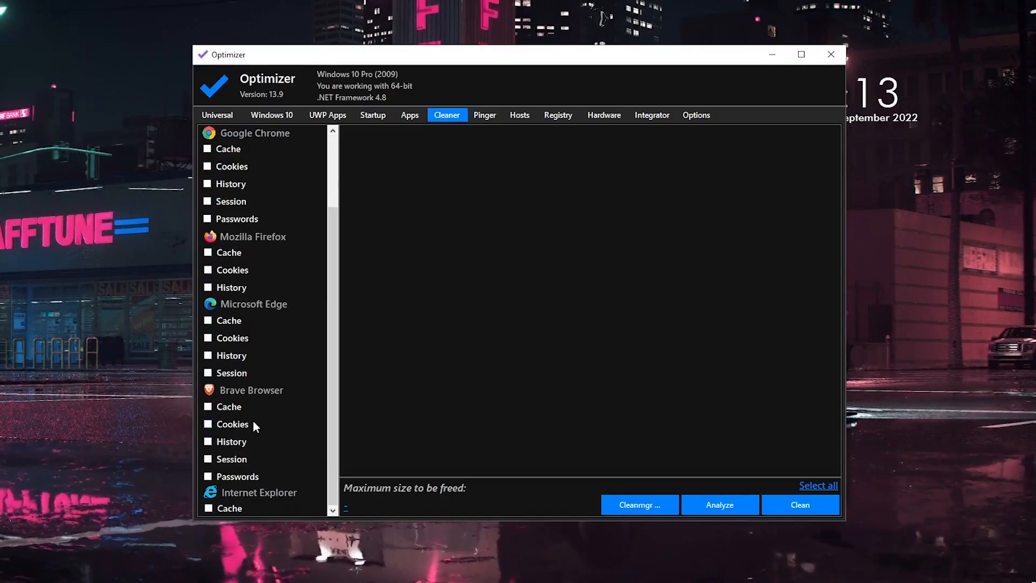
{"action": "mouse_move", "coordinate": [226, 518]}
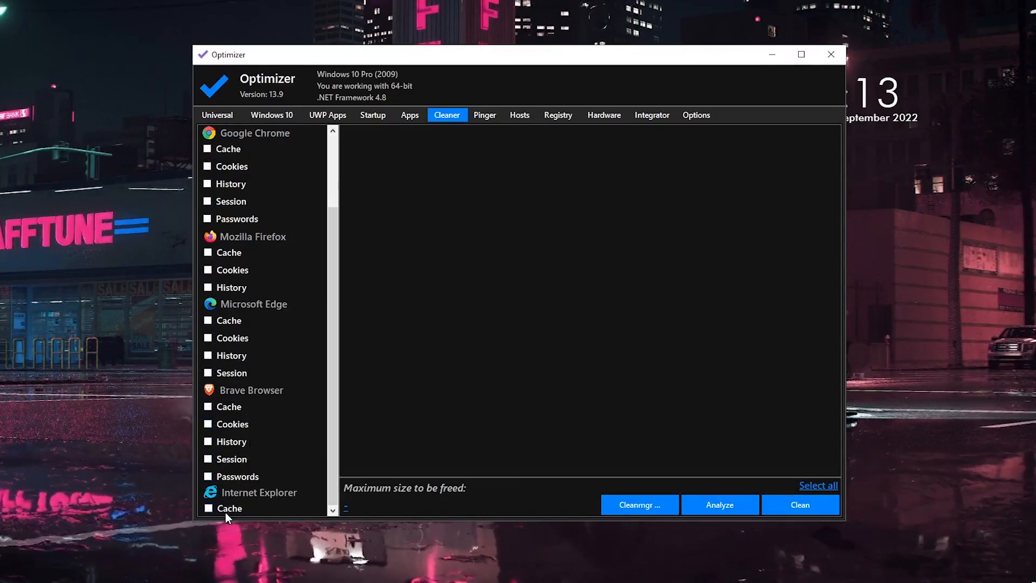
{"action": "left_click", "coordinate": [208, 508]}
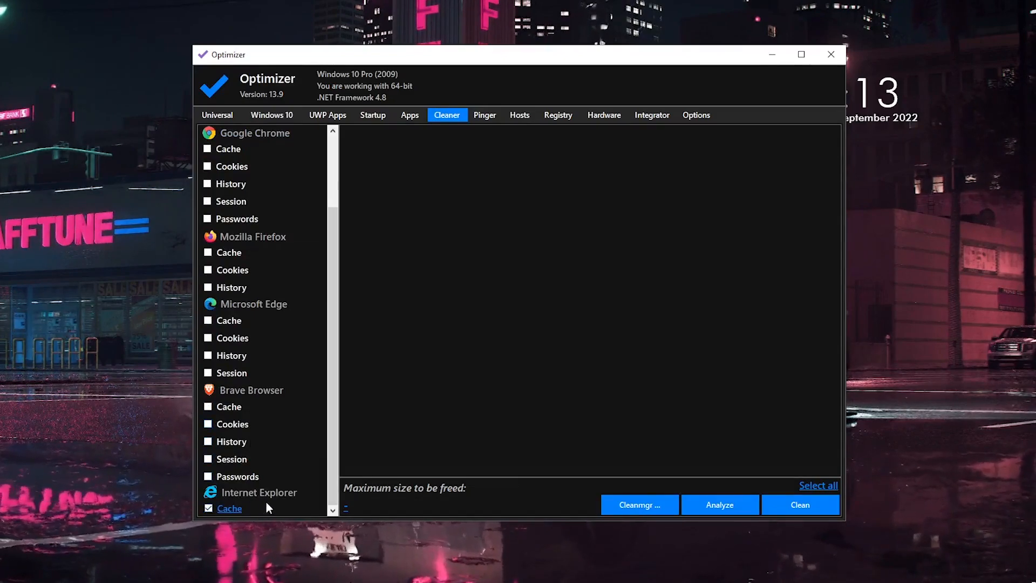
{"action": "left_click", "coordinate": [208, 320]}
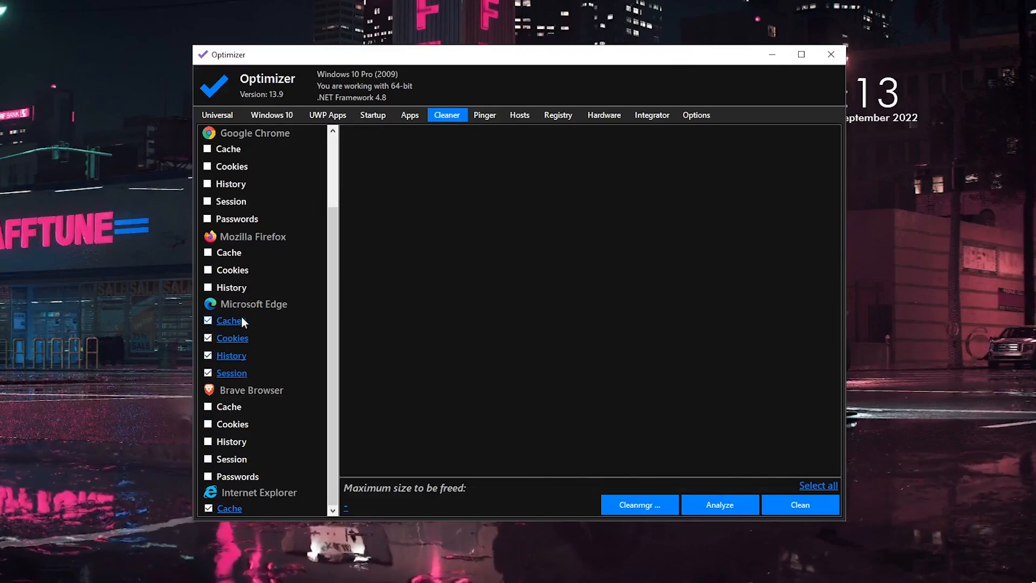
{"action": "left_click", "coordinate": [719, 504]}
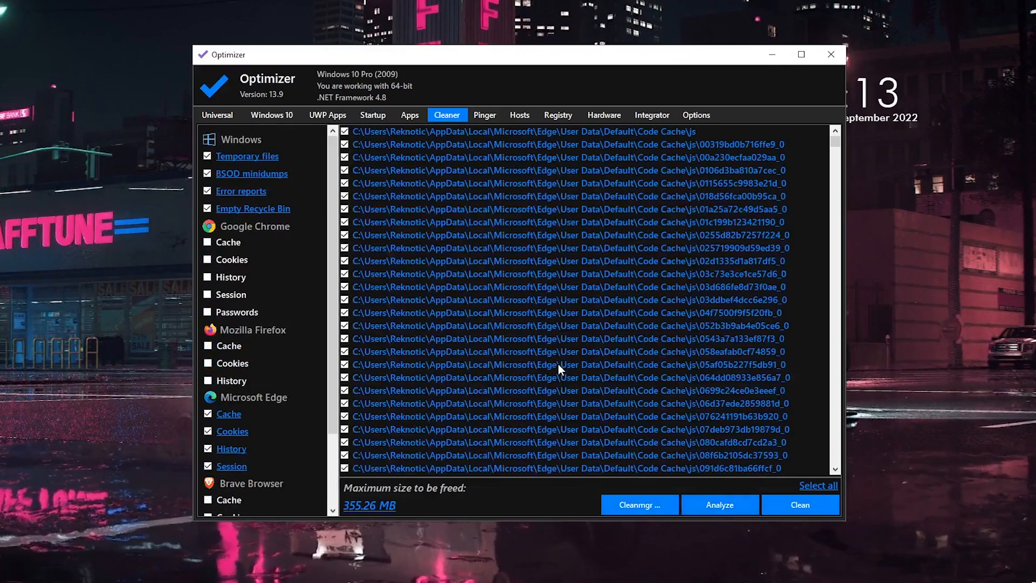
{"action": "mouse_move", "coordinate": [419, 498]}
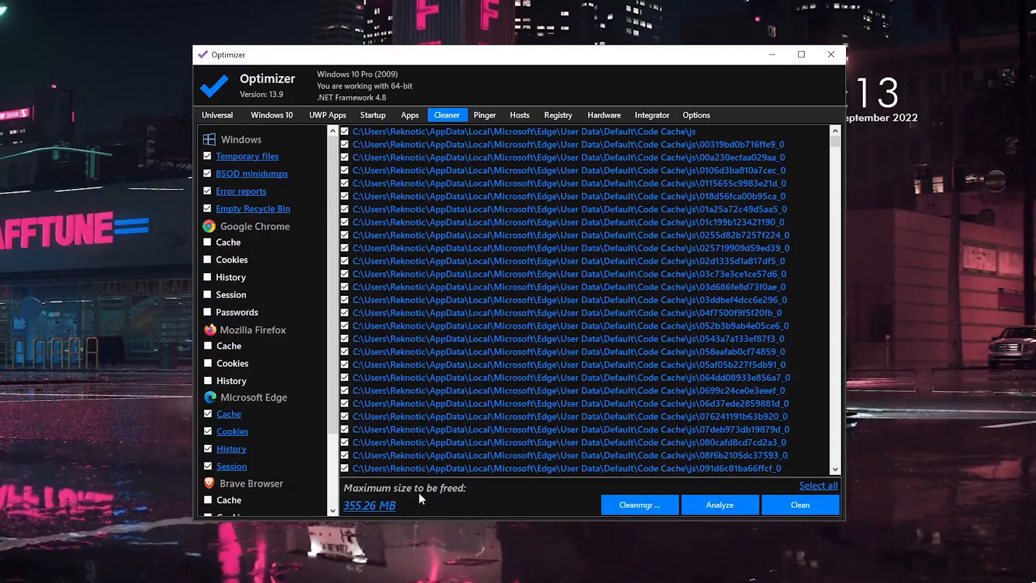
{"action": "mouse_move", "coordinate": [442, 519]}
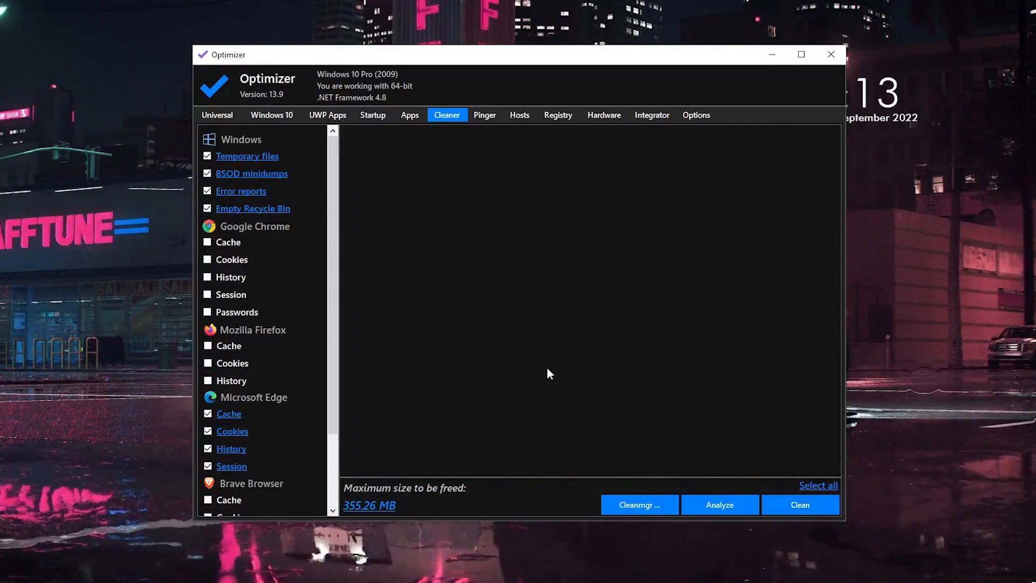
{"action": "left_click", "coordinate": [409, 114]}
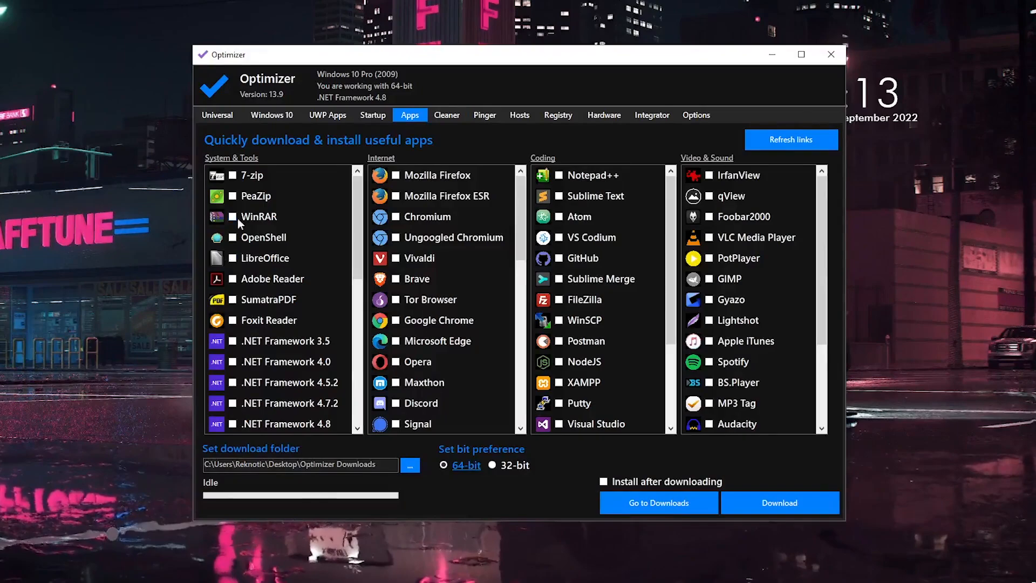
Step: Scroll through the Apps tab's download catalogue lists
{"action": "scroll", "scroll_direction": "down", "scroll_amount": 3}
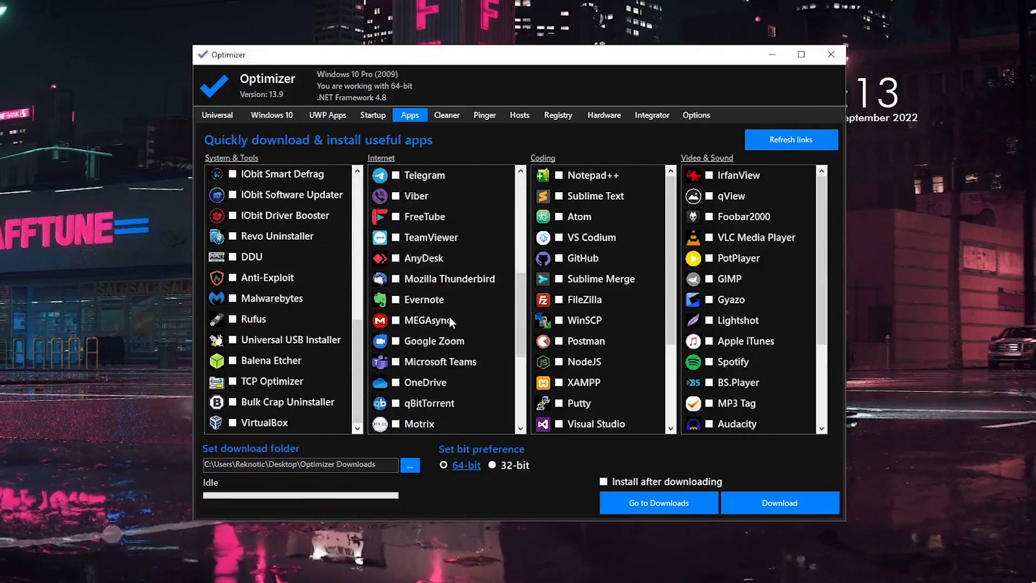
{"action": "scroll", "scroll_direction": "up", "scroll_amount": 3}
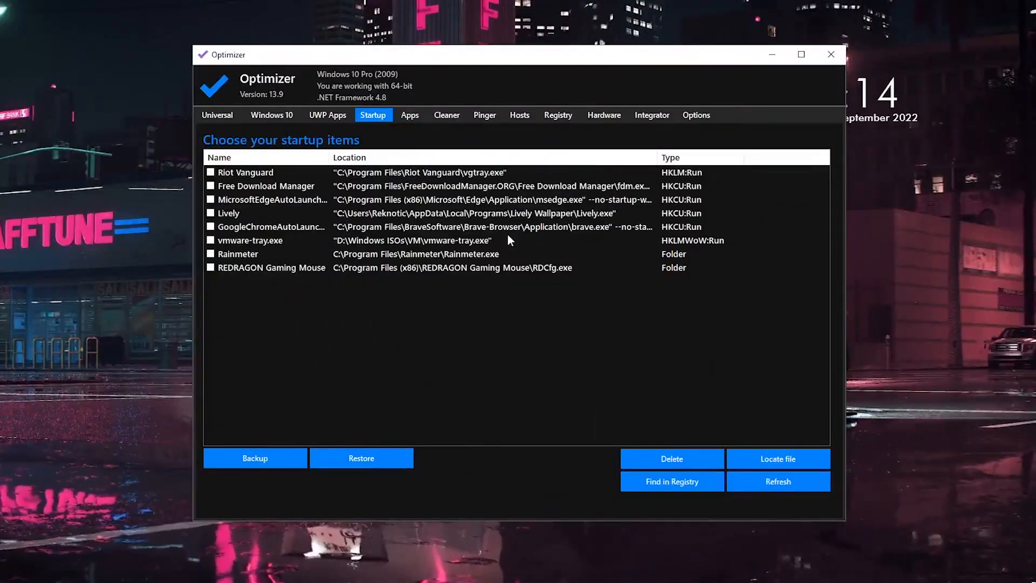
{"action": "mouse_move", "coordinate": [241, 270]}
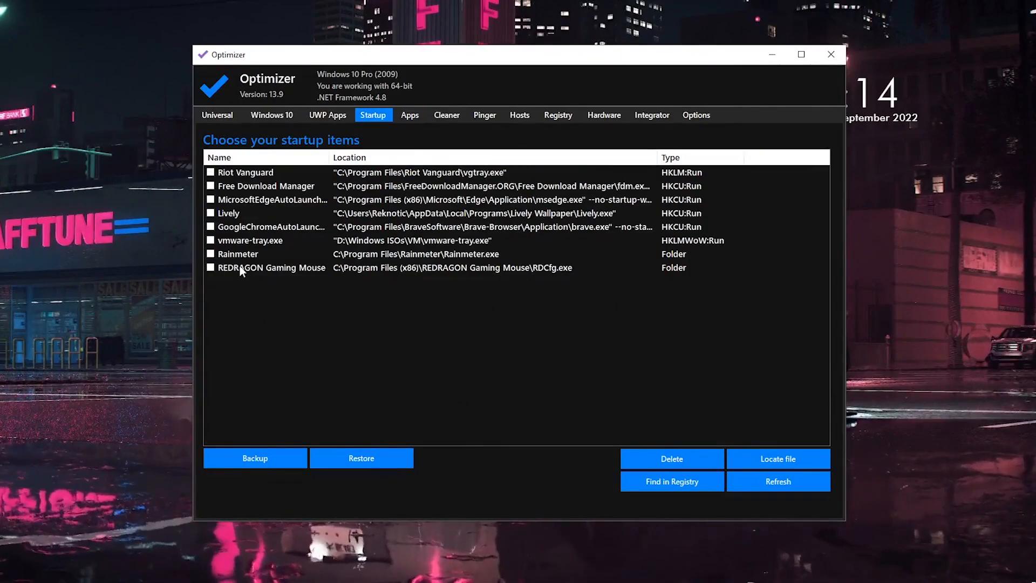
Step: Tick startup items including REDRAGON and Lively, then move to the UWP Apps list
{"action": "left_click", "coordinate": [210, 268]}
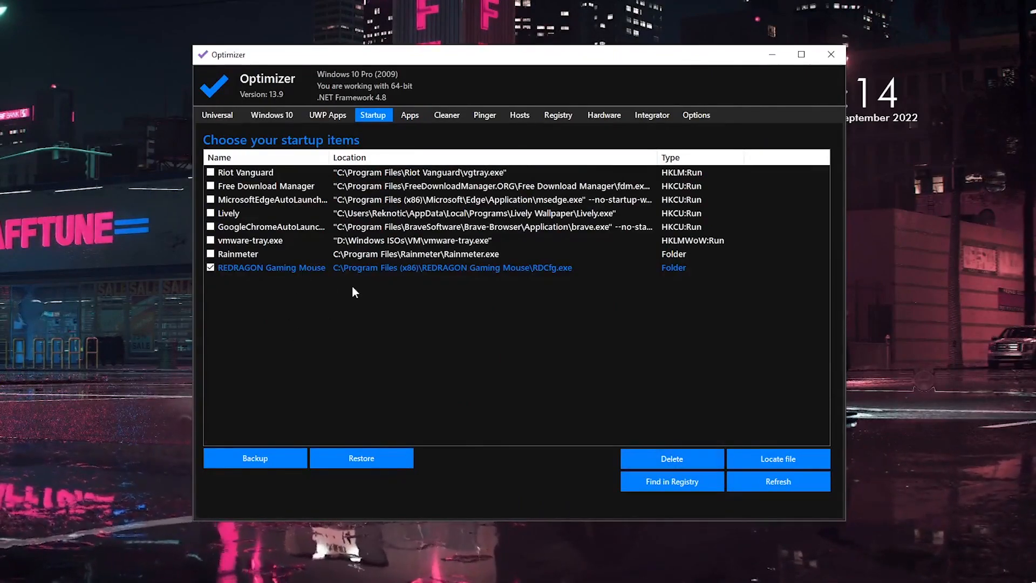
{"action": "left_click", "coordinate": [210, 268]}
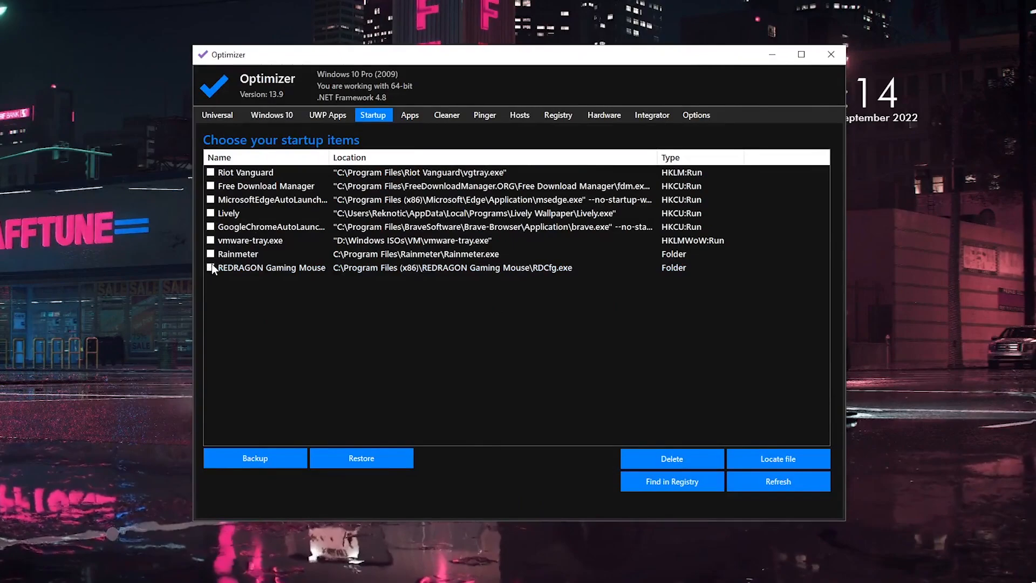
{"action": "mouse_move", "coordinate": [333, 279]}
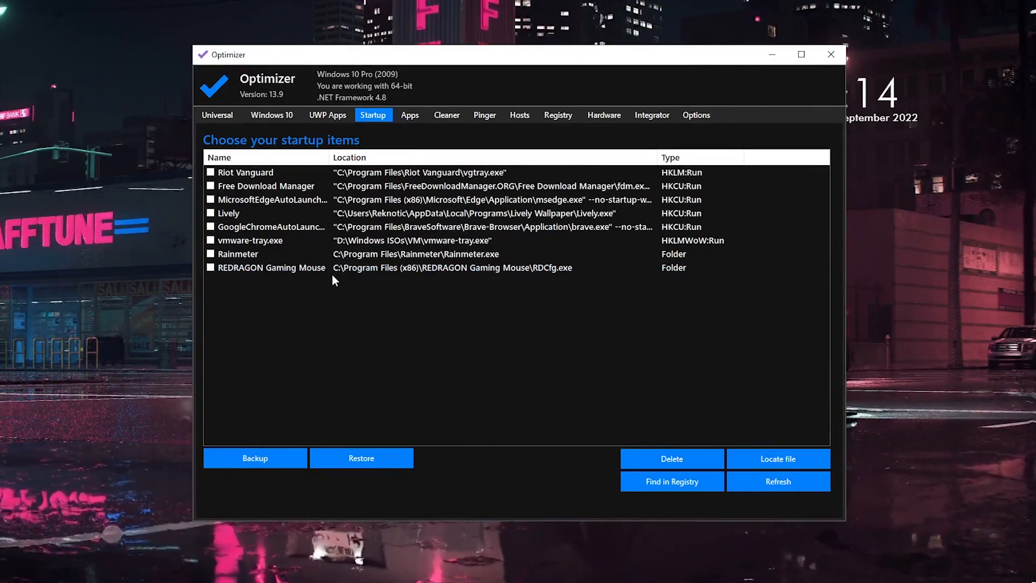
{"action": "mouse_move", "coordinate": [373, 243]}
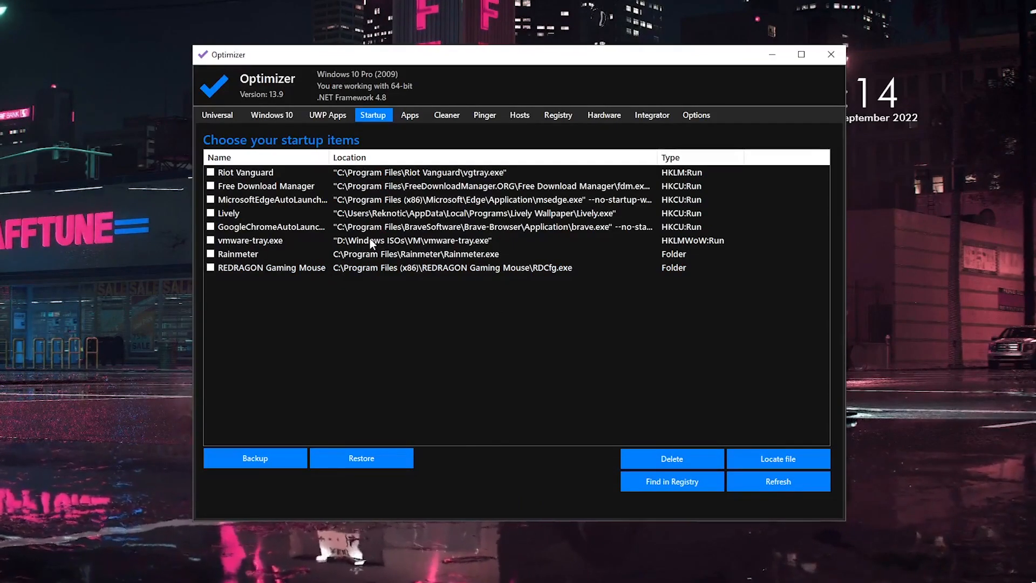
{"action": "mouse_move", "coordinate": [389, 303]}
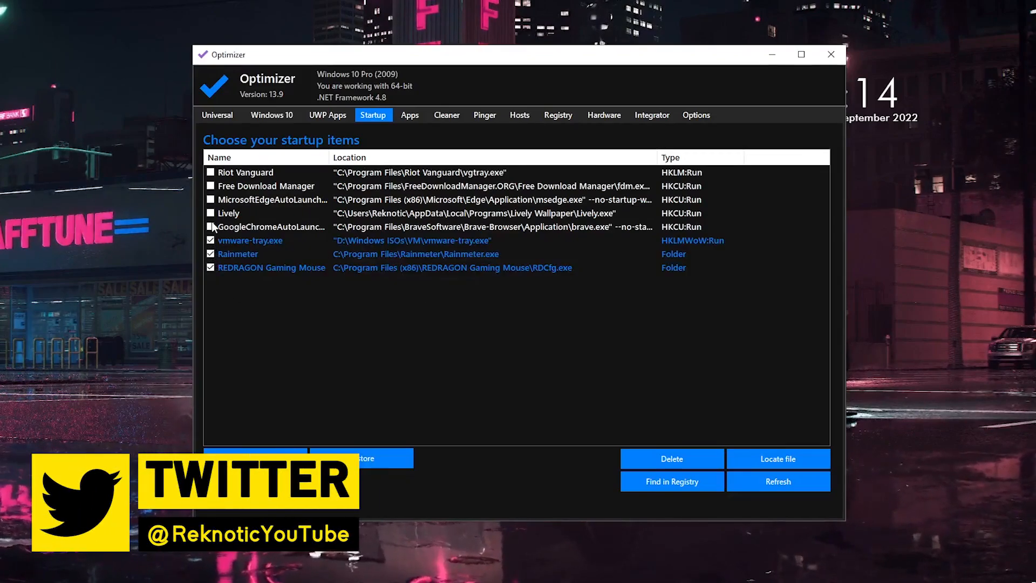
{"action": "left_click", "coordinate": [210, 213]}
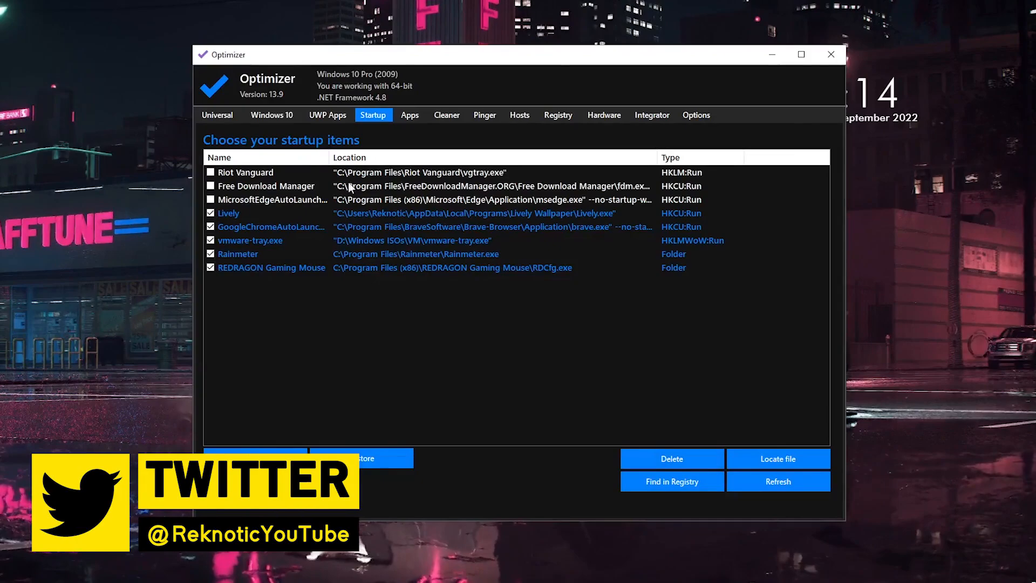
{"action": "left_click", "coordinate": [328, 115]}
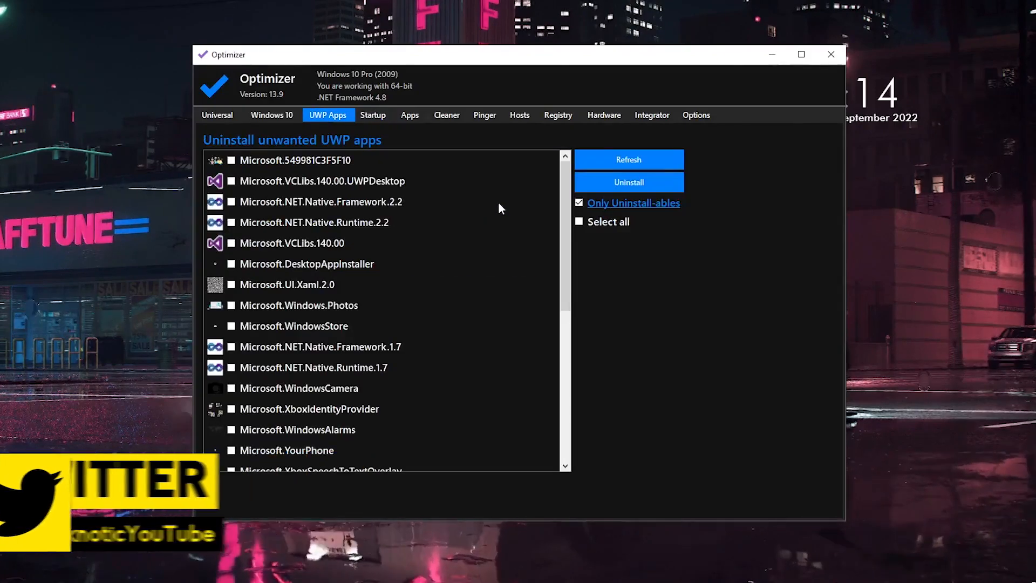
Step: Scroll the UWP apps list to mark HEIFImageExtension, GetHelp and NVIDIAControlPanel, then show Windows 10 tweaks
{"action": "scroll", "scroll_direction": "down", "scroll_amount": 3}
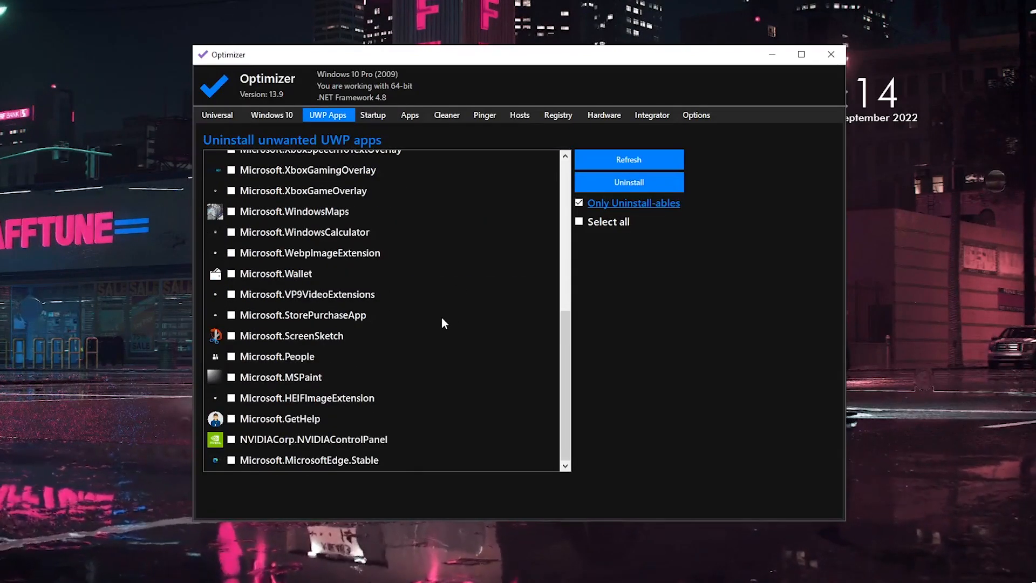
{"action": "mouse_move", "coordinate": [276, 447]}
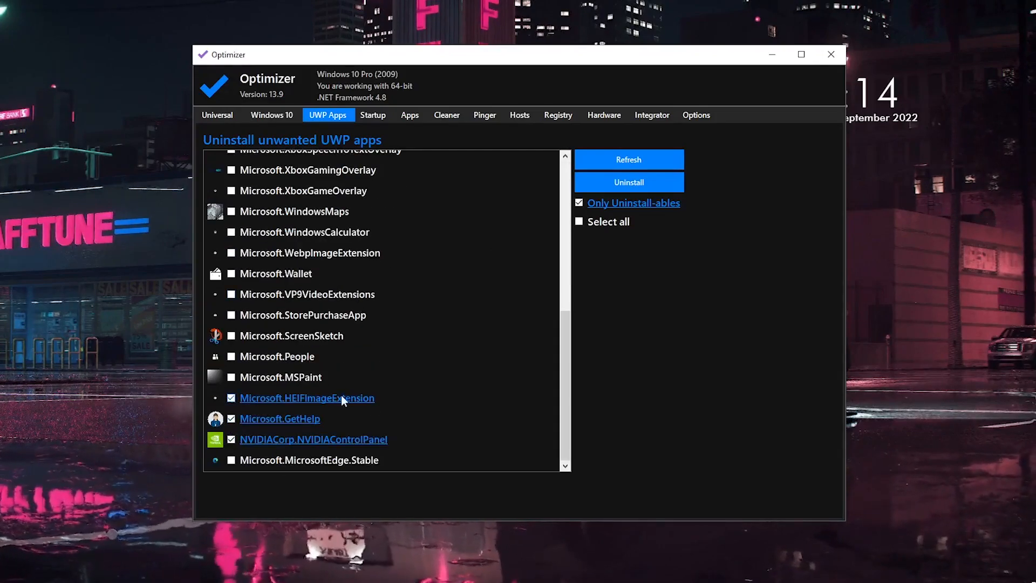
{"action": "scroll", "scroll_direction": "up", "scroll_amount": 3}
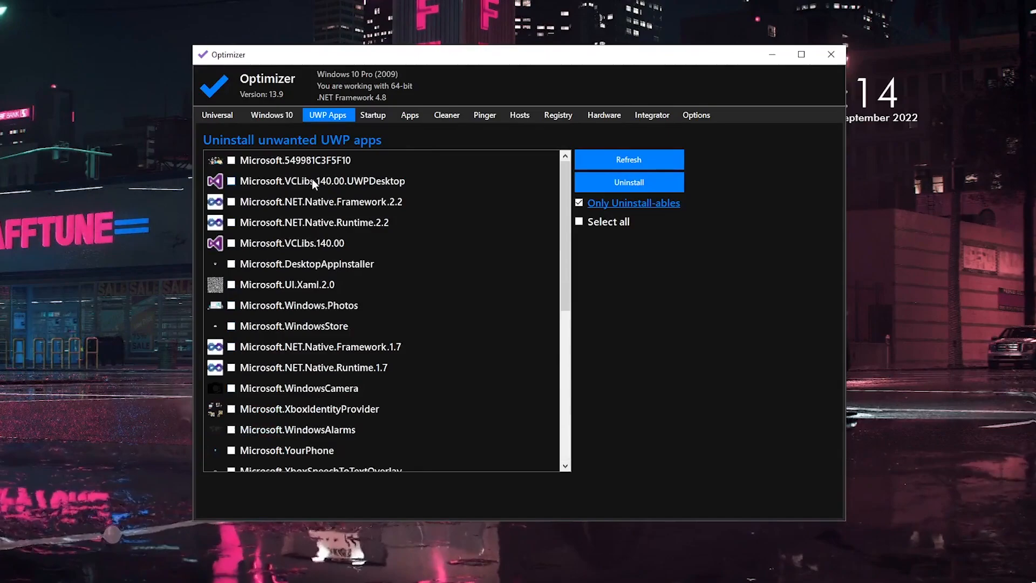
{"action": "scroll", "scroll_direction": "down", "scroll_amount": 3}
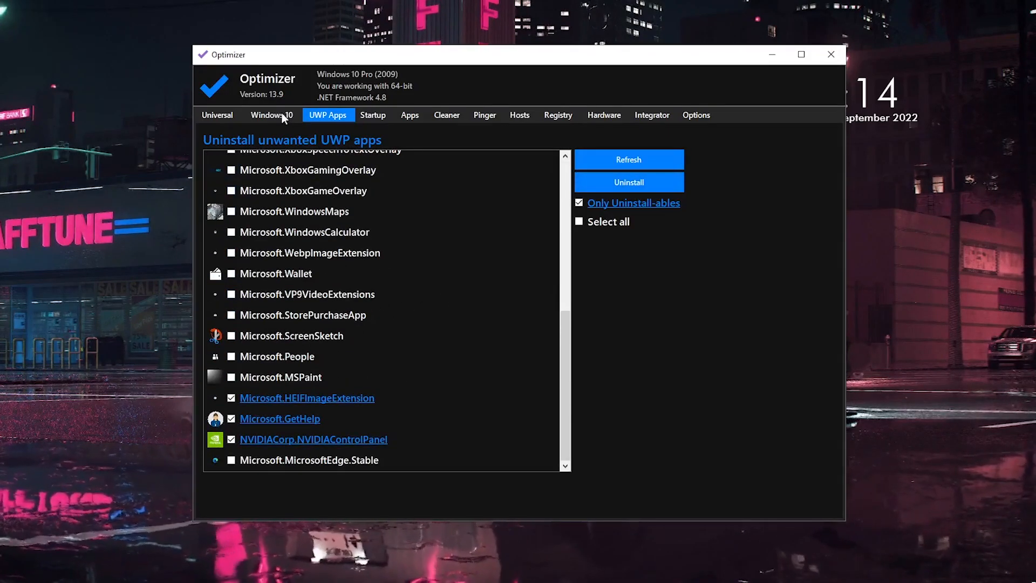
{"action": "left_click", "coordinate": [272, 114]}
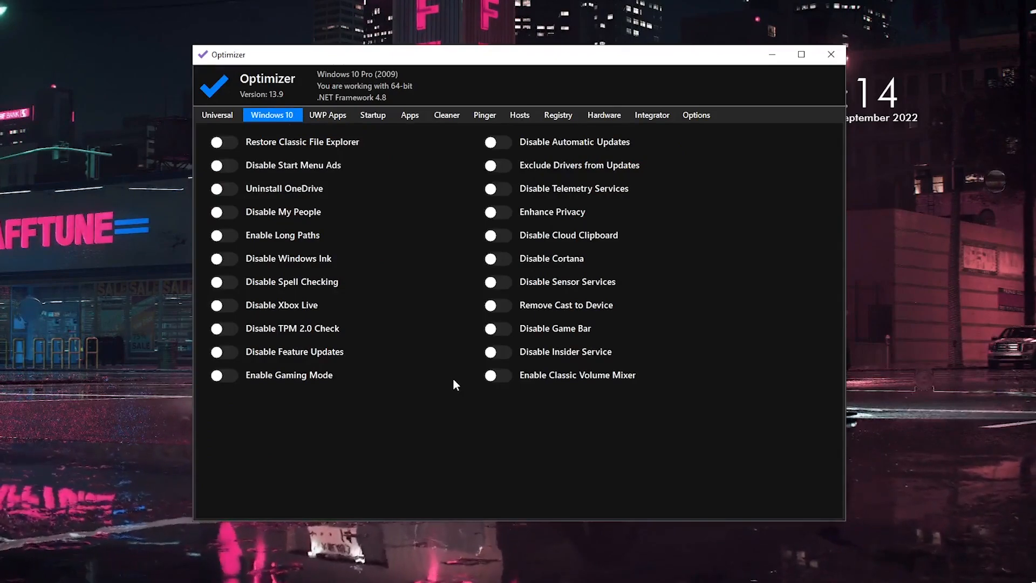
{"action": "mouse_move", "coordinate": [323, 148]}
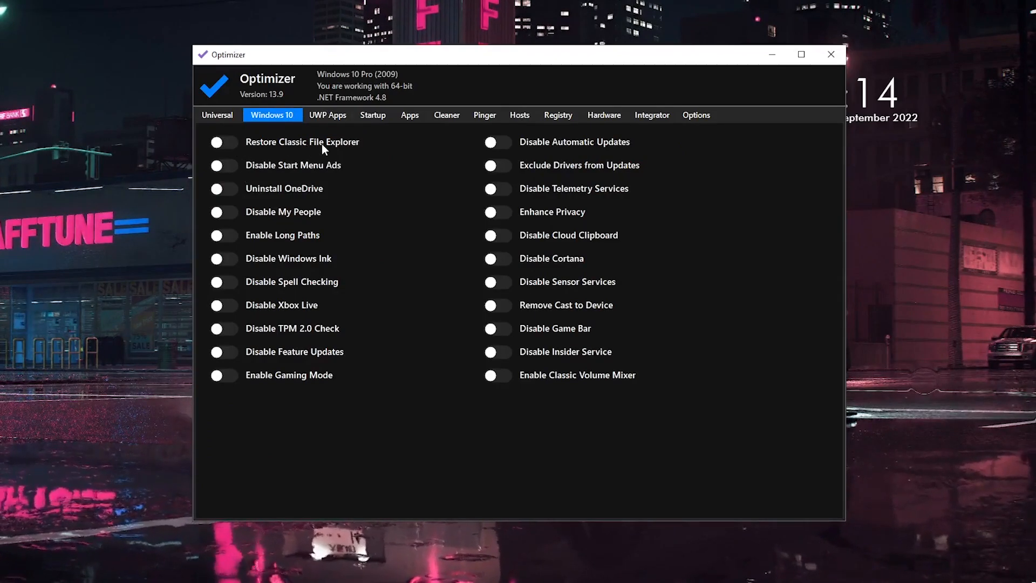
{"action": "mouse_move", "coordinate": [291, 177]}
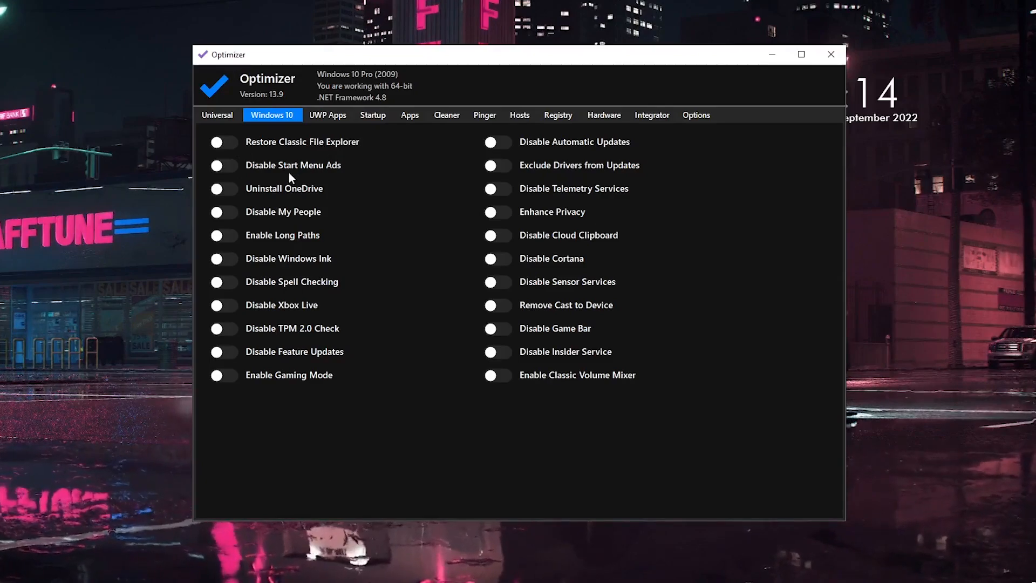
Step: Switch on Disable Start Menu Ads, Disable My People and Enable Gaming Mode, leaving Xbox Live and Feature Updates off
{"action": "left_click", "coordinate": [223, 165]}
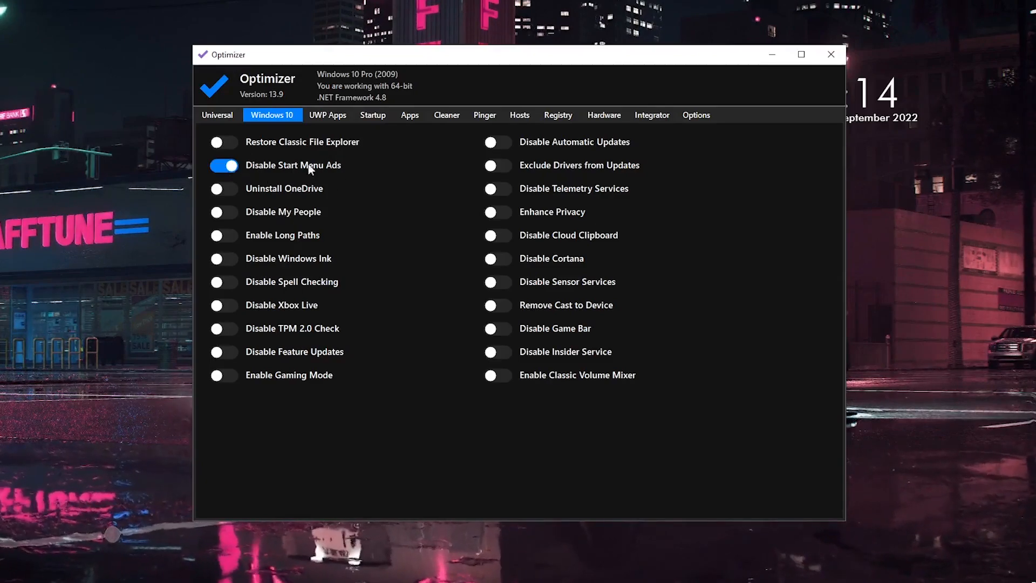
{"action": "left_click", "coordinate": [224, 188]}
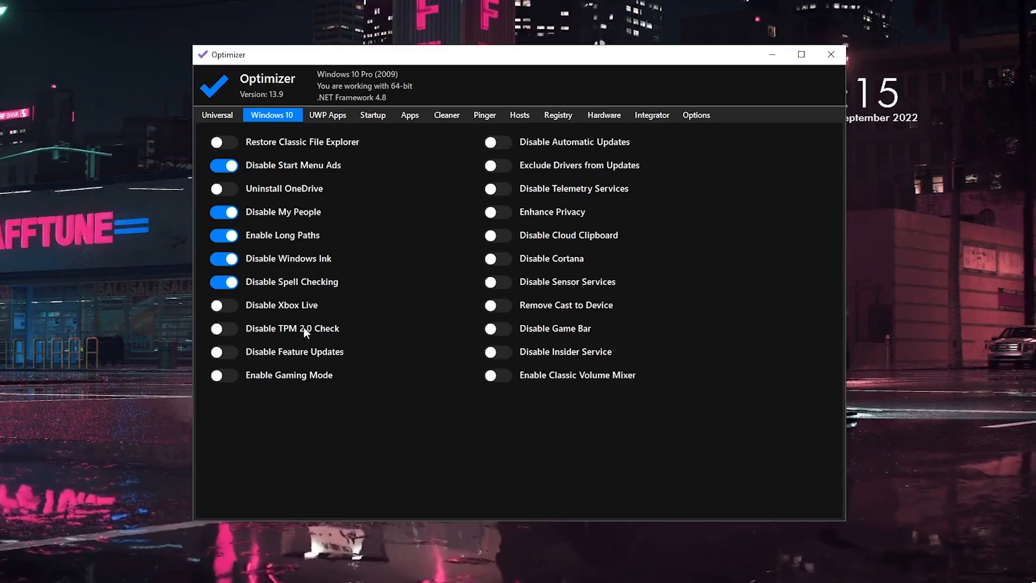
{"action": "left_click", "coordinate": [223, 304]}
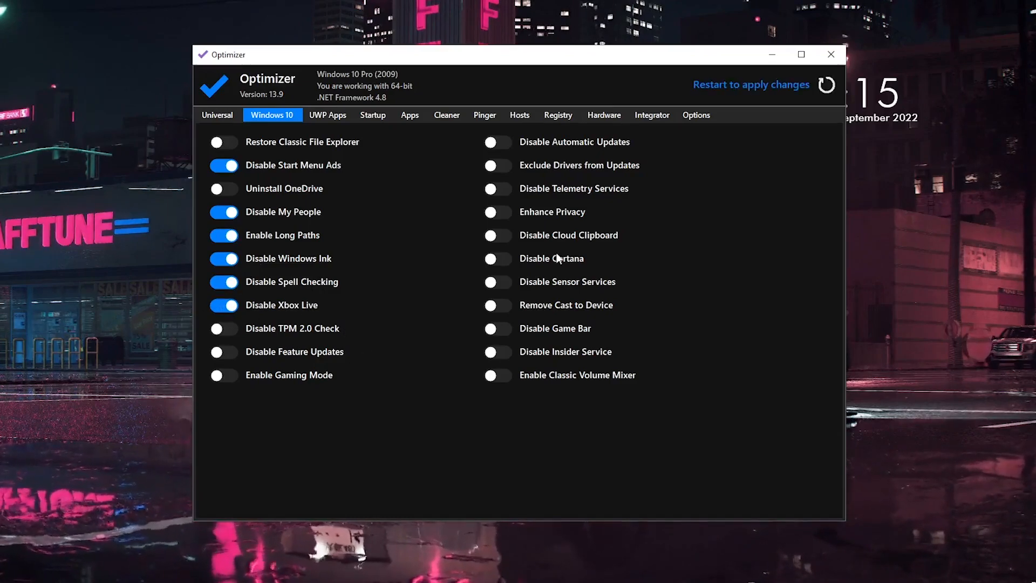
{"action": "left_click", "coordinate": [223, 304]}
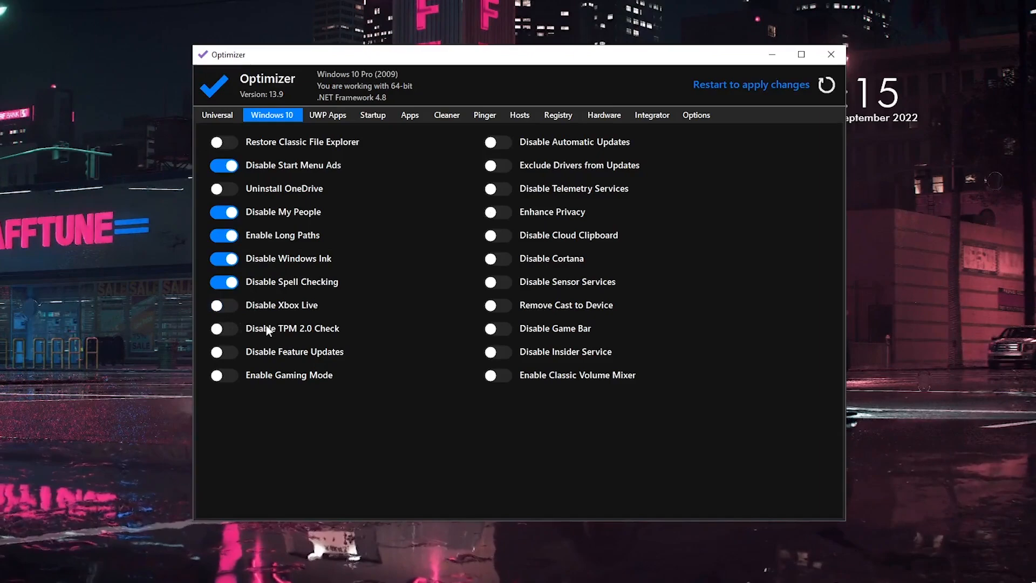
{"action": "mouse_move", "coordinate": [324, 381]}
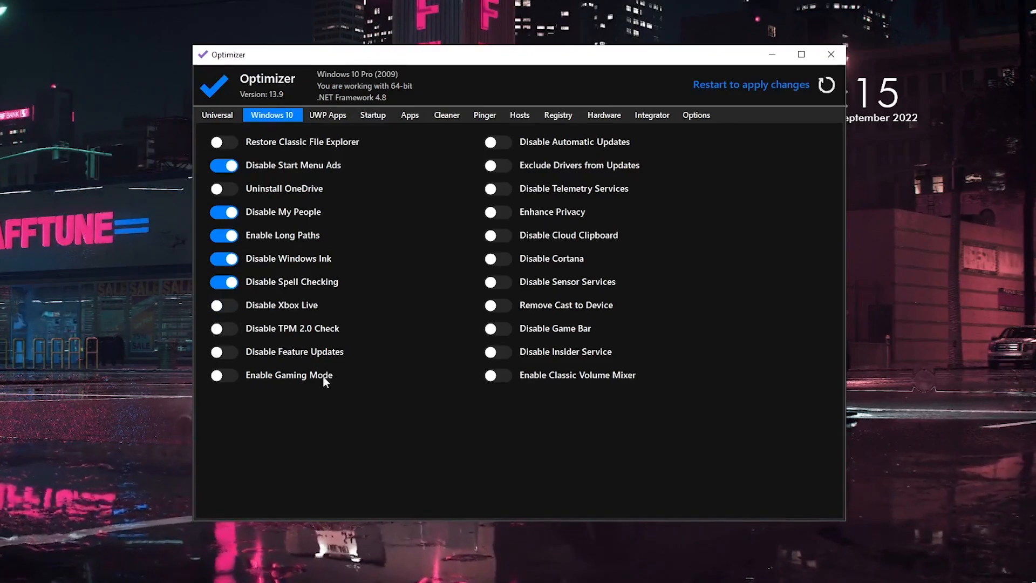
{"action": "left_click", "coordinate": [223, 351]}
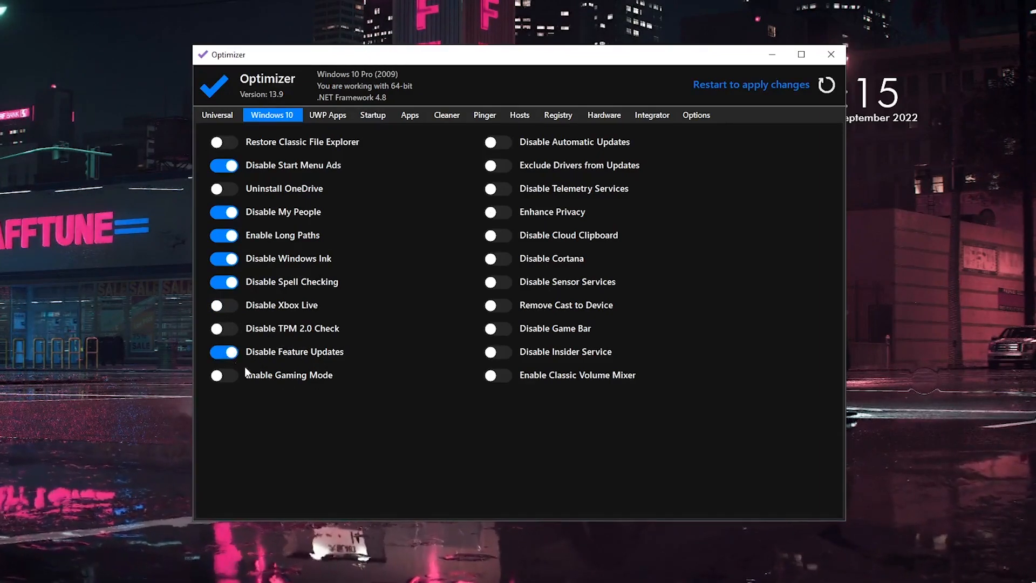
{"action": "left_click", "coordinate": [224, 352]}
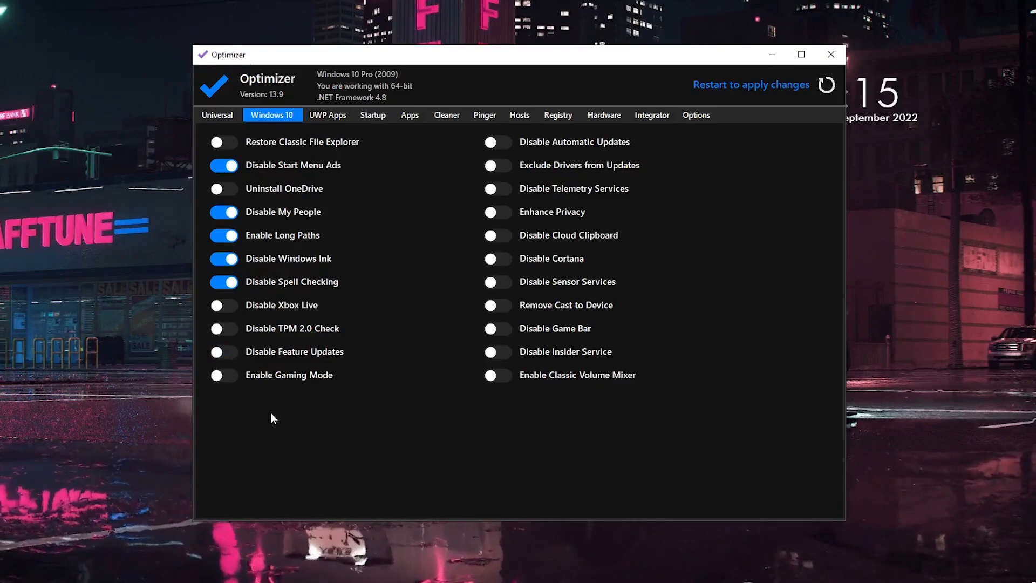
{"action": "mouse_move", "coordinate": [251, 383]}
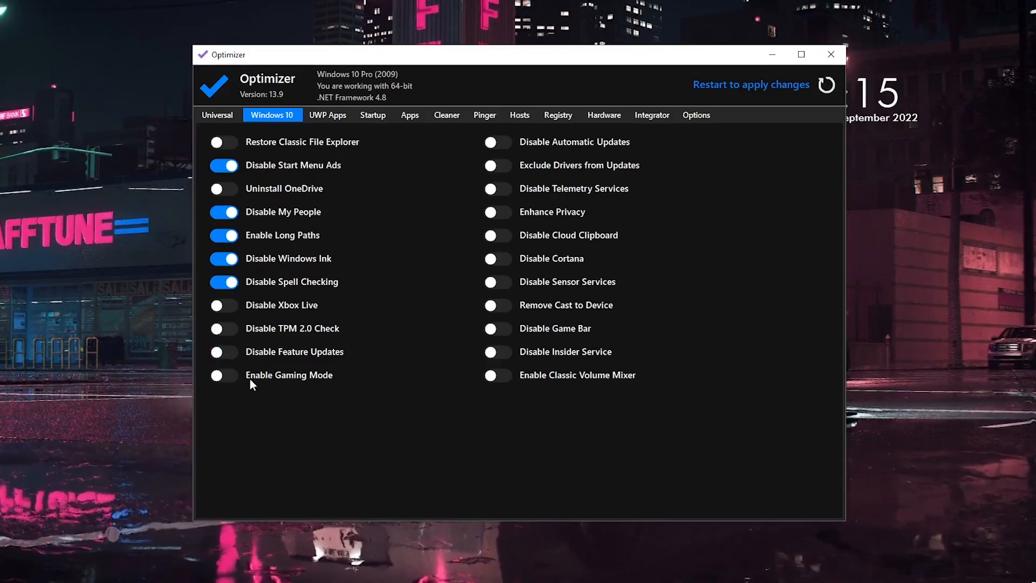
{"action": "left_click", "coordinate": [224, 375]}
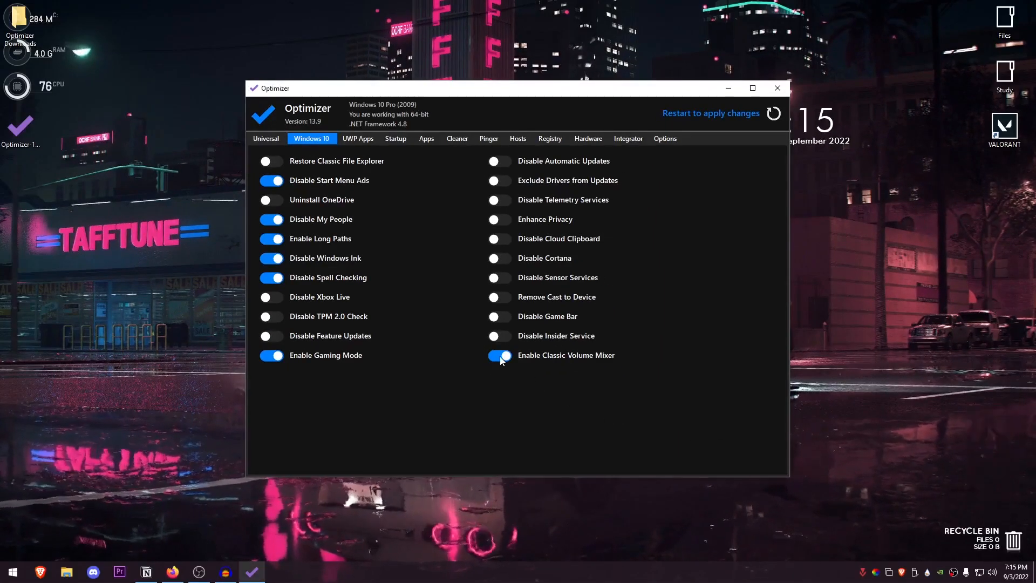
Step: Switch on Disable Insider Service, Game Bar and Automatic Updates, keeping Classic Volume Mixer off
{"action": "left_click", "coordinate": [499, 355]}
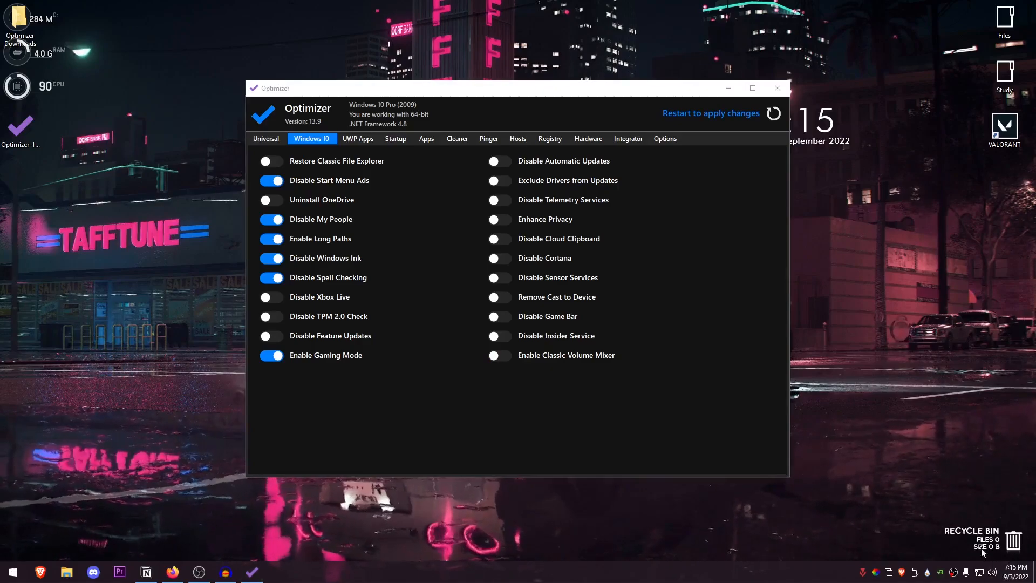
{"action": "left_click", "coordinate": [497, 352]}
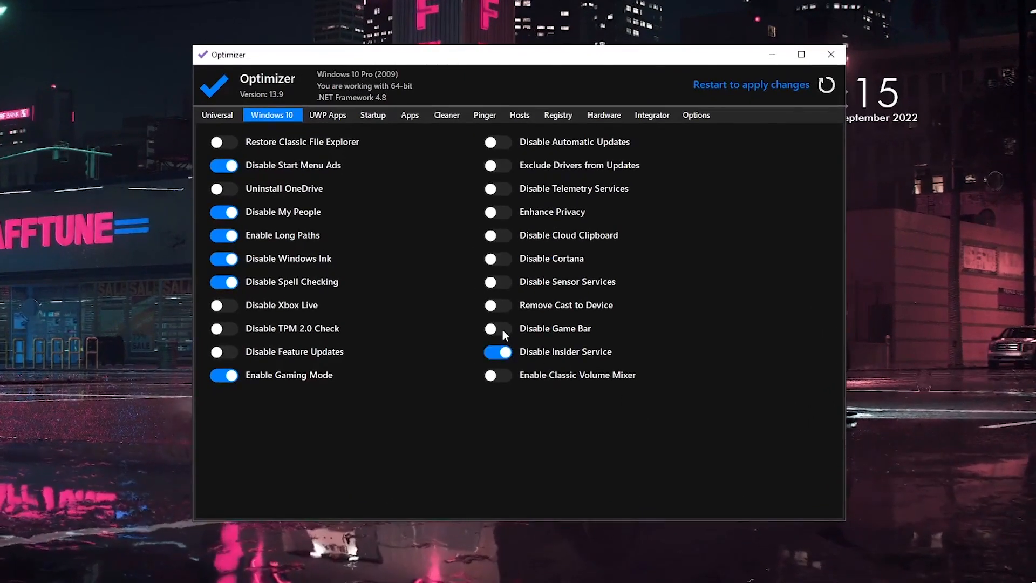
{"action": "left_click", "coordinate": [496, 328]}
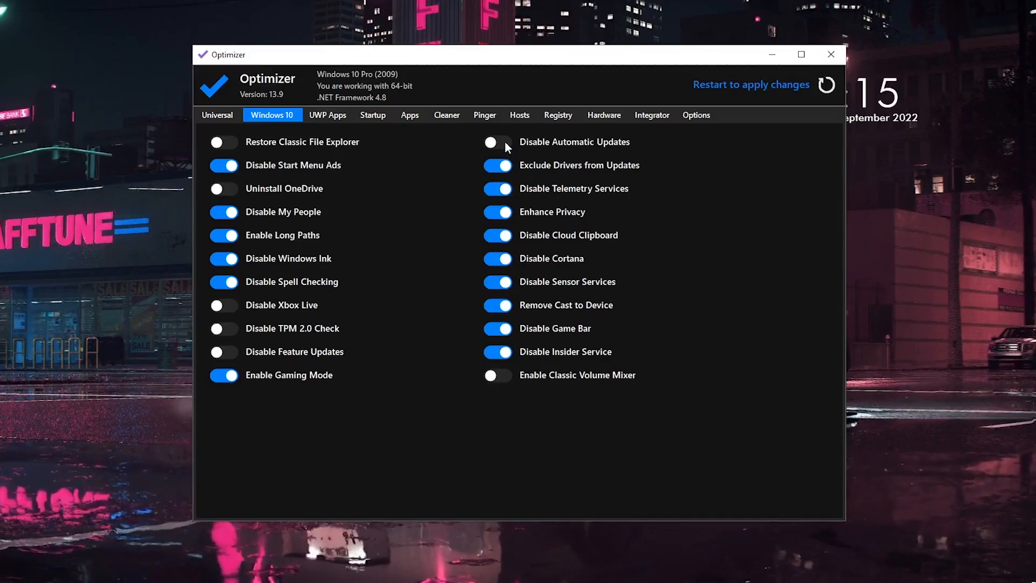
{"action": "left_click", "coordinate": [497, 141]}
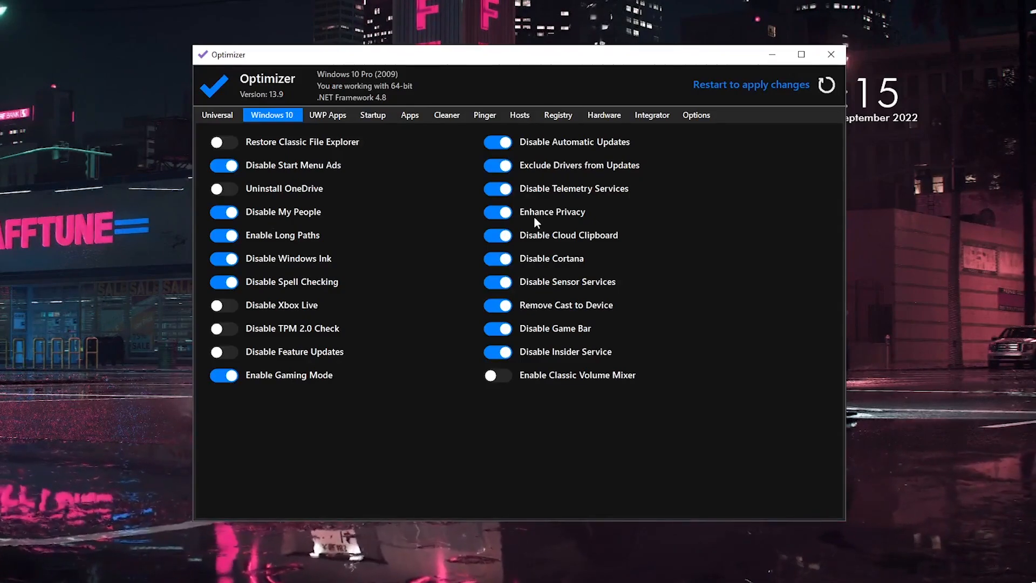
{"action": "mouse_move", "coordinate": [453, 302]}
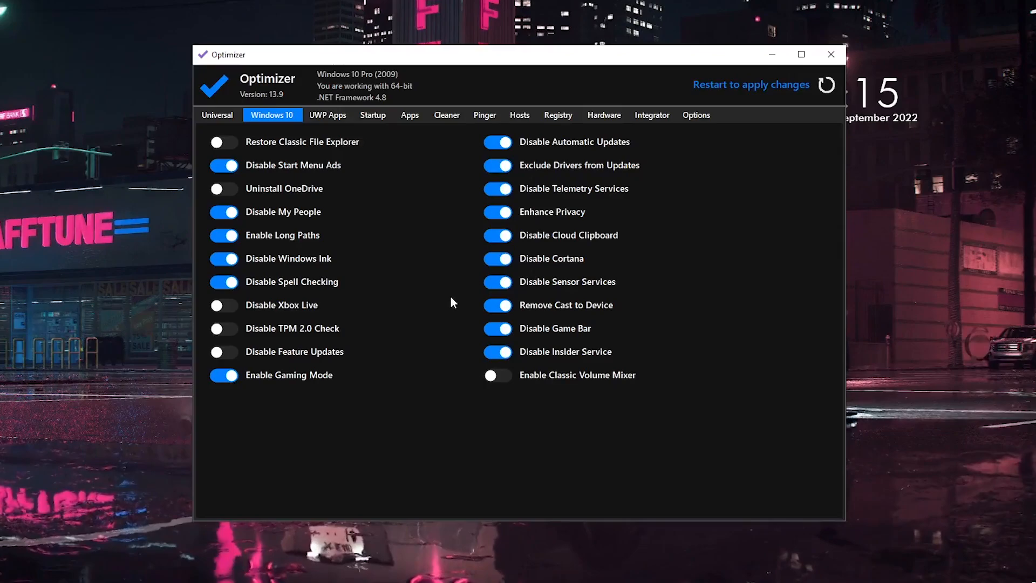
Step: On the Universal page, switch on Optimize Performance and Disable Network Throttling
{"action": "left_click", "coordinate": [216, 115]}
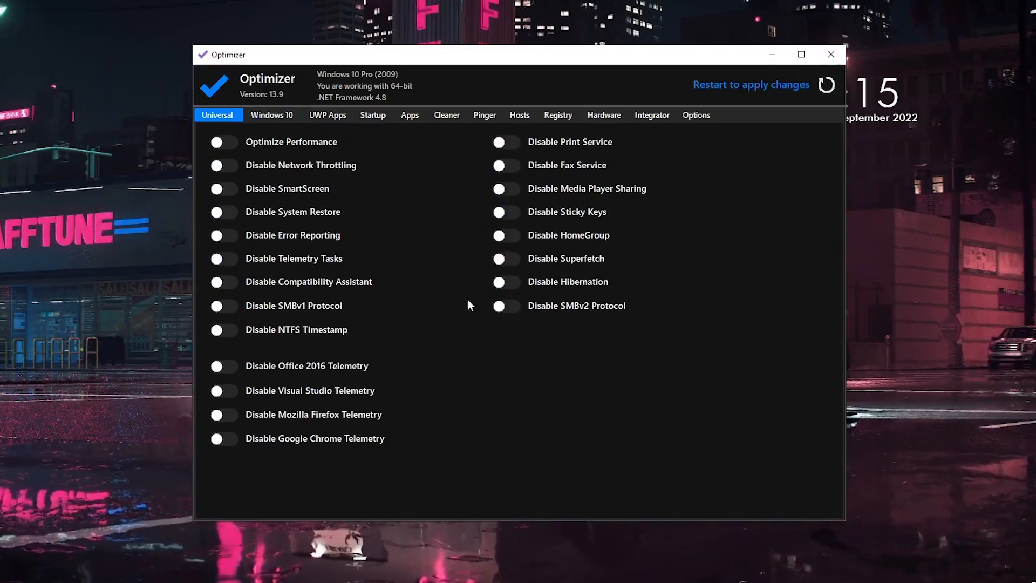
{"action": "mouse_move", "coordinate": [443, 333]}
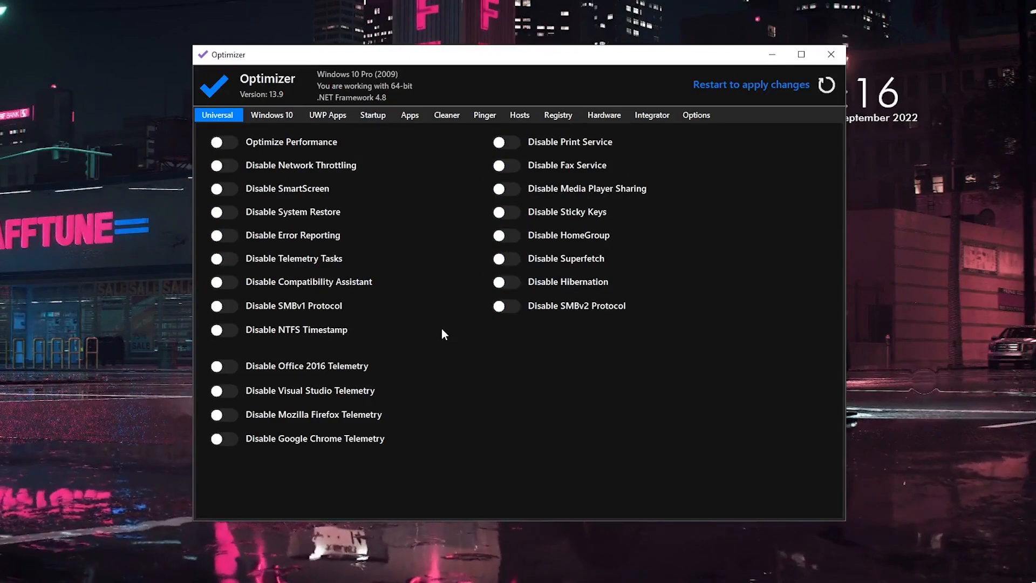
{"action": "left_click", "coordinate": [223, 141]}
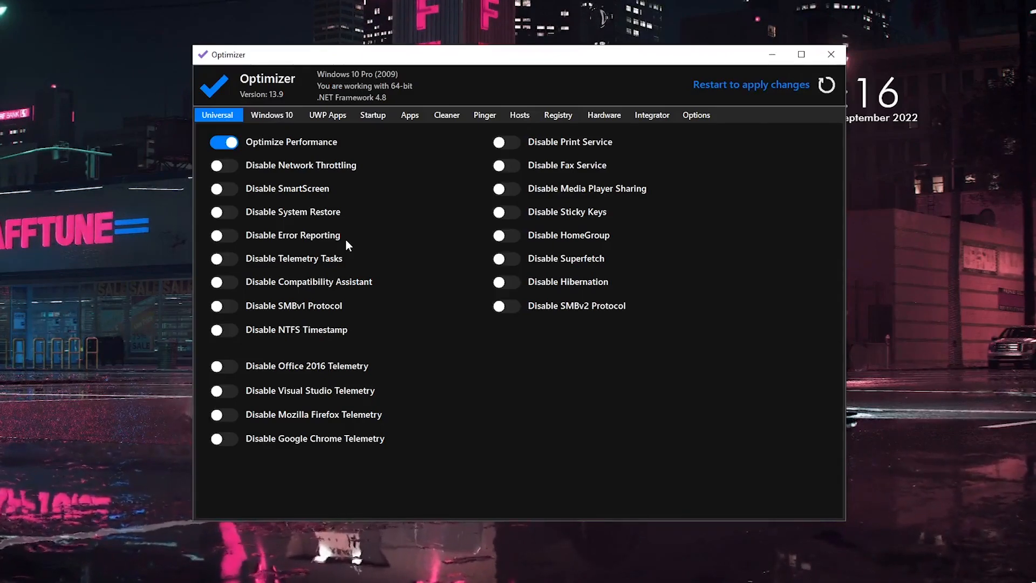
{"action": "left_click", "coordinate": [224, 165]}
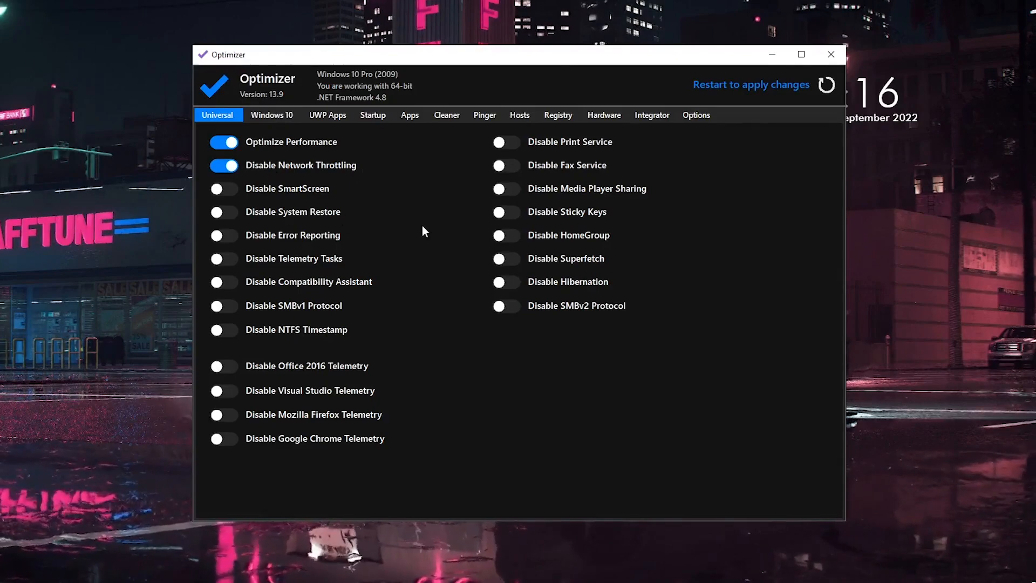
{"action": "mouse_move", "coordinate": [298, 218]}
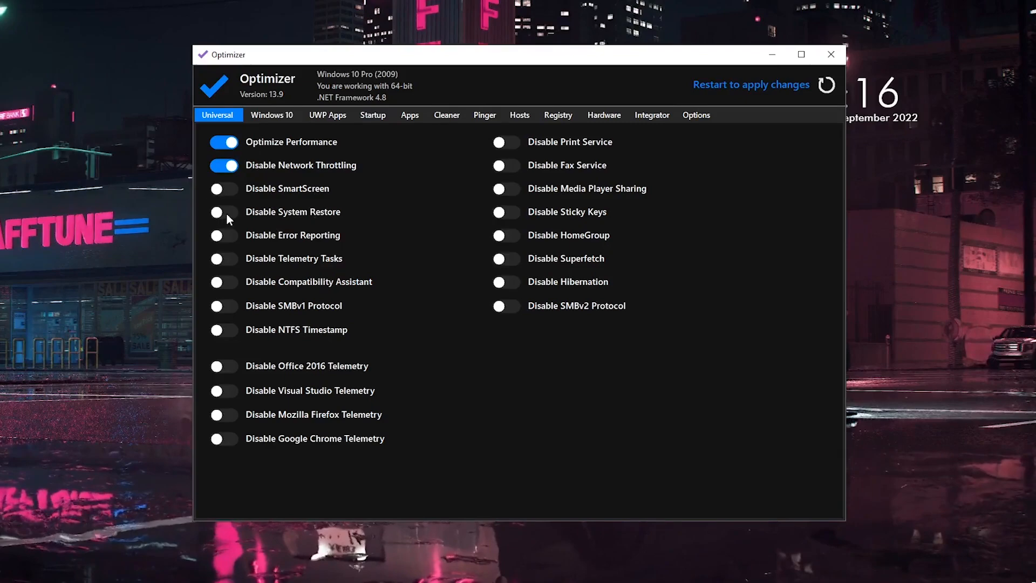
{"action": "mouse_move", "coordinate": [267, 221]}
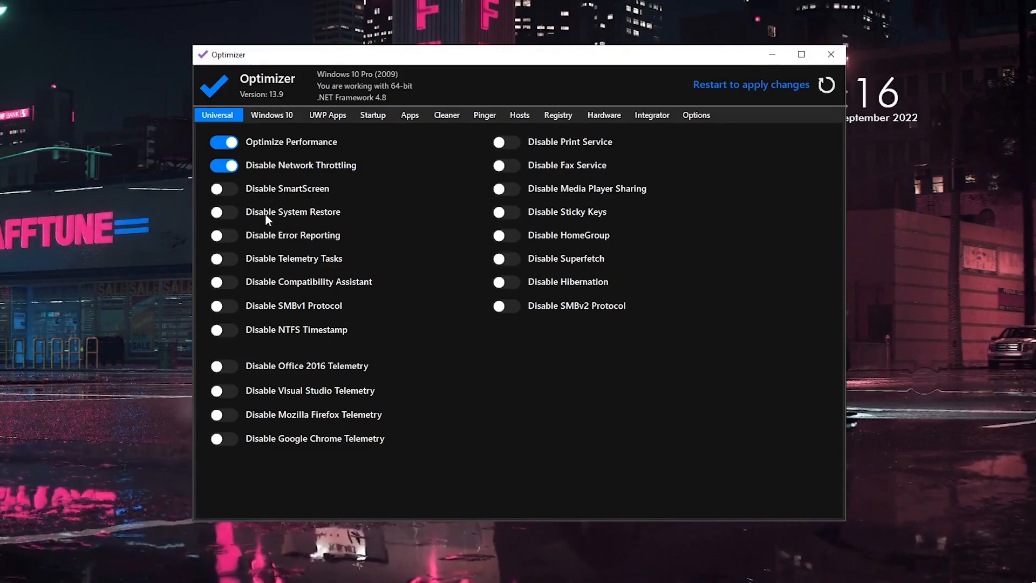
{"action": "mouse_move", "coordinate": [335, 245]}
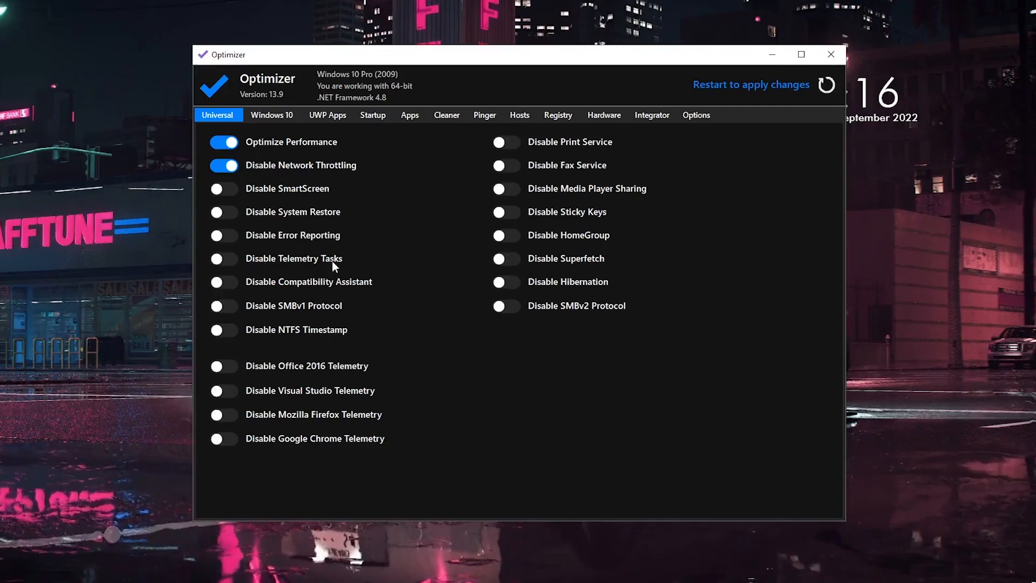
{"action": "mouse_move", "coordinate": [374, 292]}
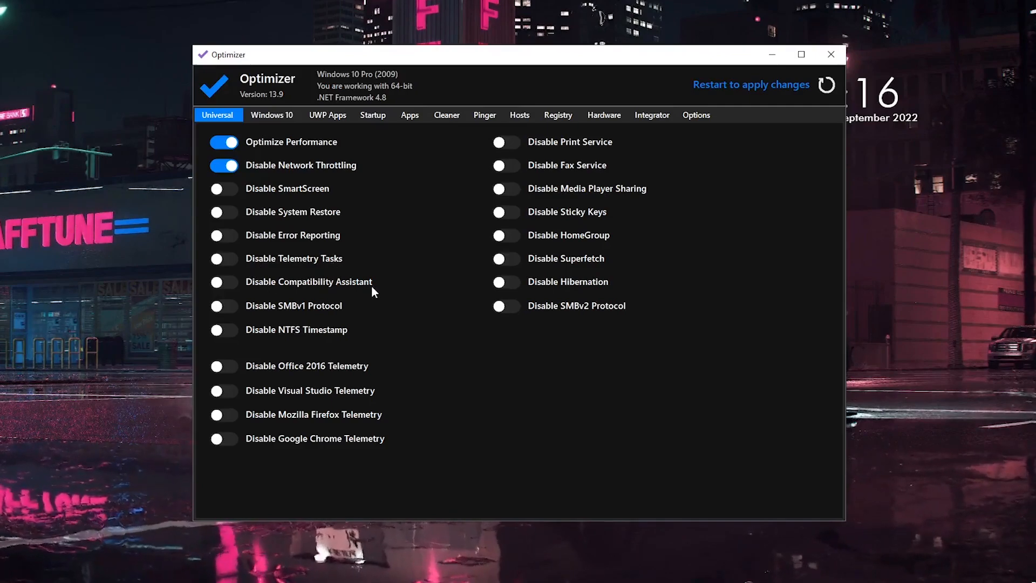
{"action": "mouse_move", "coordinate": [298, 321]}
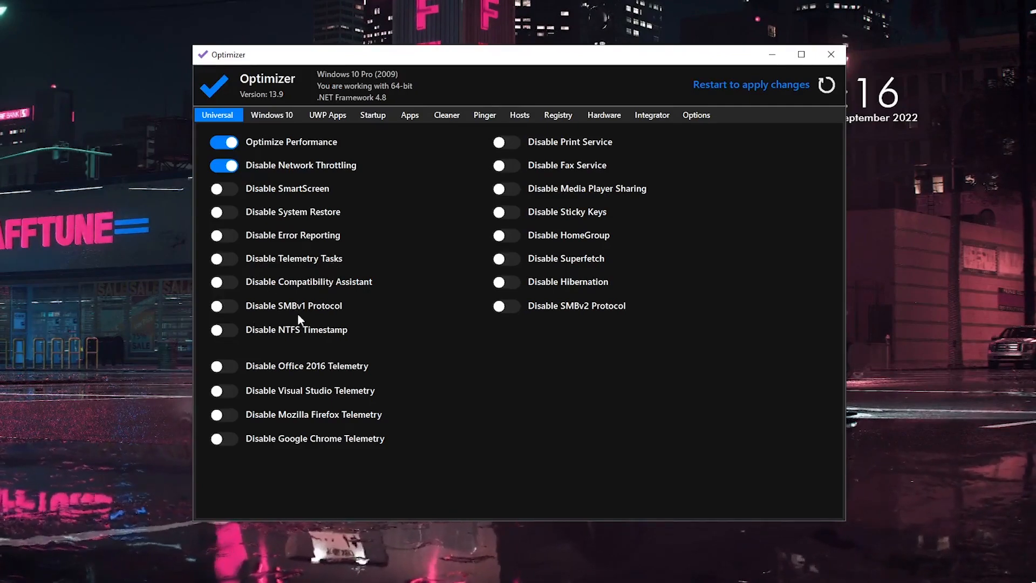
{"action": "mouse_move", "coordinate": [343, 458]}
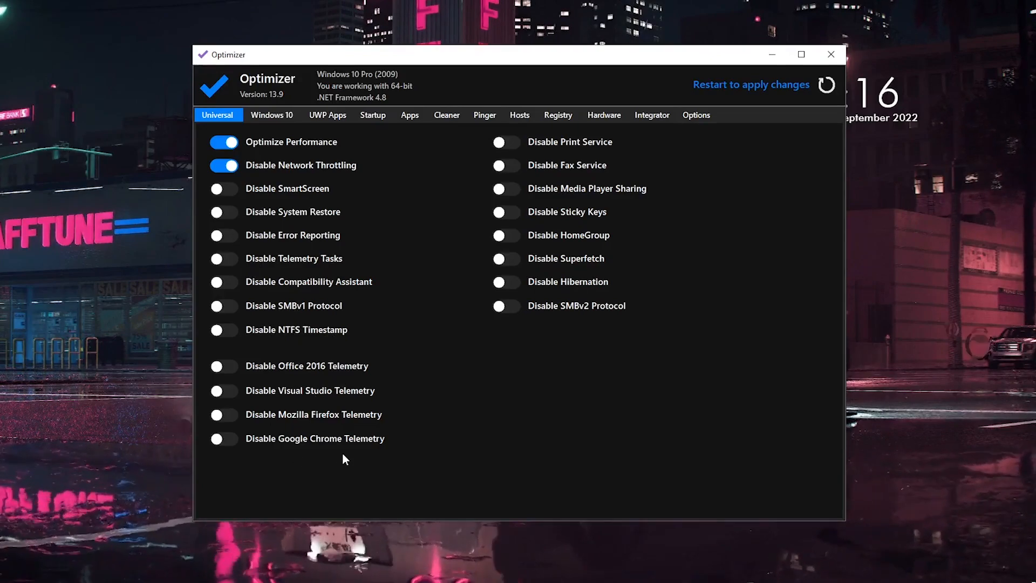
{"action": "mouse_move", "coordinate": [343, 452]}
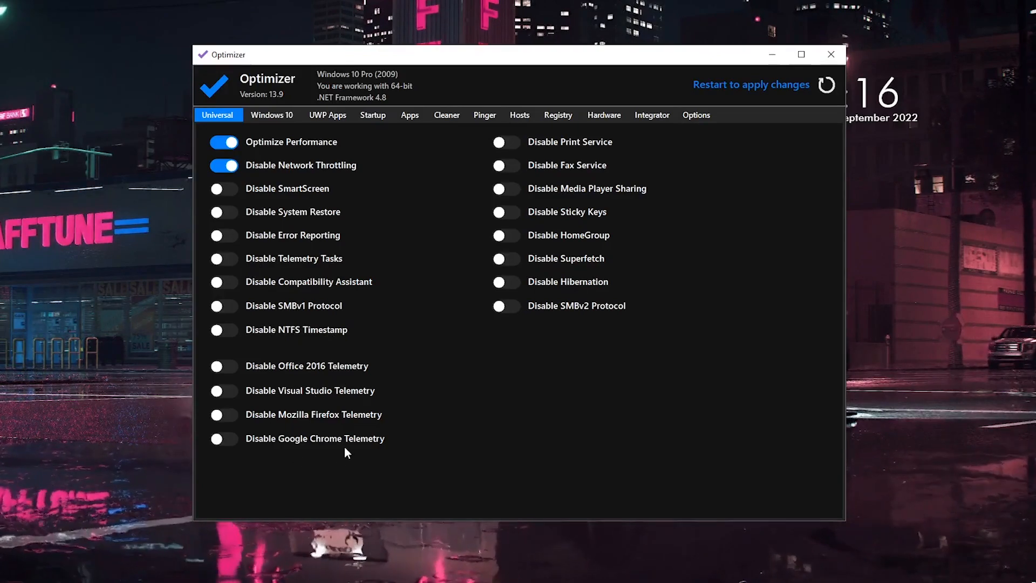
{"action": "mouse_move", "coordinate": [408, 471]}
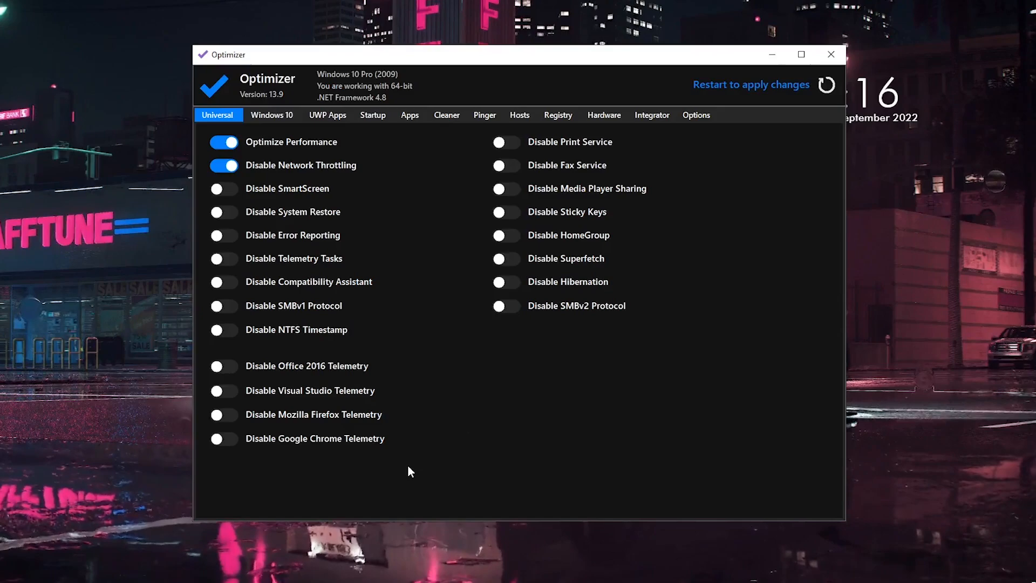
{"action": "mouse_move", "coordinate": [377, 452]}
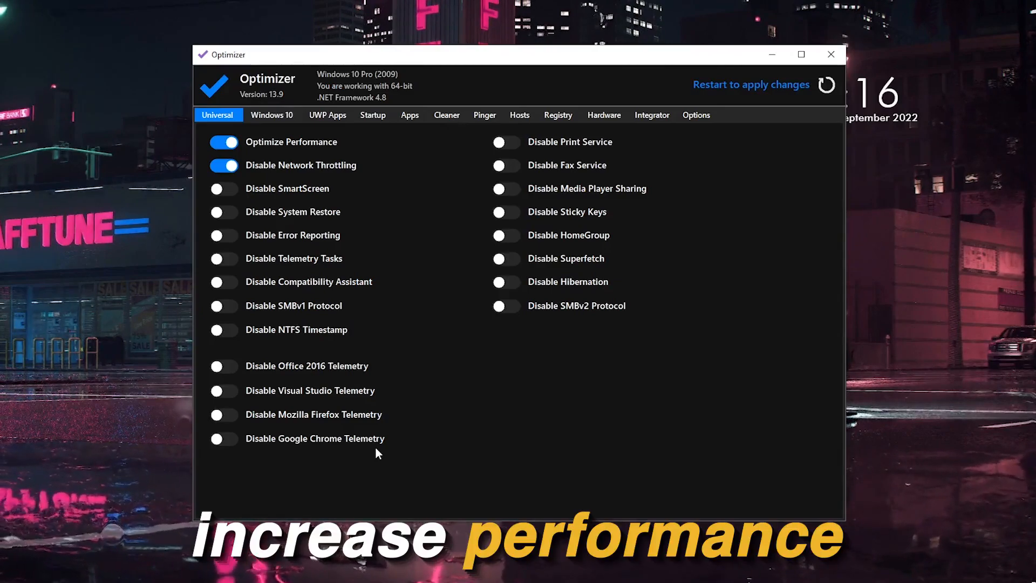
{"action": "mouse_move", "coordinate": [388, 423]}
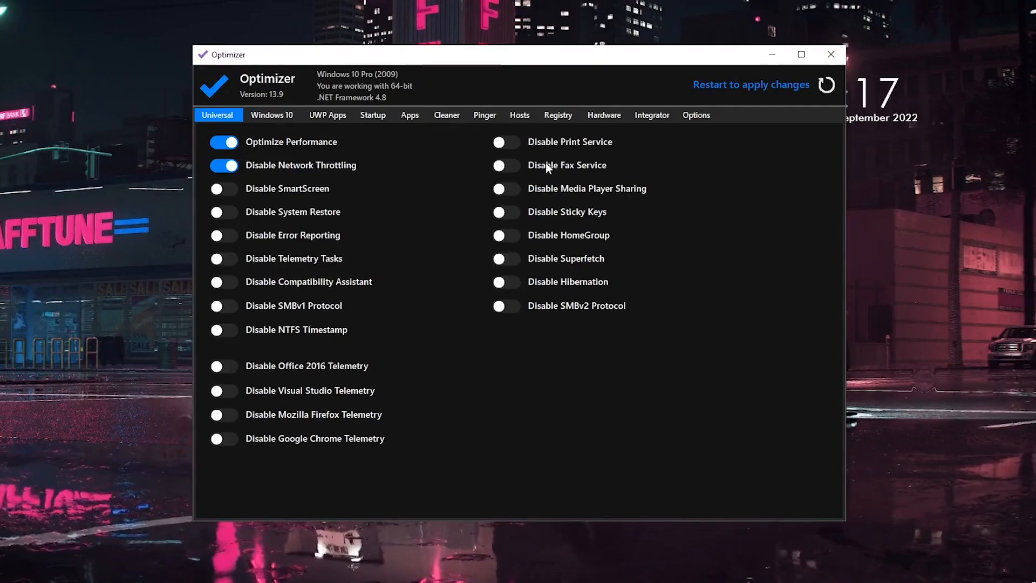
{"action": "mouse_move", "coordinate": [640, 204]}
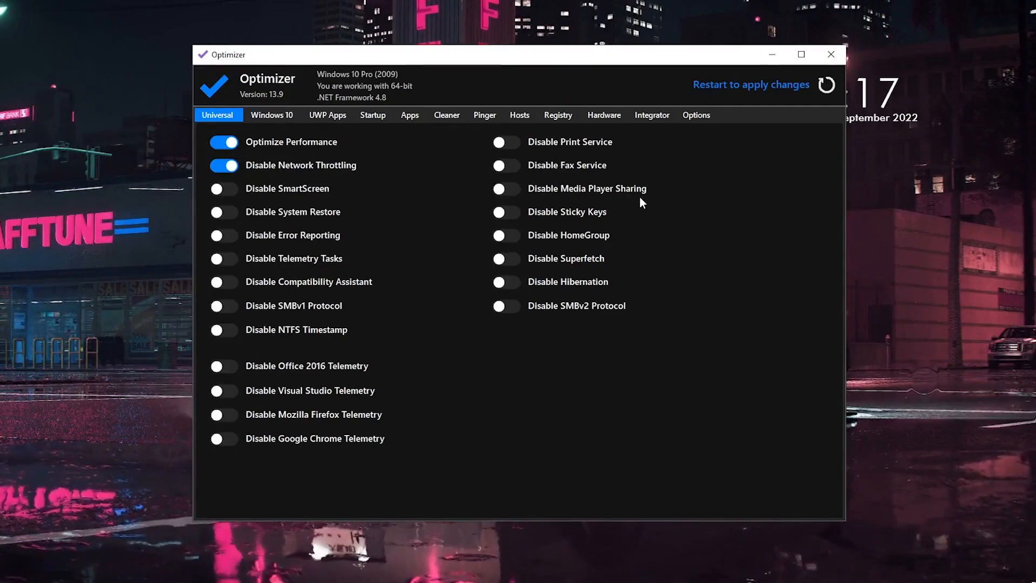
{"action": "mouse_move", "coordinate": [581, 219]}
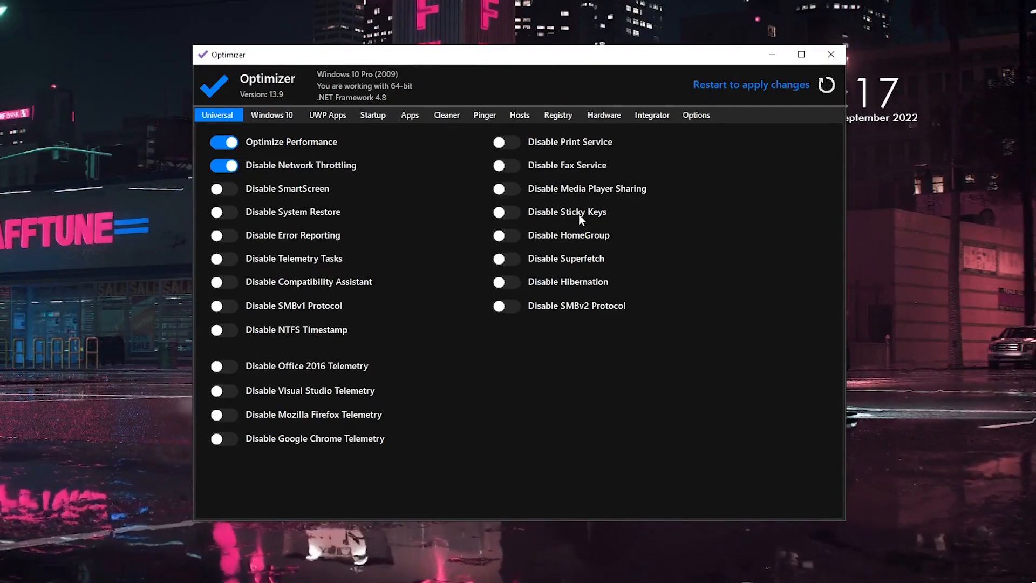
{"action": "mouse_move", "coordinate": [595, 268]}
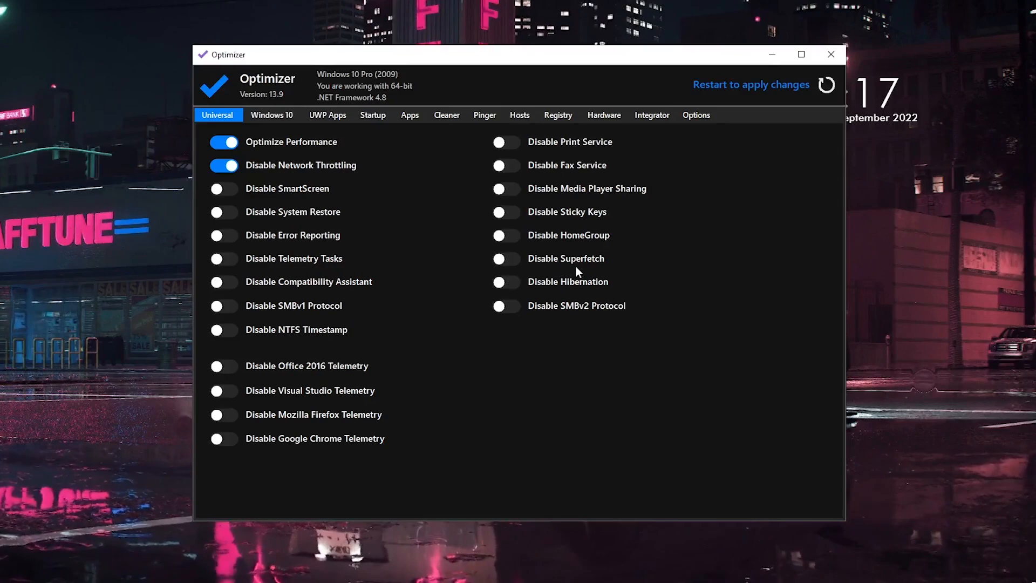
{"action": "mouse_move", "coordinate": [596, 271]}
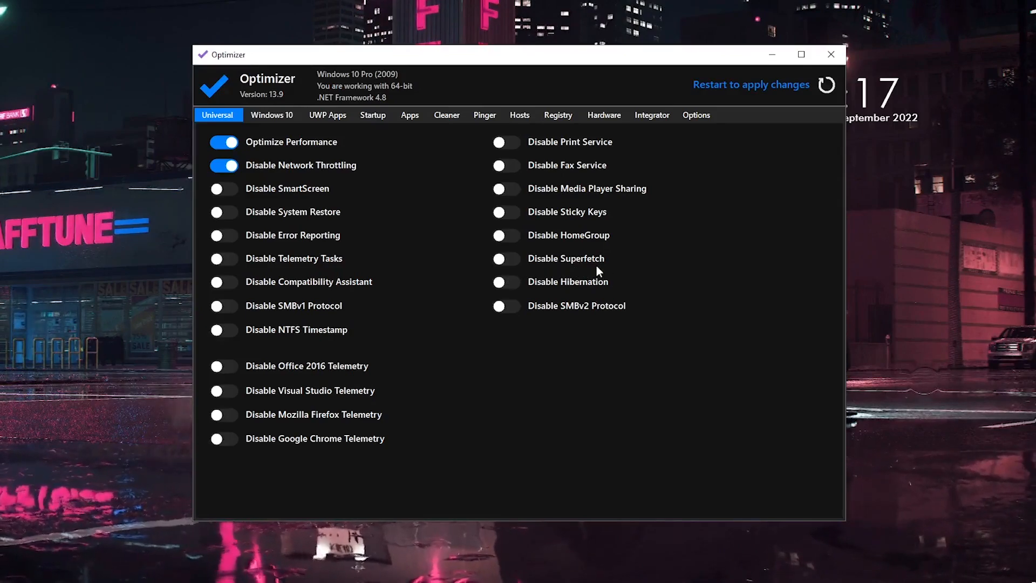
{"action": "mouse_move", "coordinate": [626, 317]}
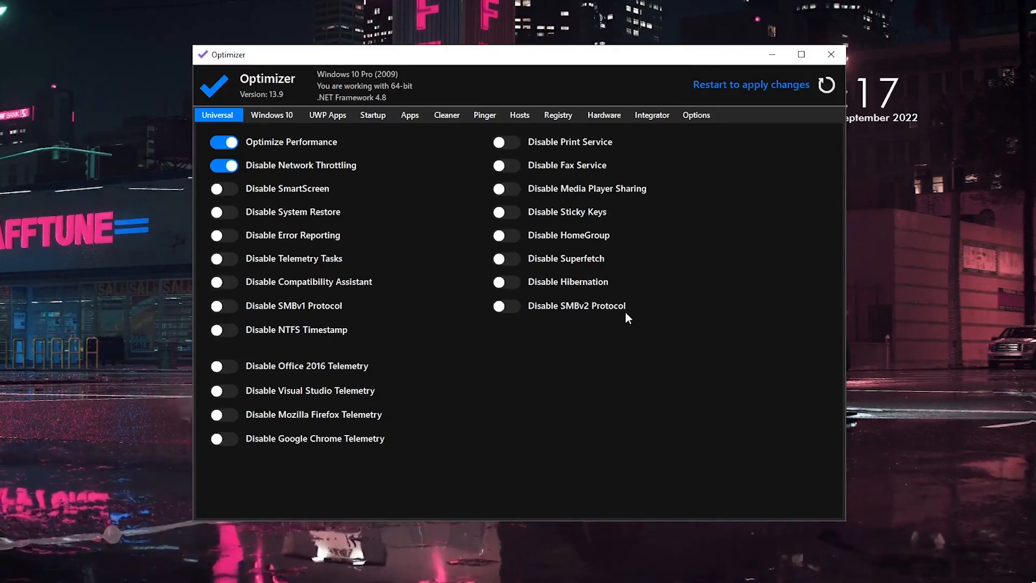
{"action": "mouse_move", "coordinate": [751, 84]}
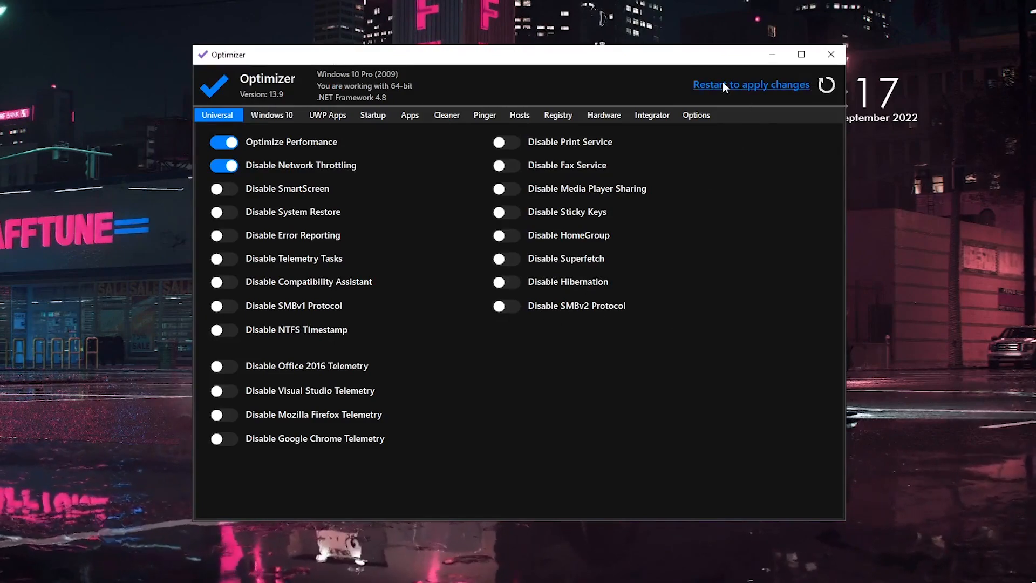
{"action": "mouse_move", "coordinate": [764, 90]}
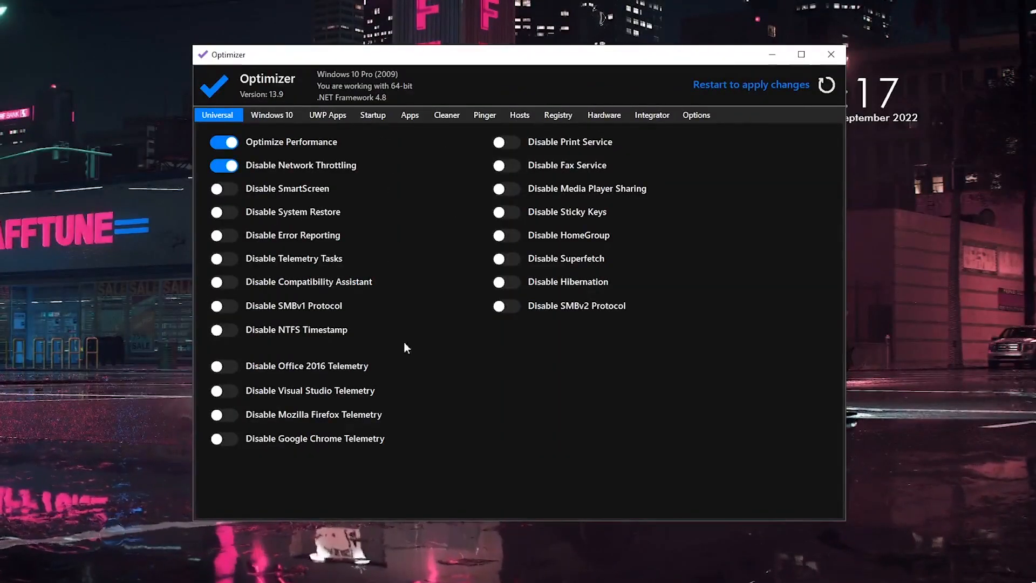
Step: Review the Windows 10 tweaks, the Cleaner page and the Universal page in turn
{"action": "left_click", "coordinate": [272, 116]}
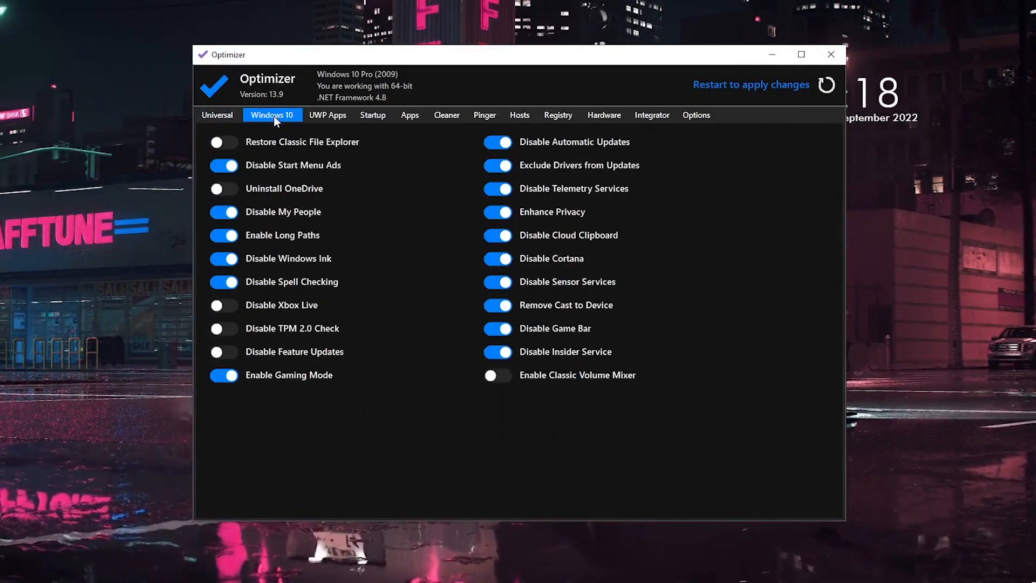
{"action": "left_click", "coordinate": [446, 114]}
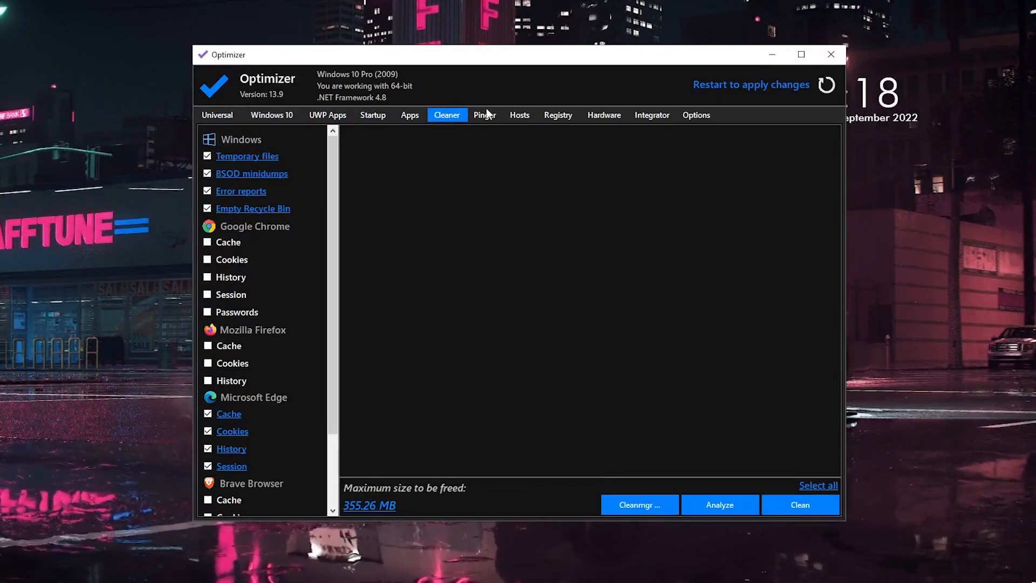
{"action": "left_click", "coordinate": [217, 115]}
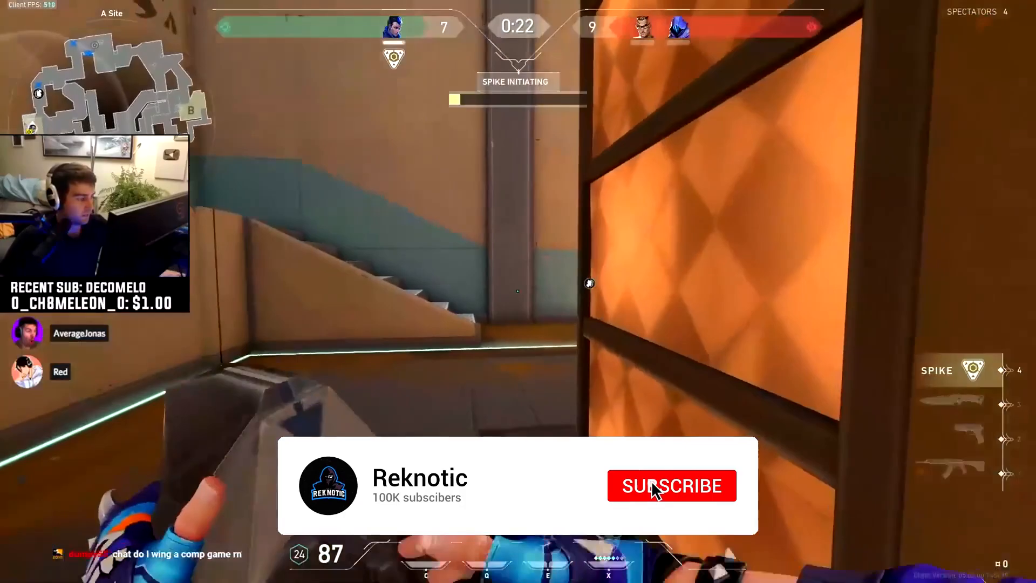
Step: Leave Optimizer and let the gameplay outro clip with the subscribe card play
{"action": "left_click", "coordinate": [671, 485]}
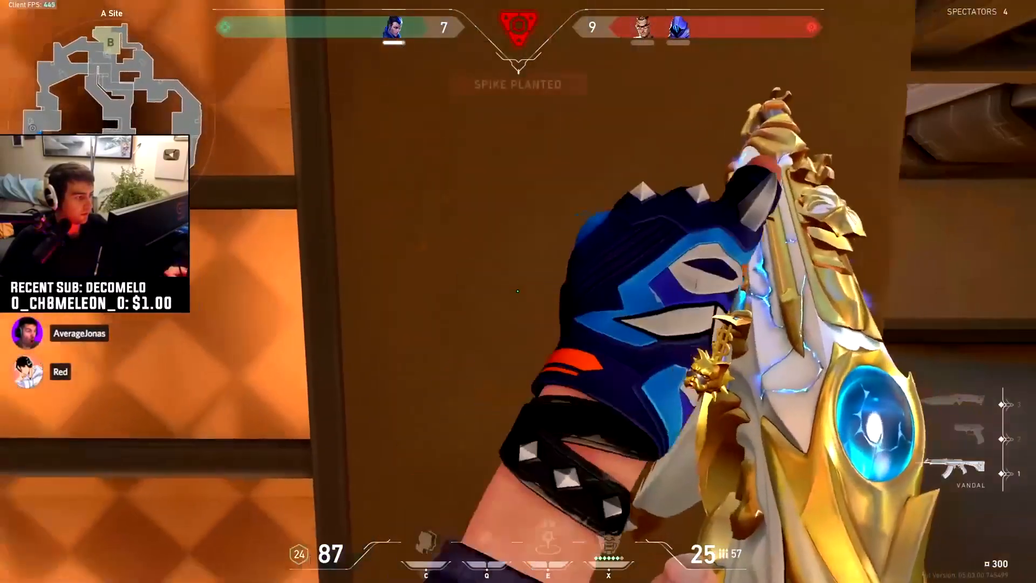
{"action": "mouse_move", "coordinate": [518, 290]}
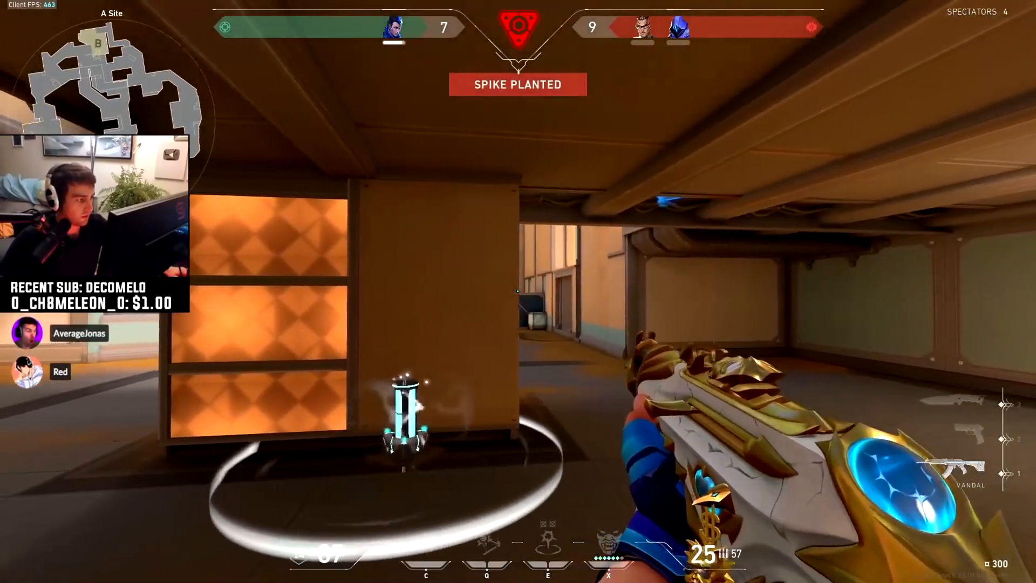